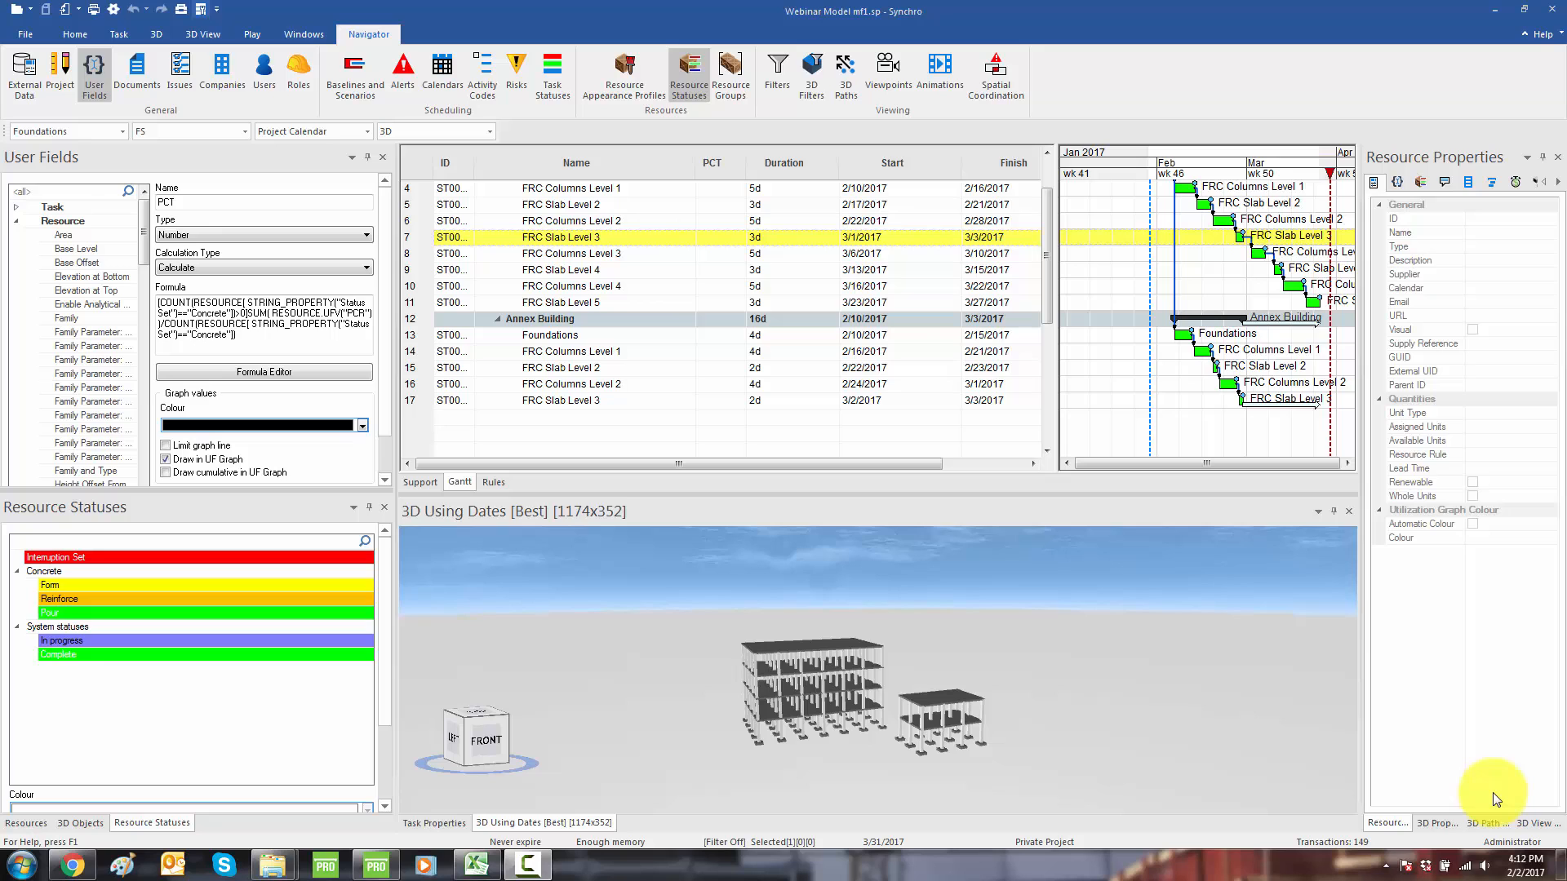
mouse_move(907, 699)
type("PC")
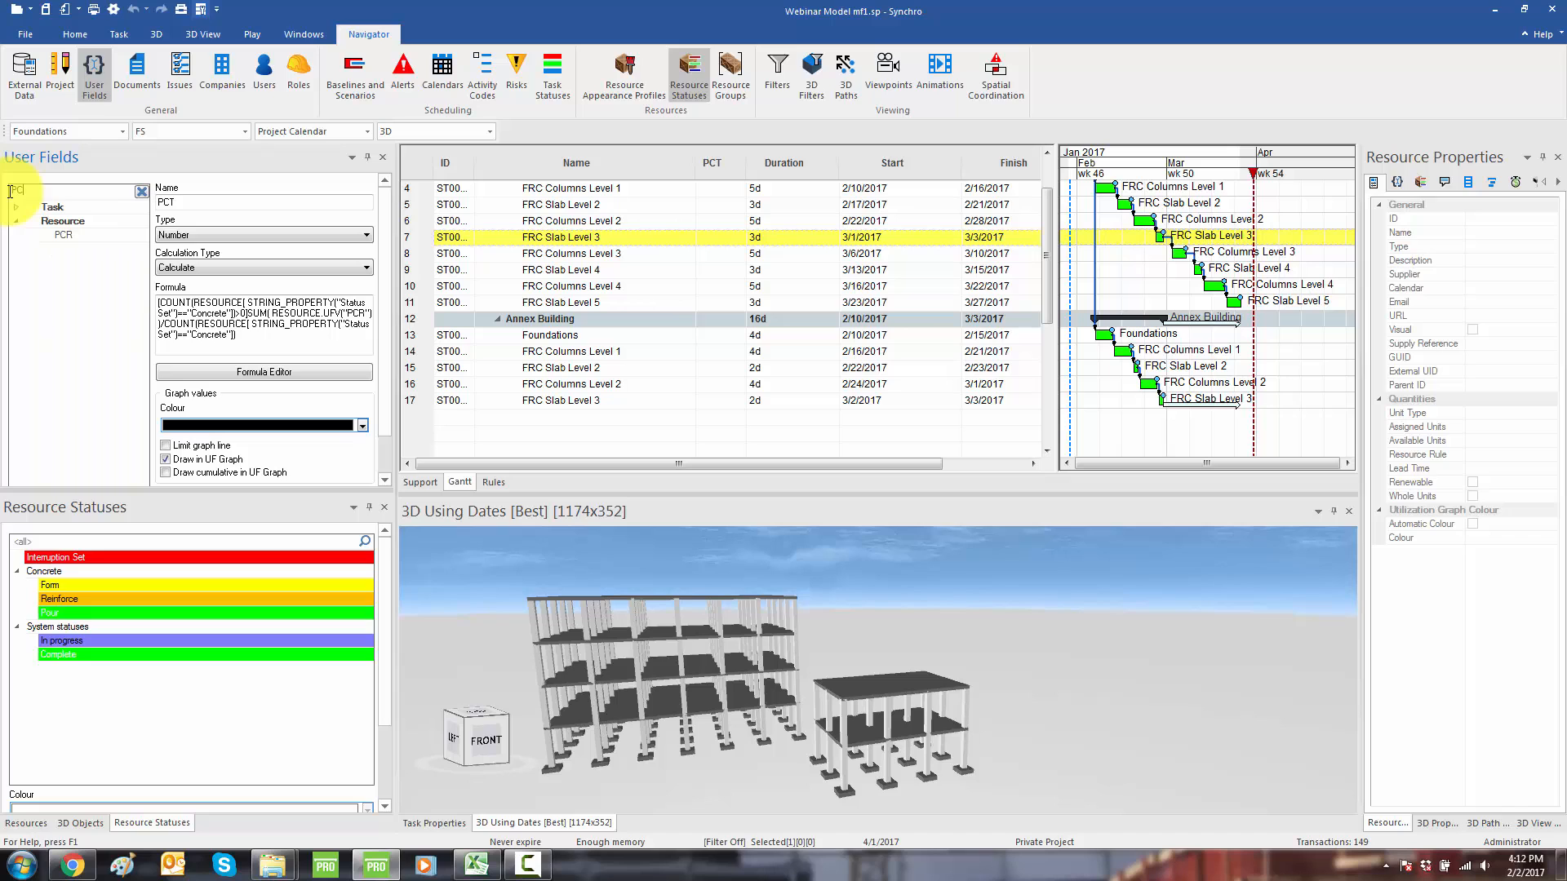
Step: Review the PCR field's status-weight formula, including the 0.35 Form weight, in the Formula Editor
left_click(62, 219)
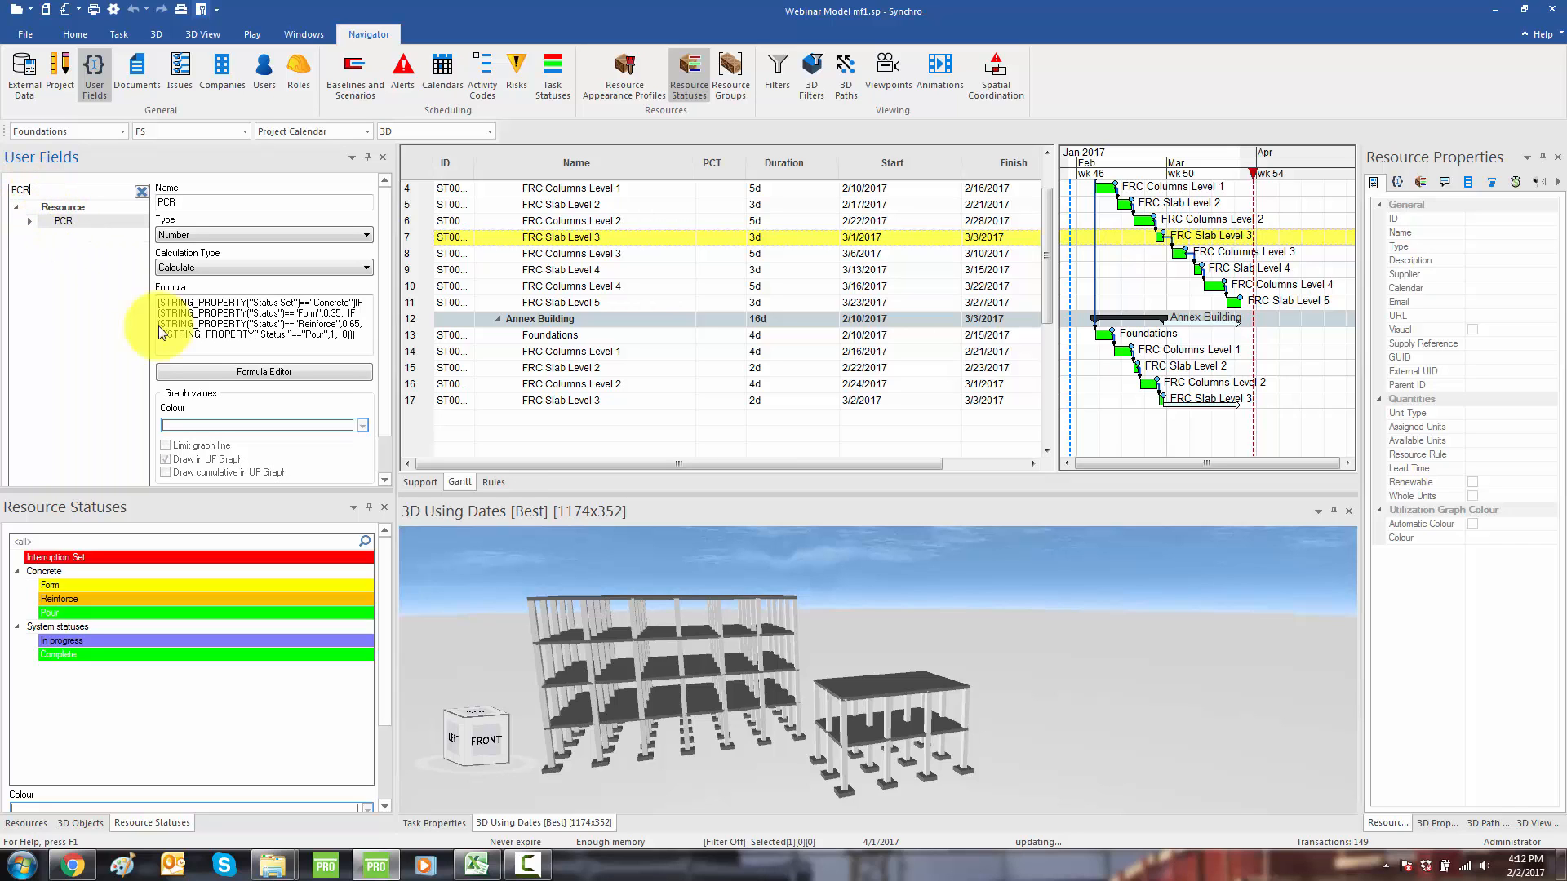
left_click(263, 372)
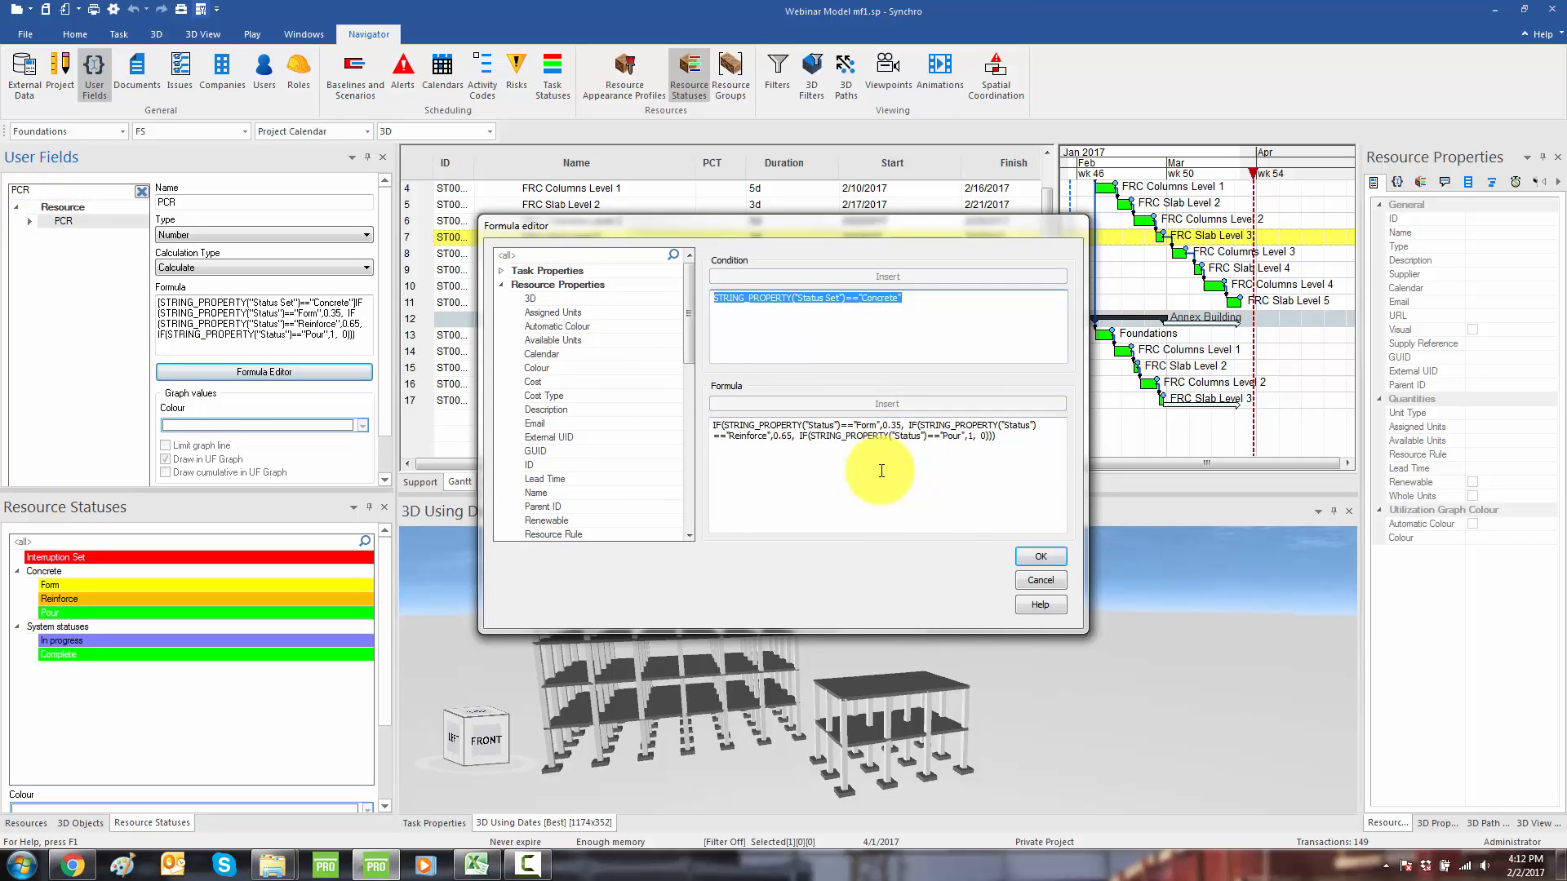
left_click(899, 298)
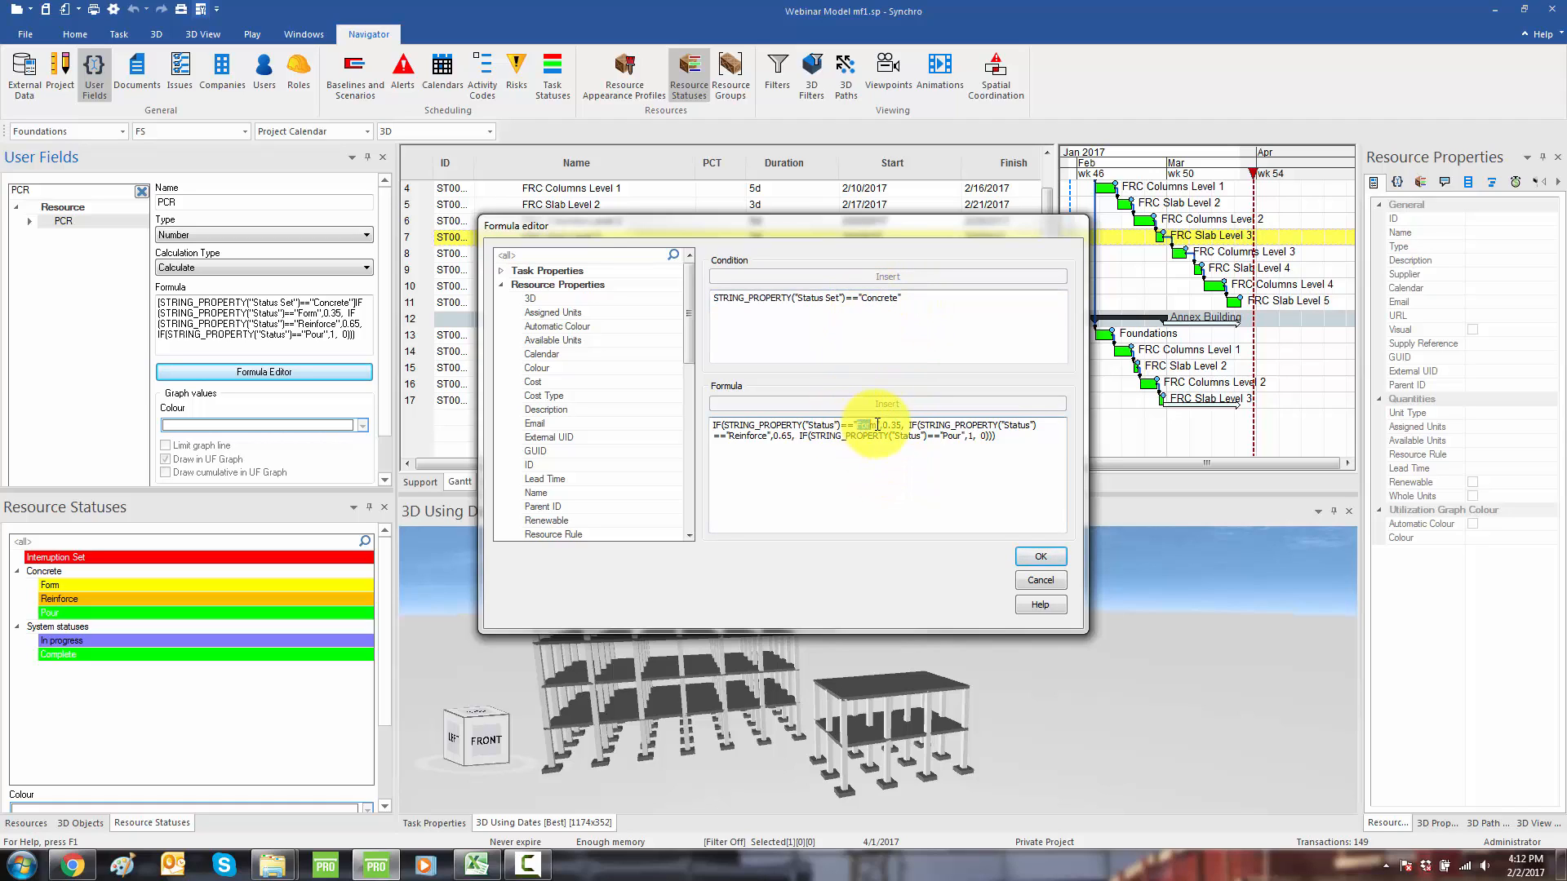
double_click(877, 424)
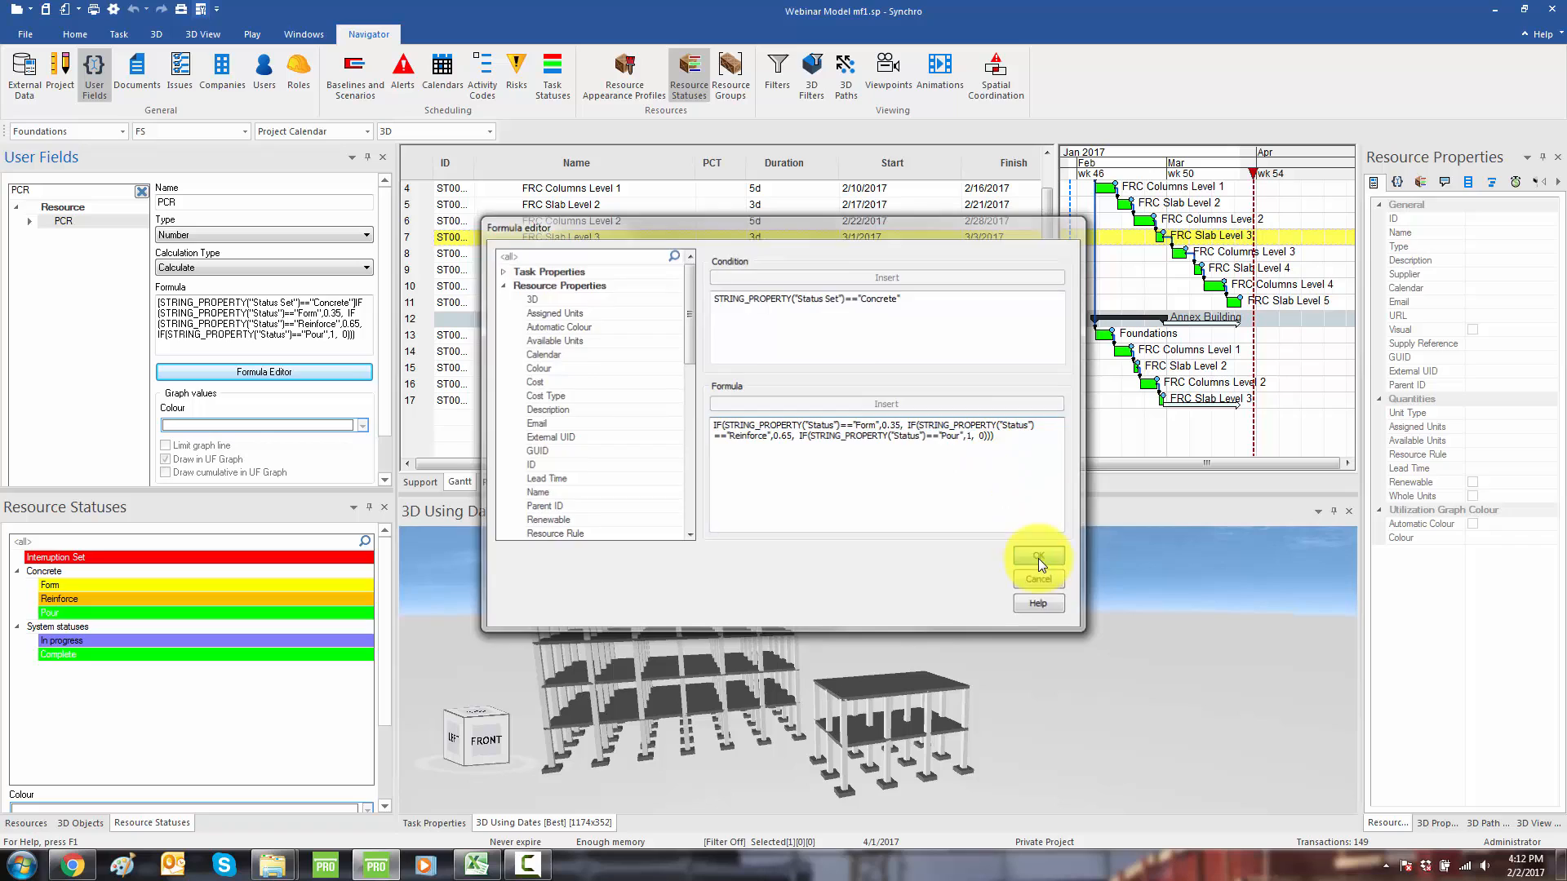
left_click(1034, 557)
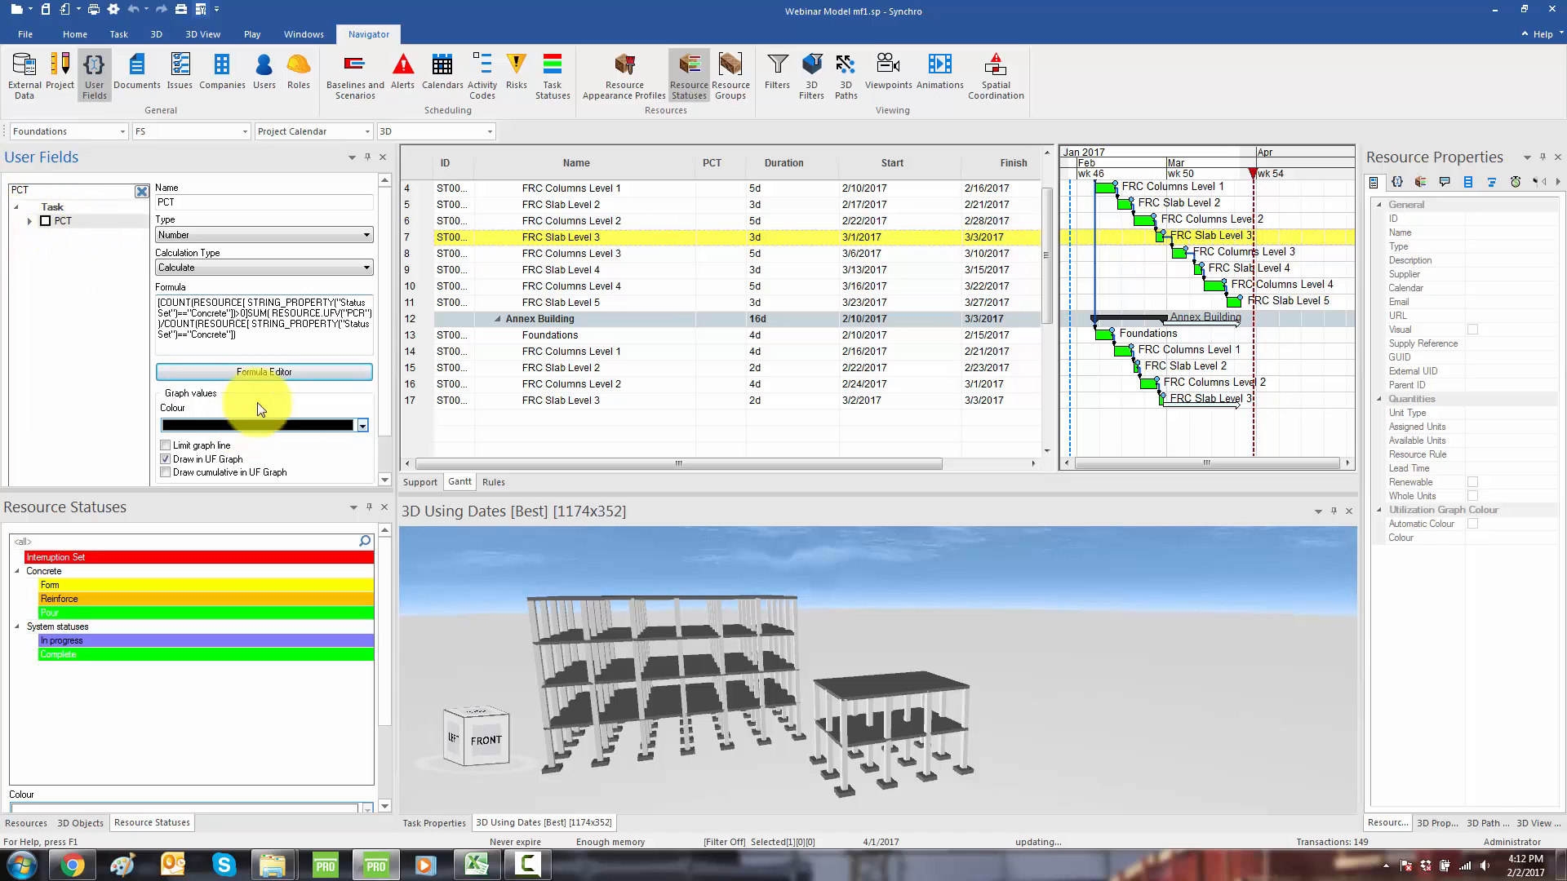
Step: Inspect the PCT formula that averages PCR values for concrete-status resources
left_click(263, 372)
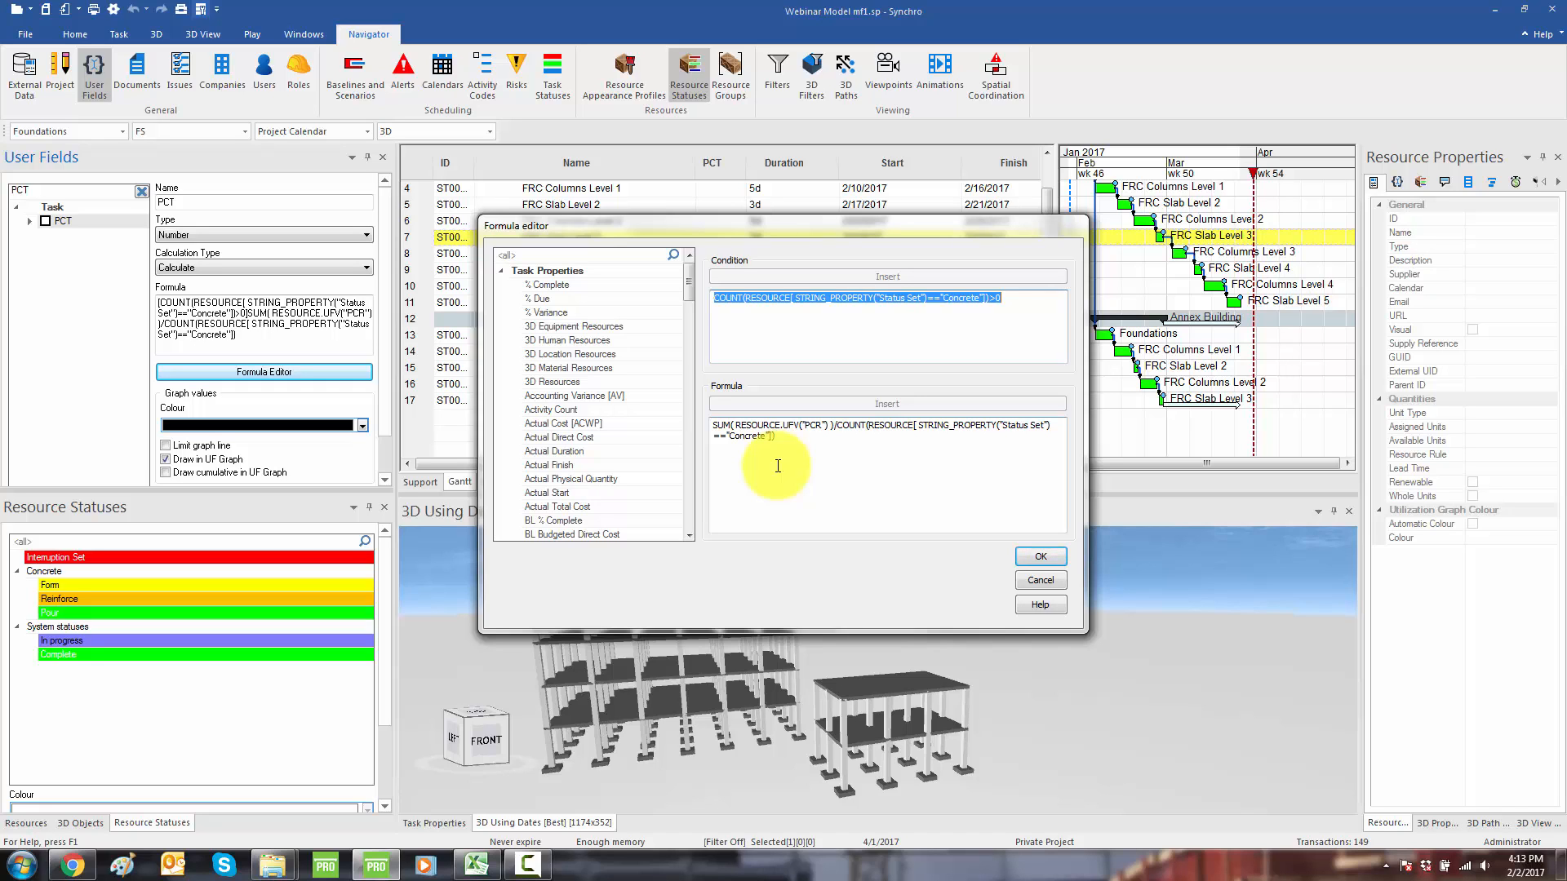
left_click(1038, 556)
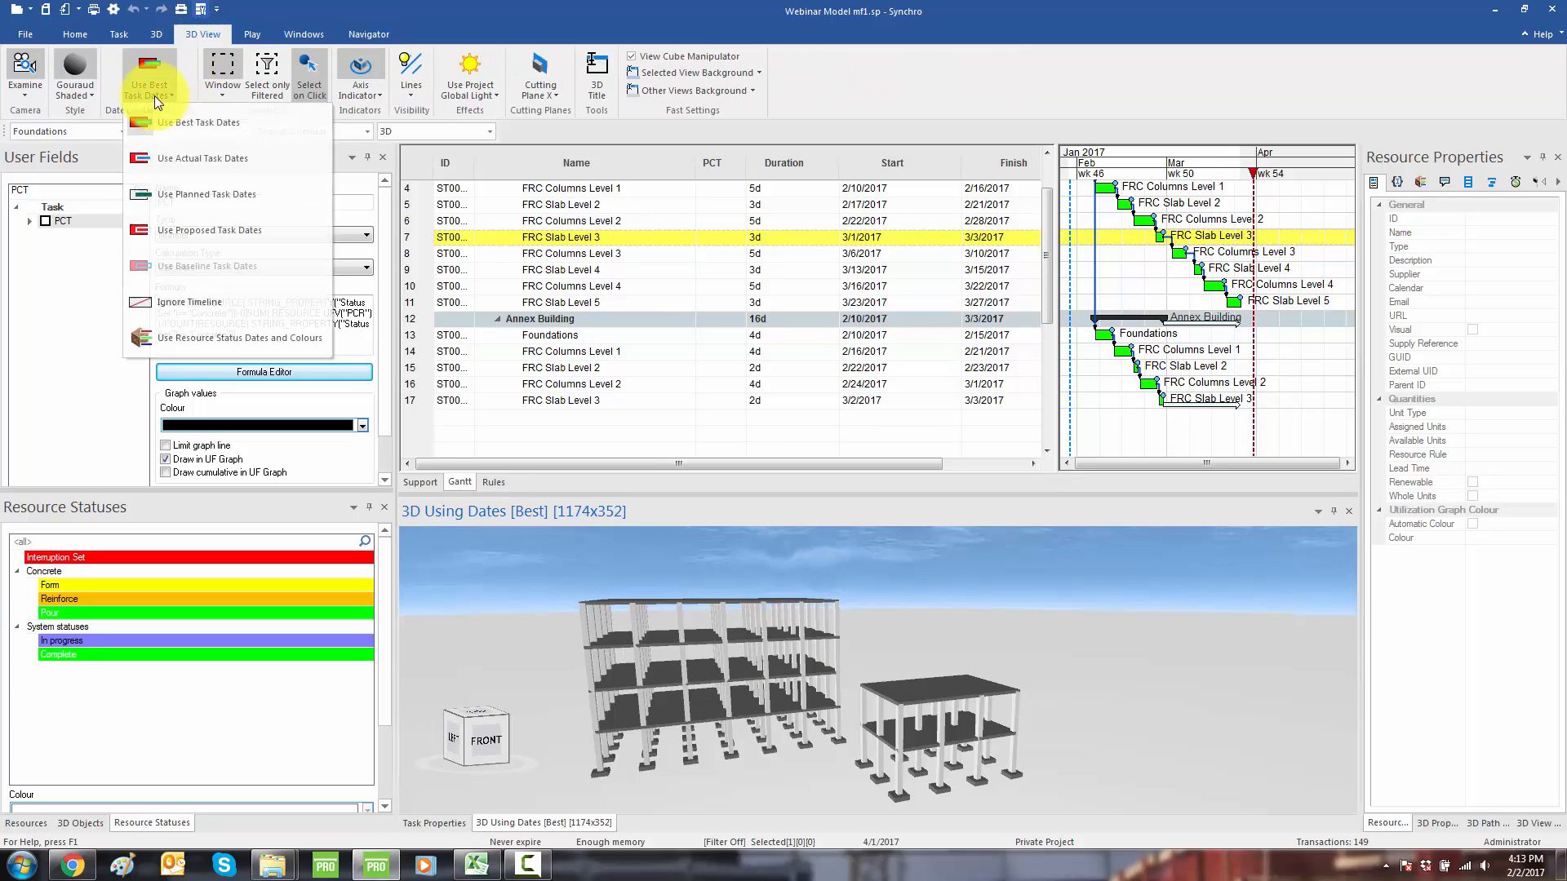
Step: Set the 3D view to resource status dates and colours and select the foundation columns
left_click(239, 338)
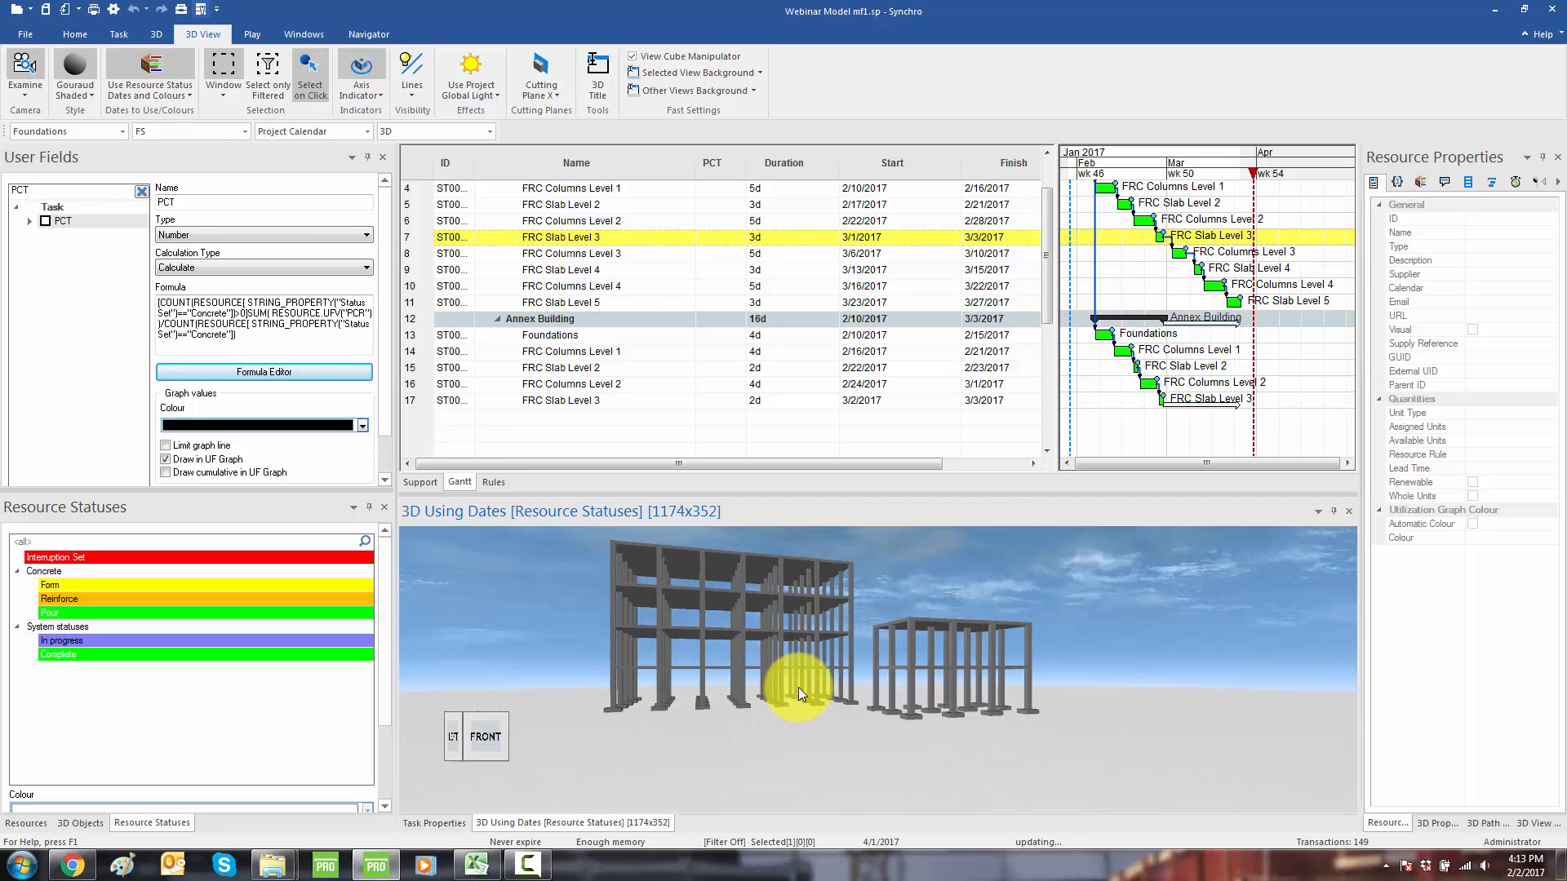
mouse_move(585, 724)
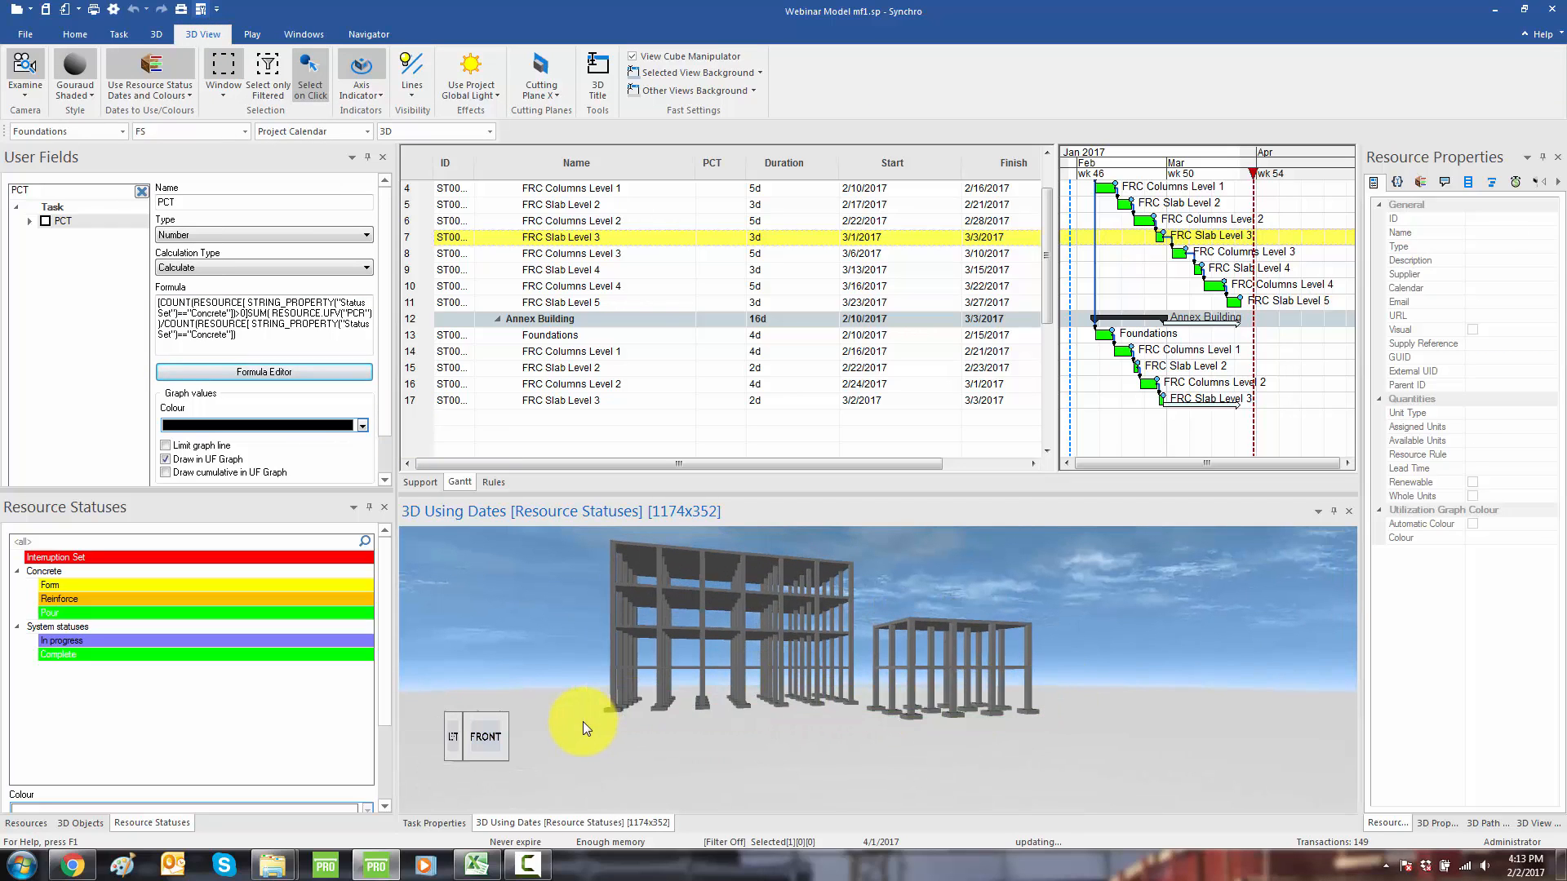
left_click(690, 694)
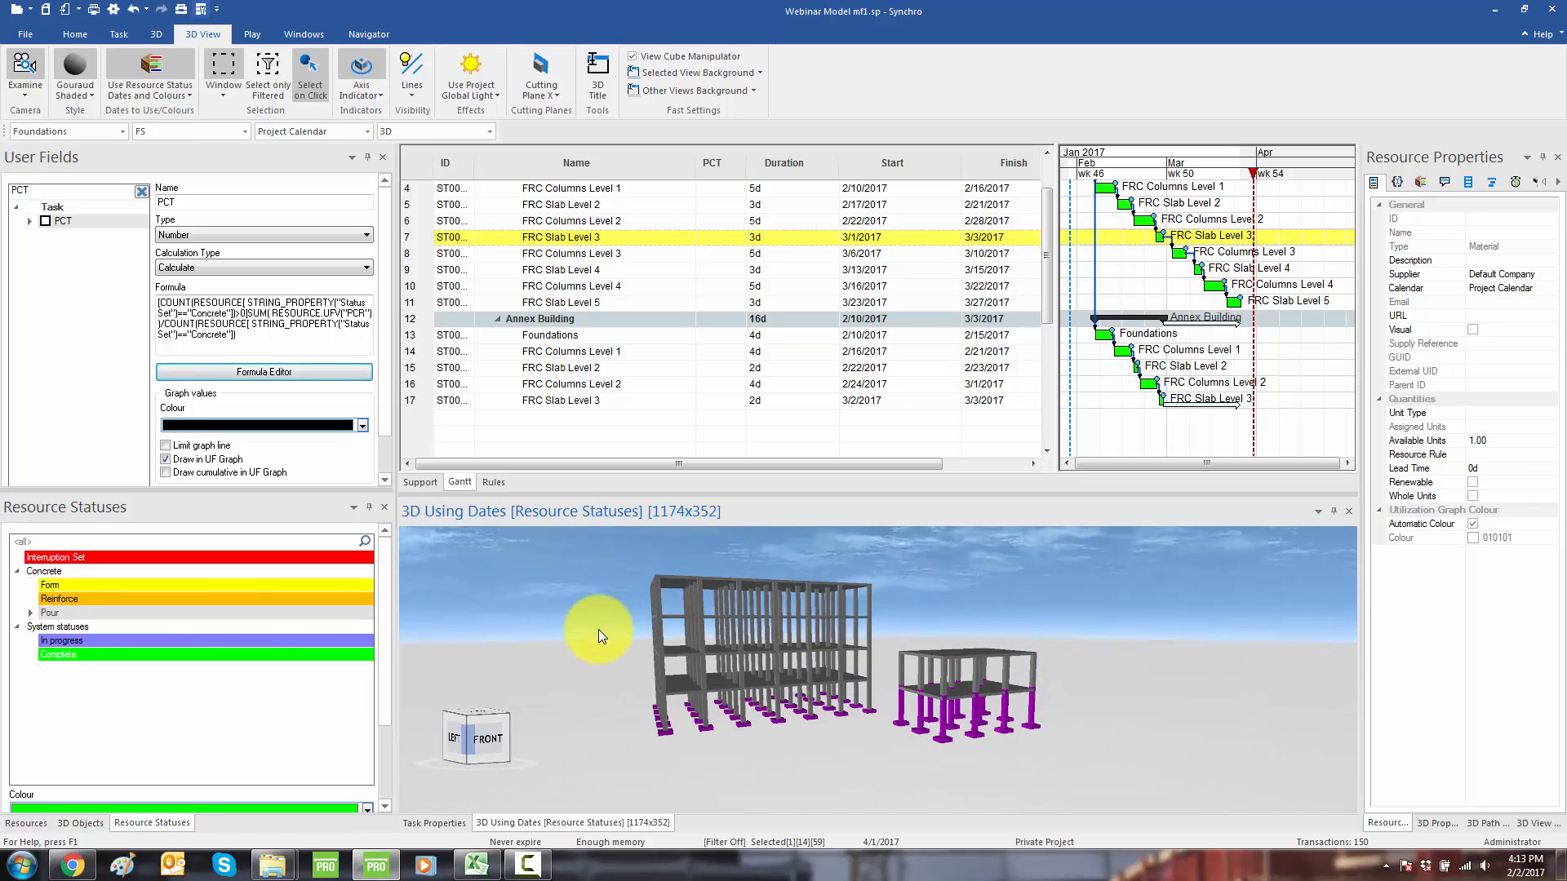
left_click(75, 33)
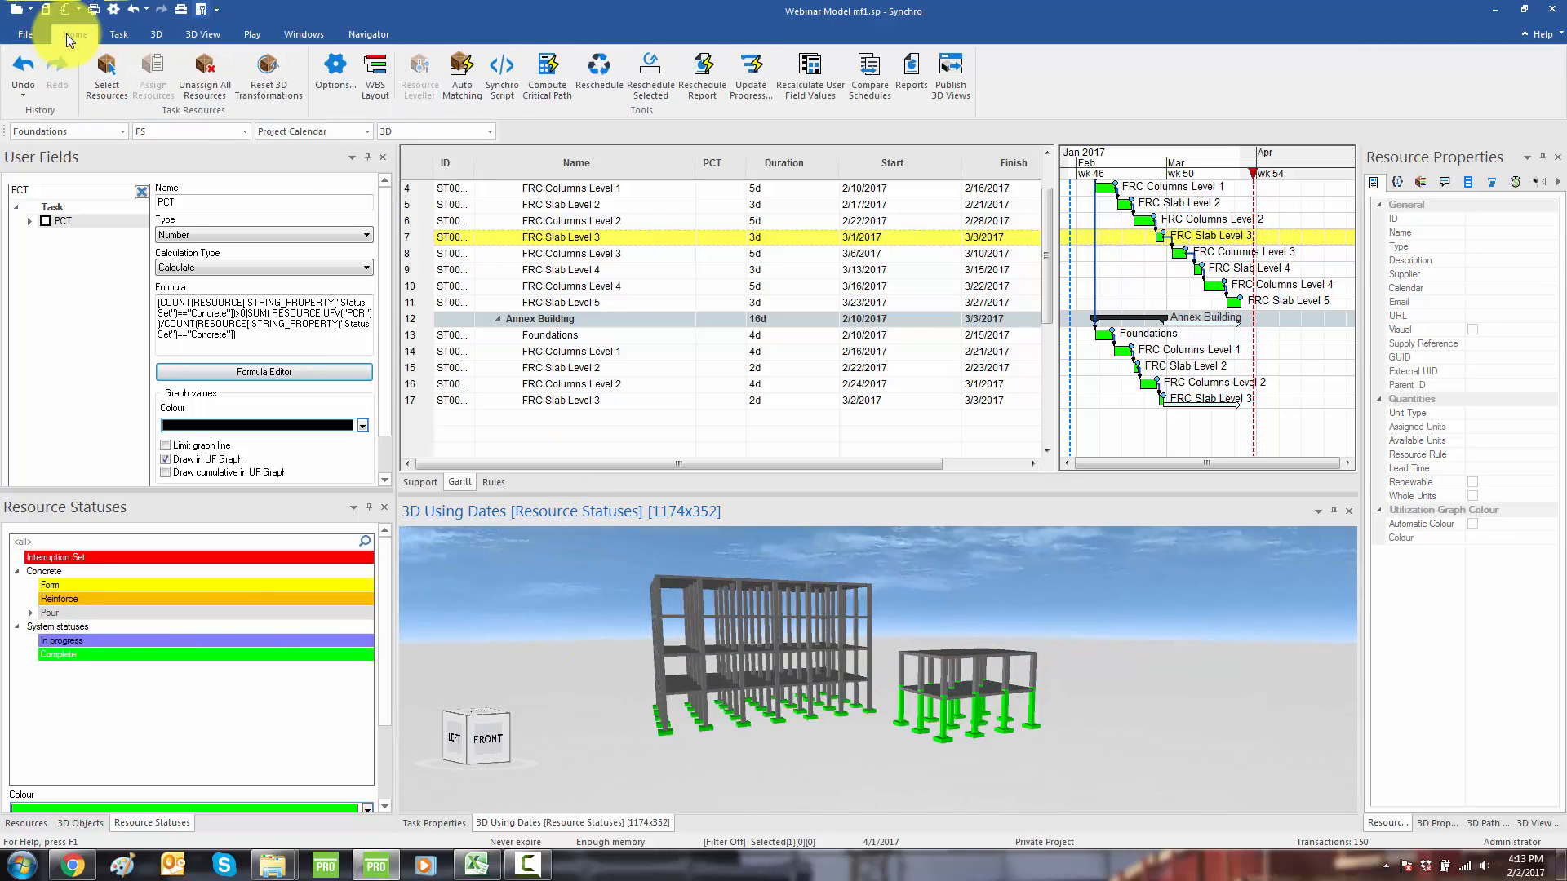
Step: Recalculate all user field values so Foundations and FRC Columns Level 1 show PCT 1
left_click(809, 71)
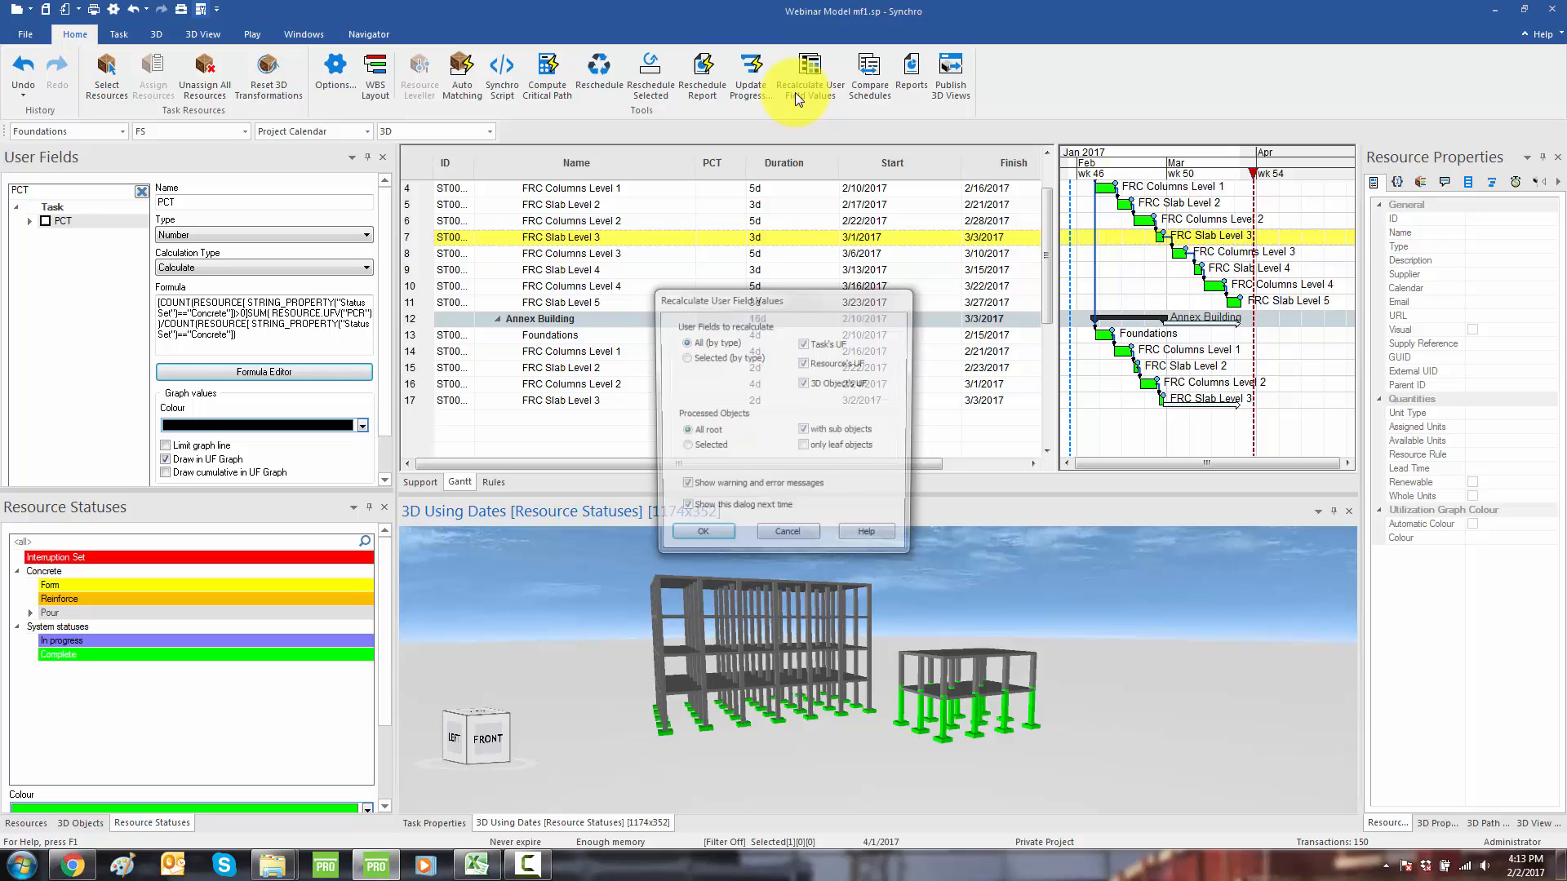
left_click(702, 531)
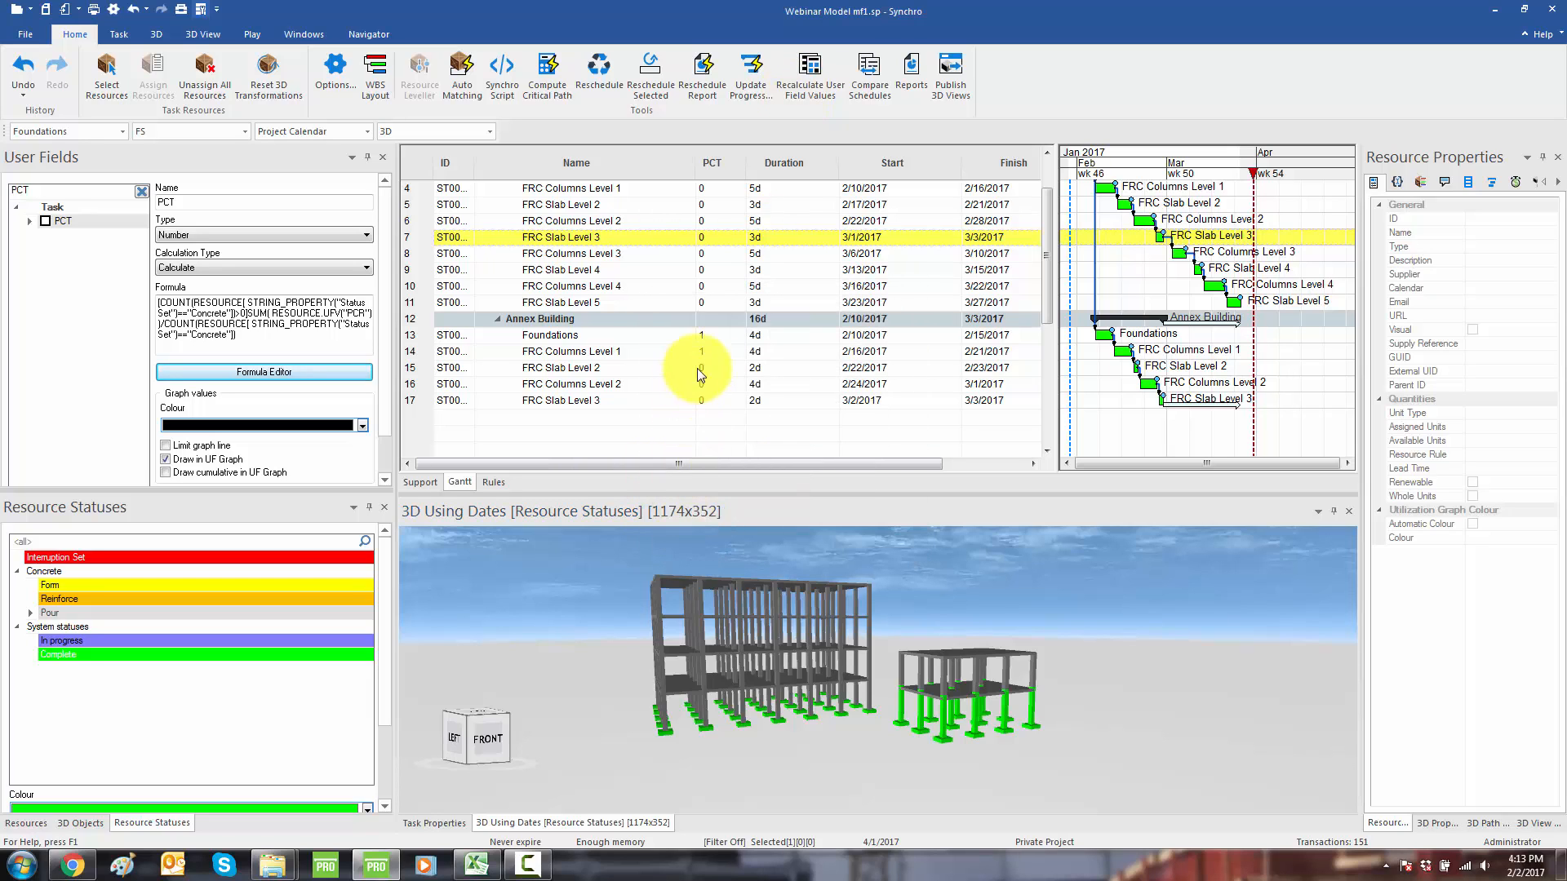
left_click(716, 351)
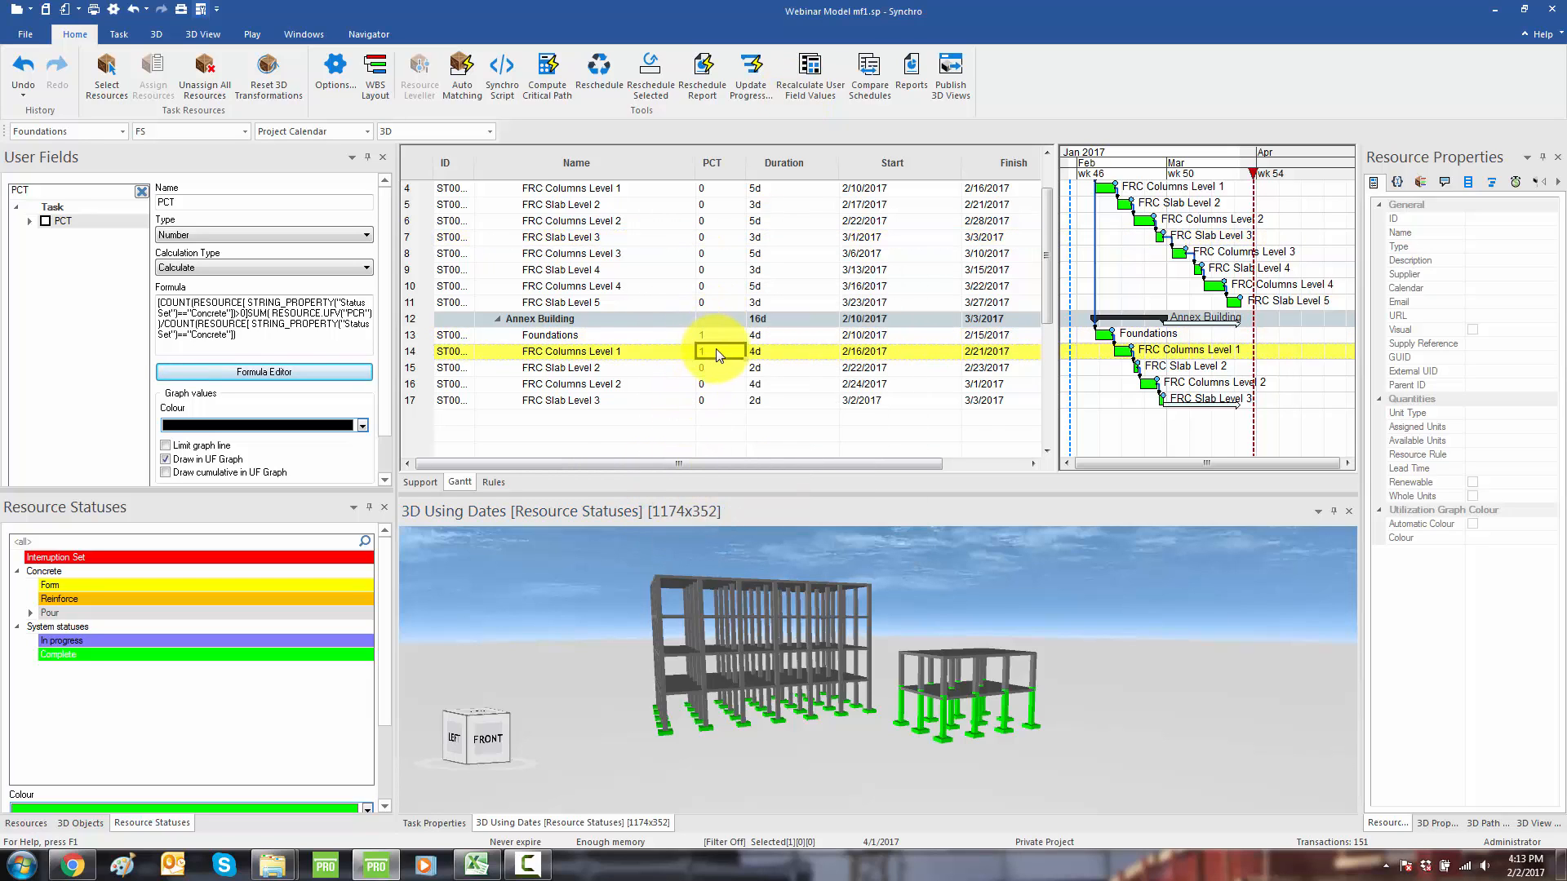
scroll("up", 3)
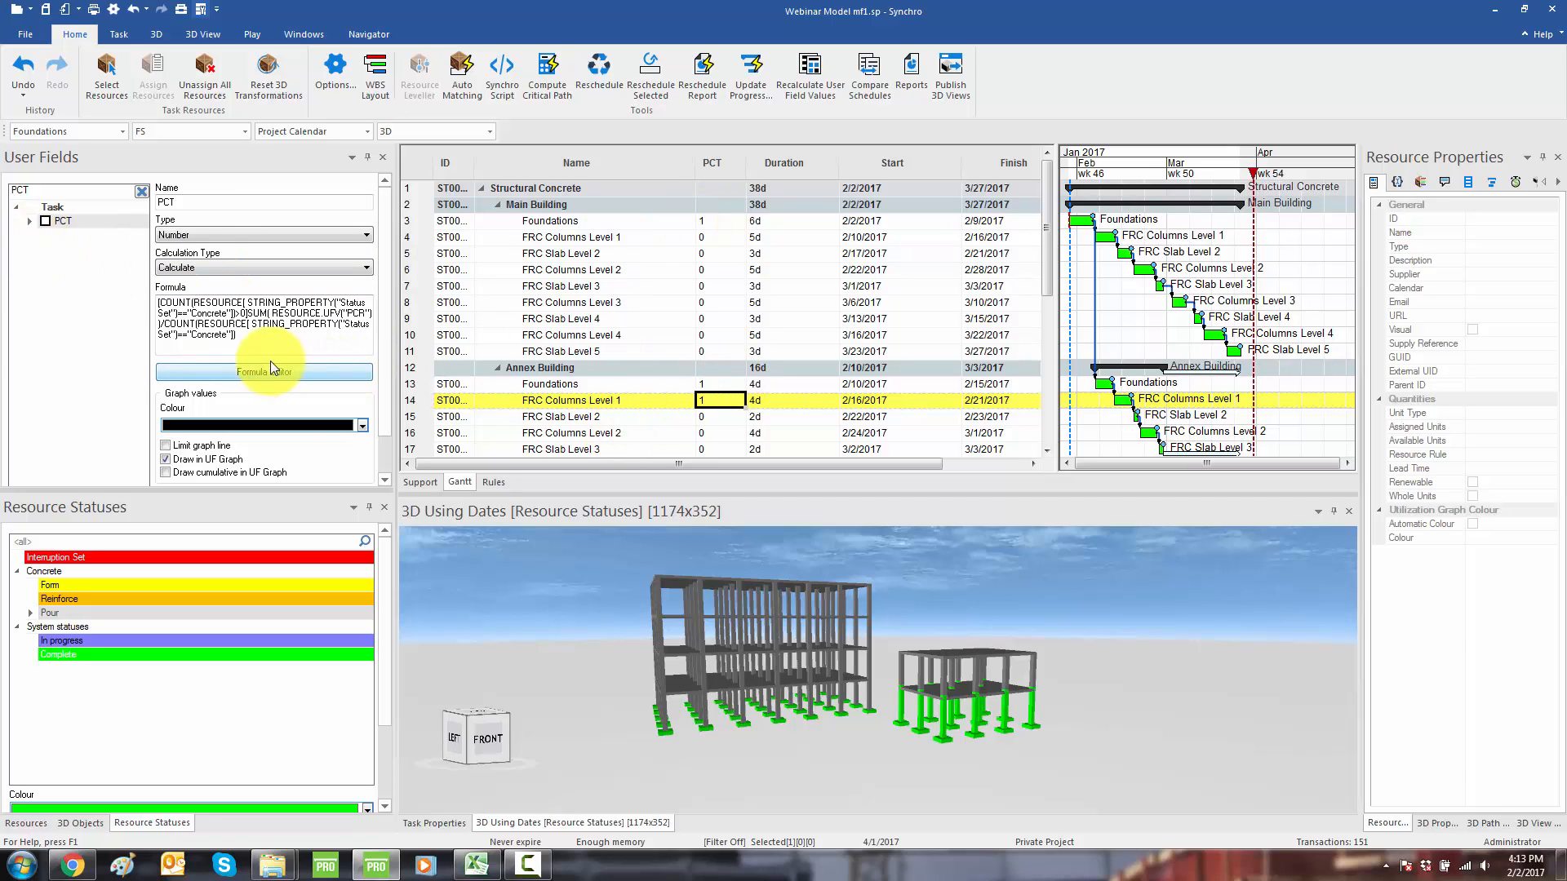
Step: Append '*100' to the PCT formula and recalculate so PCT shows percentages
left_click(263, 372)
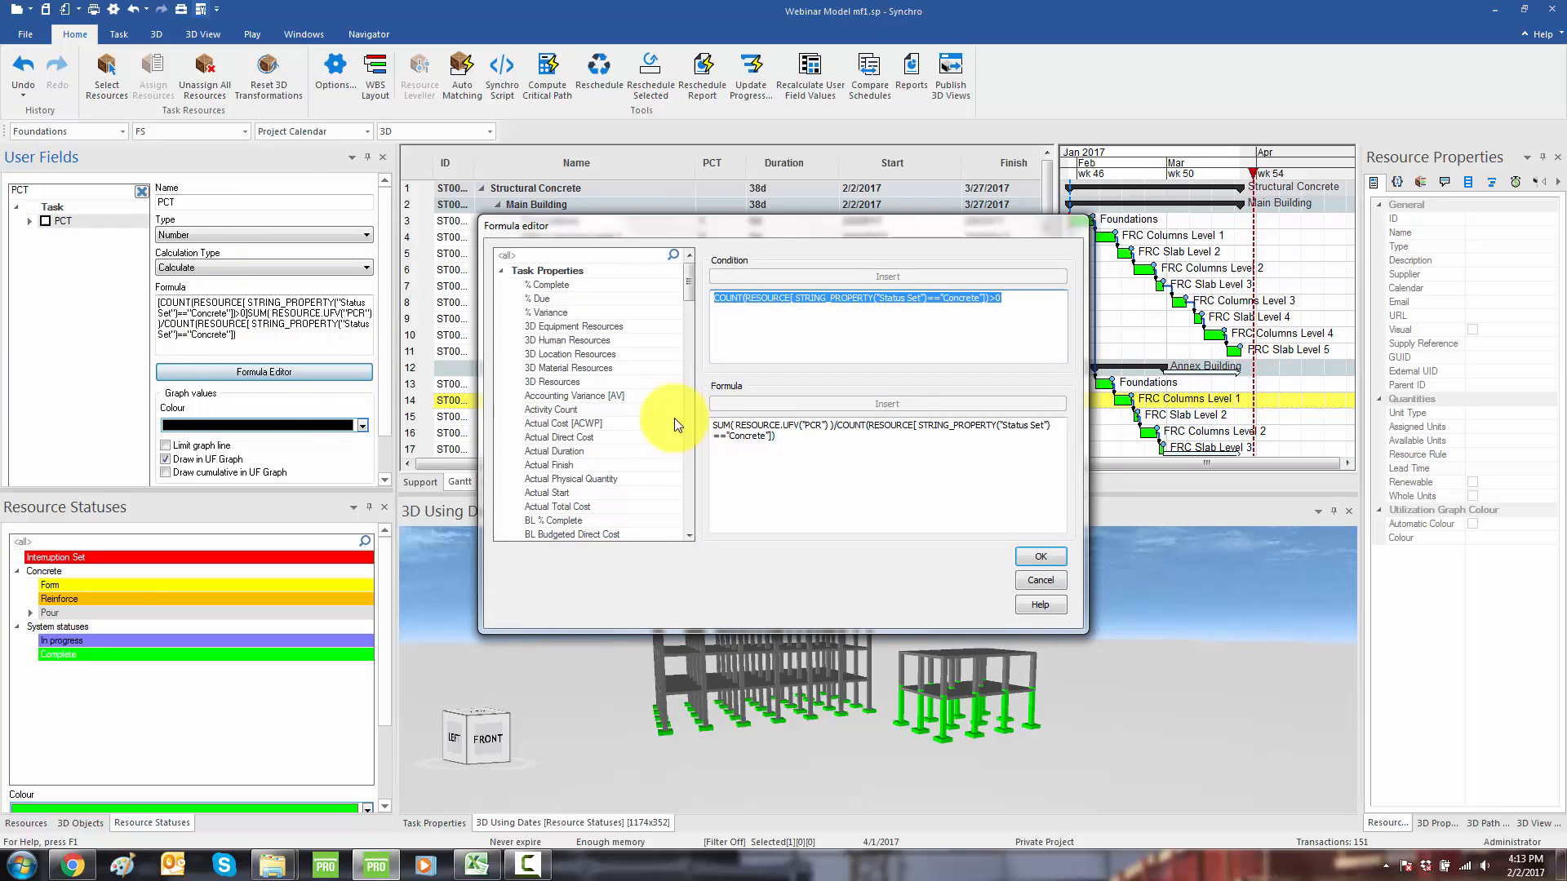
left_click(785, 438)
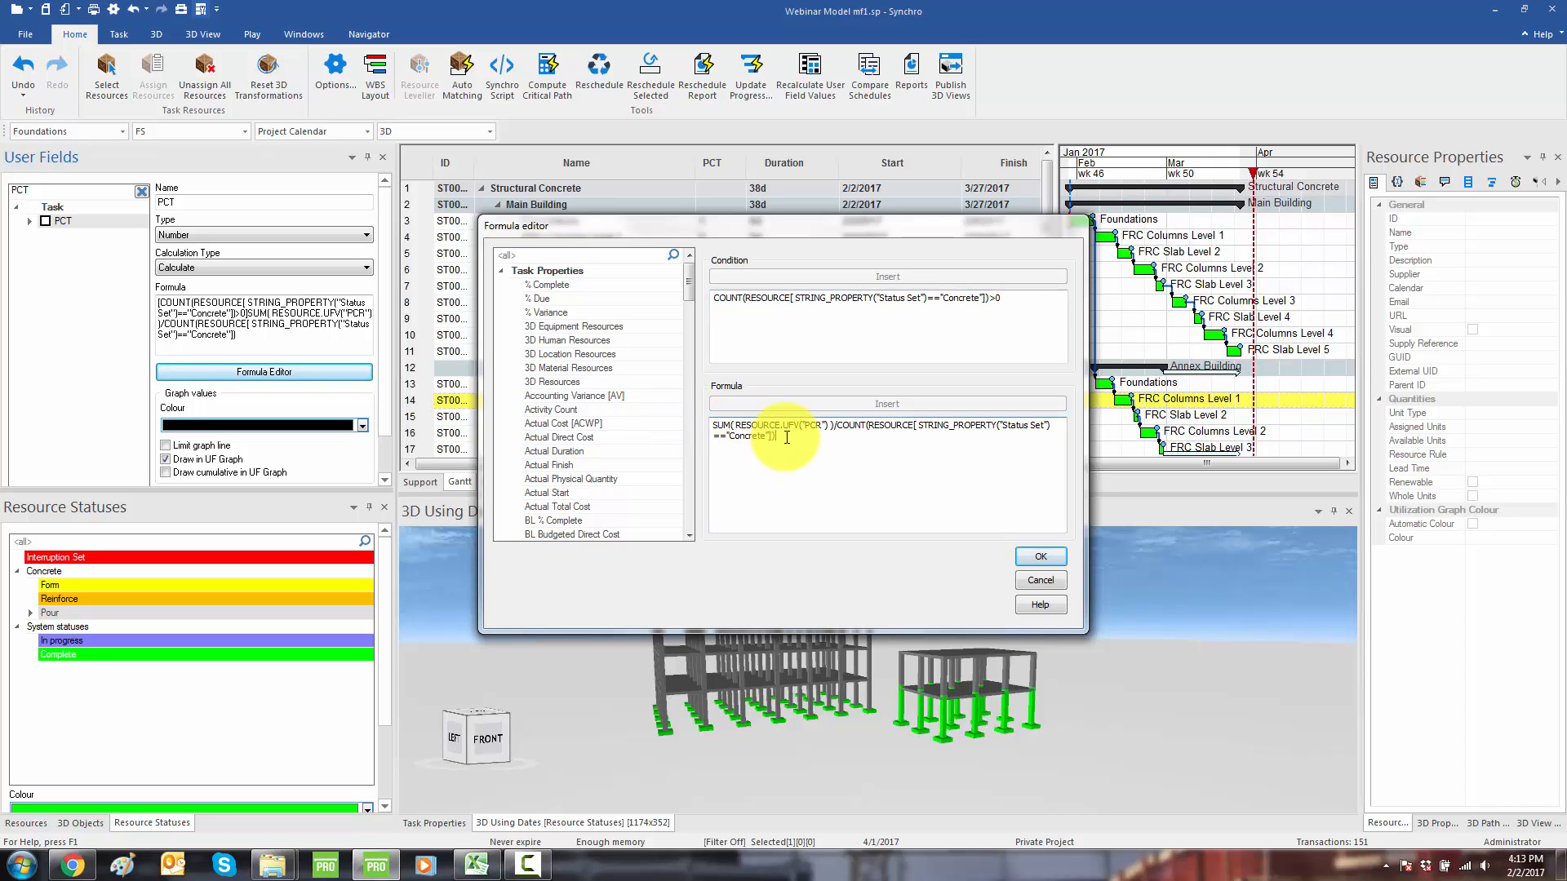
type("*100")
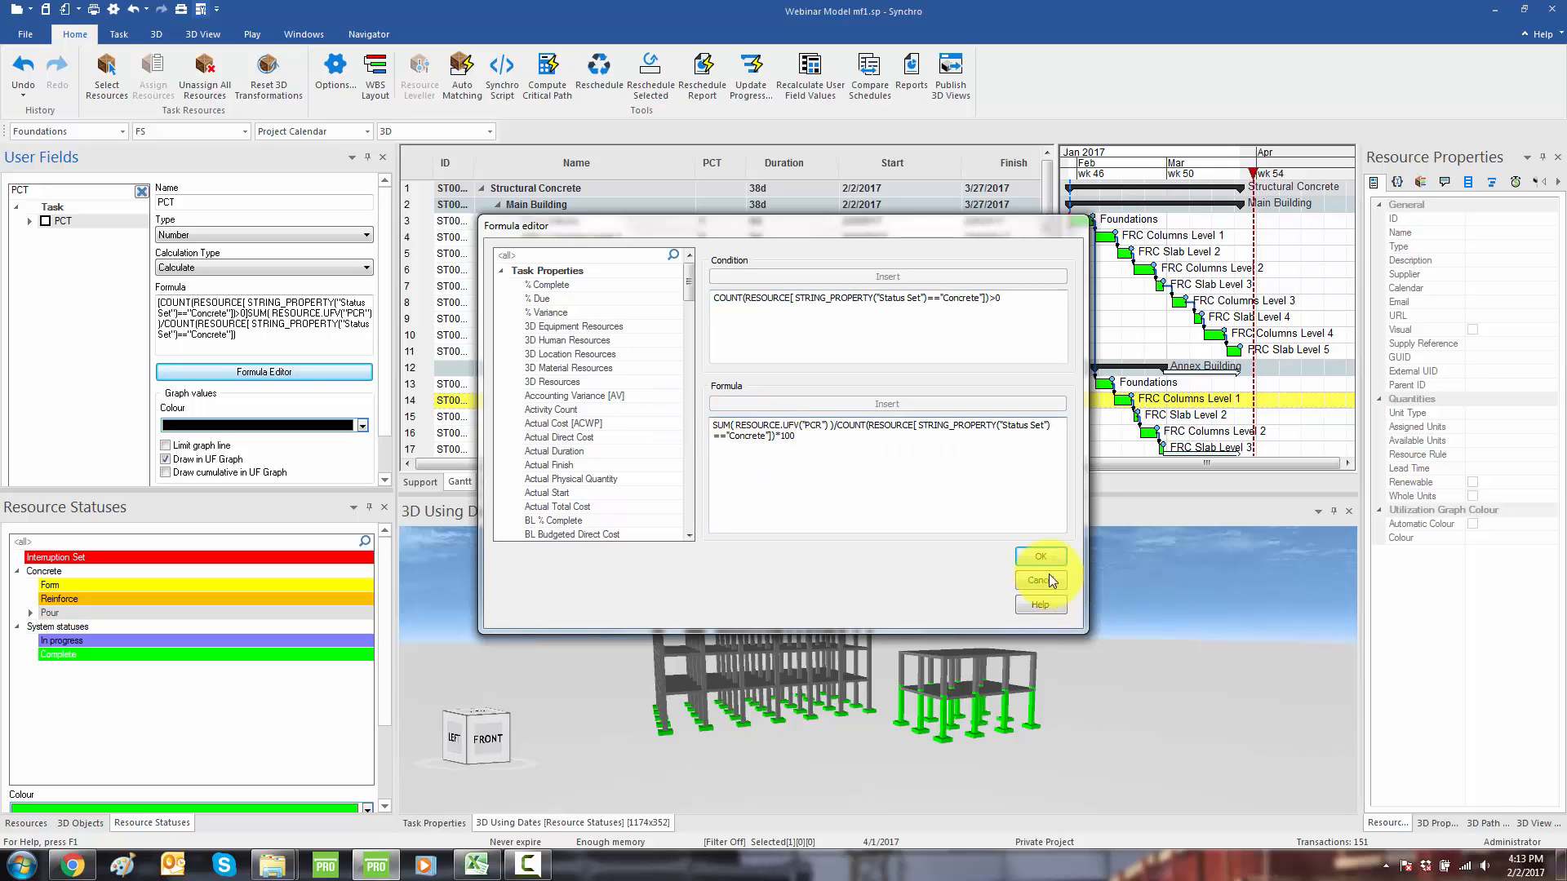
left_click(1038, 557)
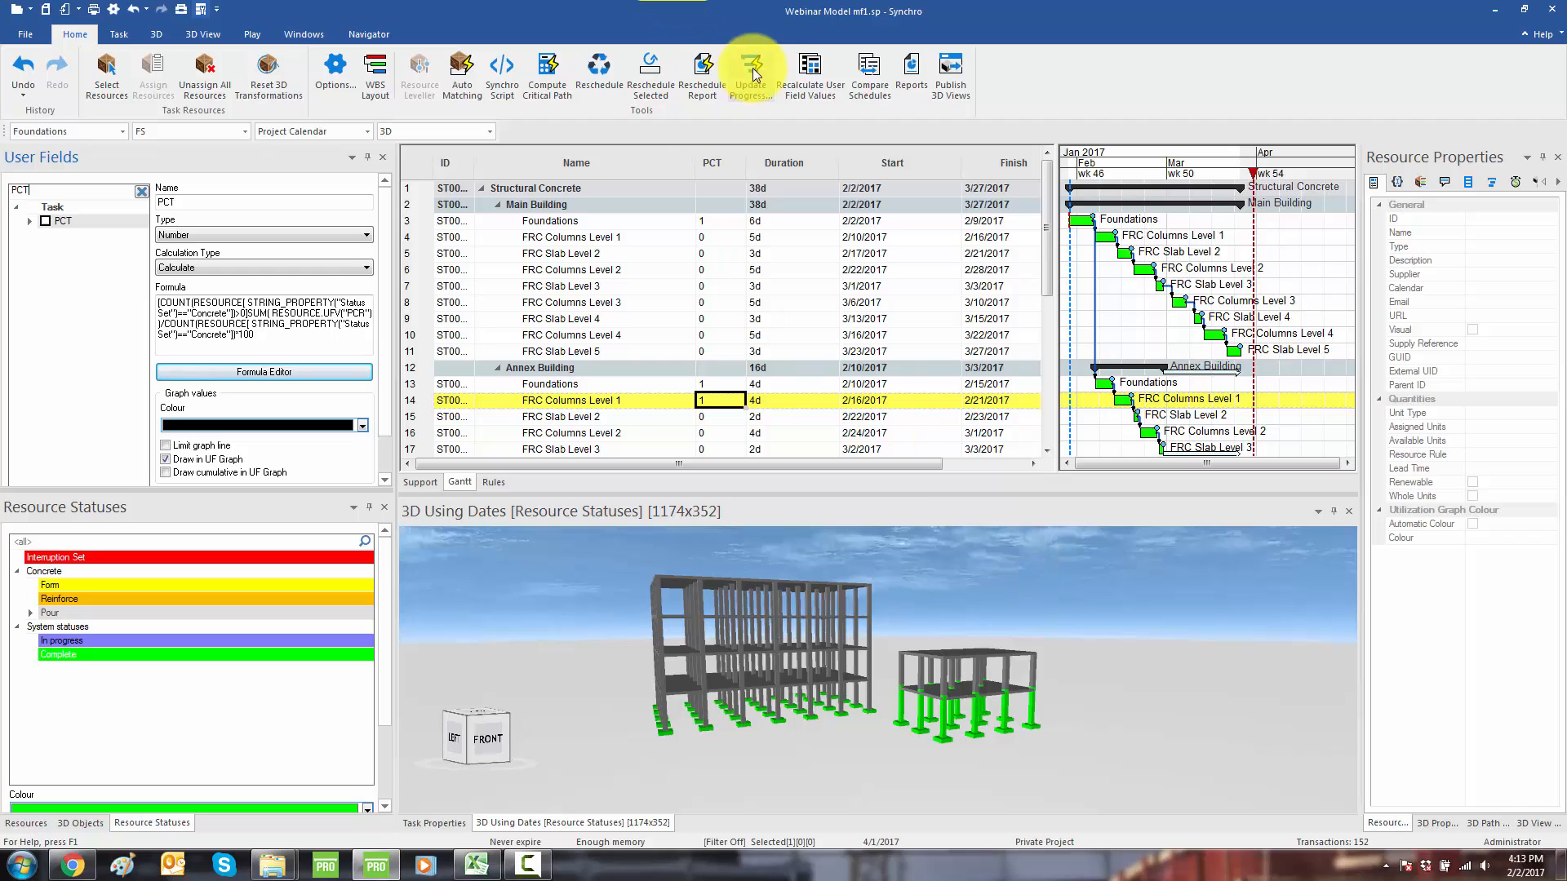
left_click(751, 72)
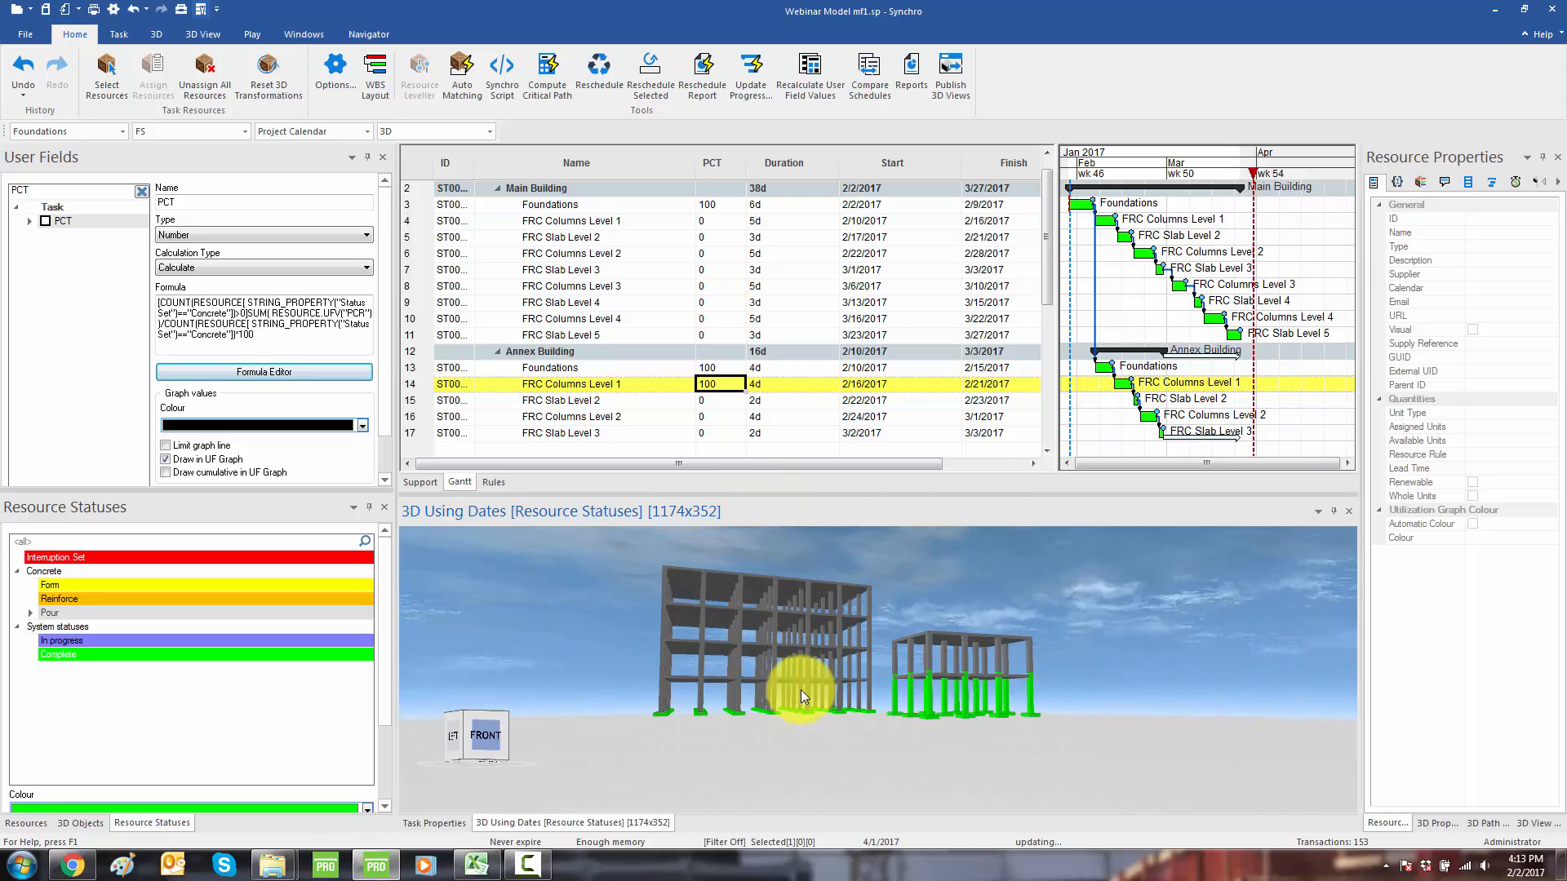
mouse_move(1014, 697)
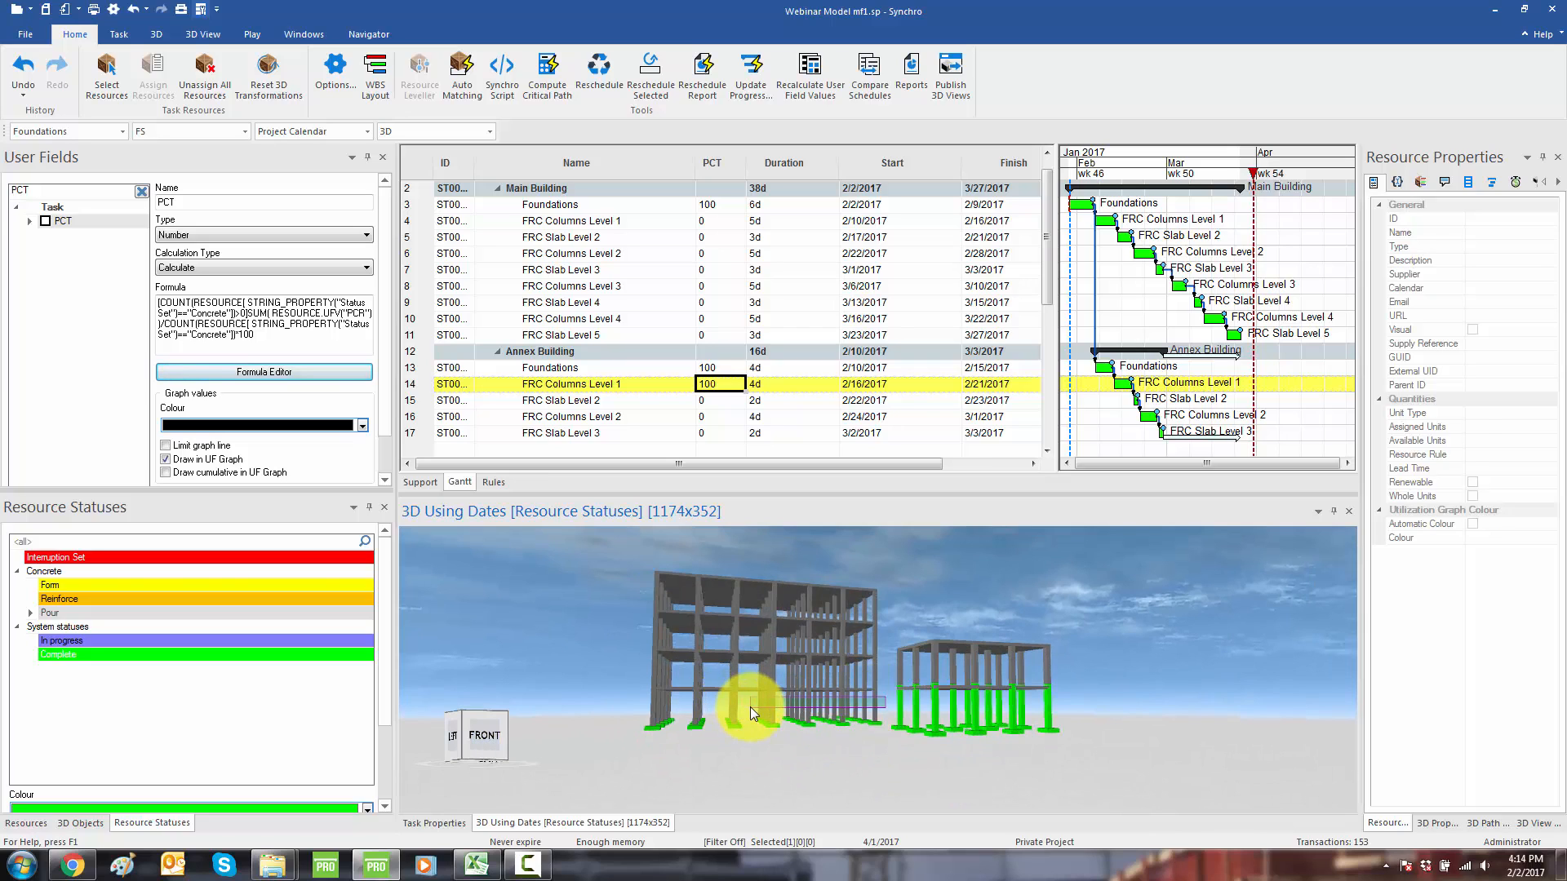
Step: Give the Main Building Level 1 columns Form and Reinforce statuses, recalculating PCT to 85
right_click(59, 597)
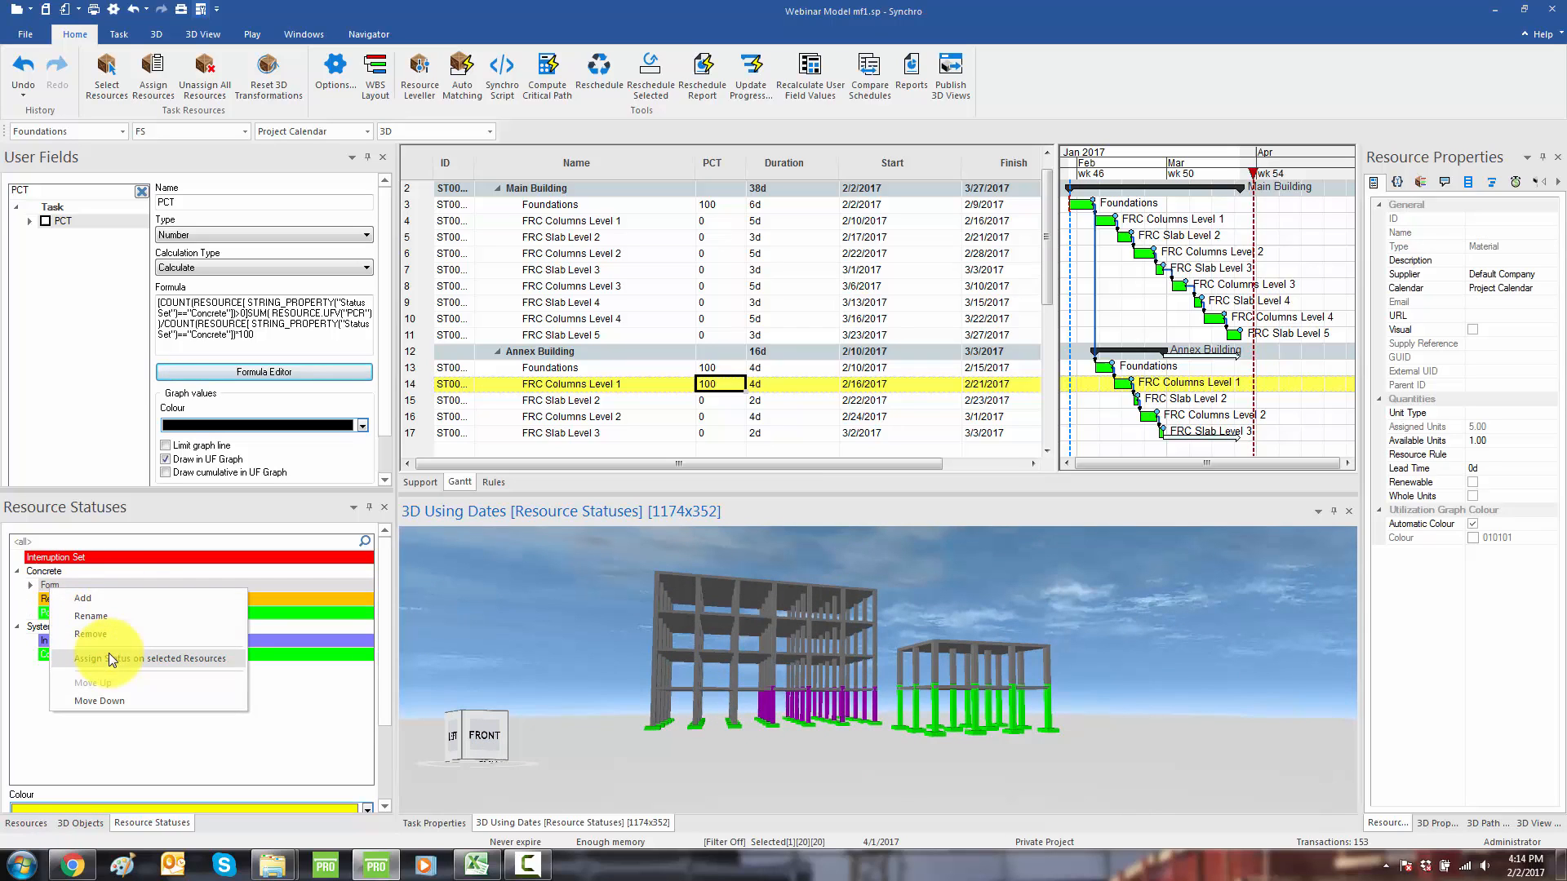
left_click(108, 658)
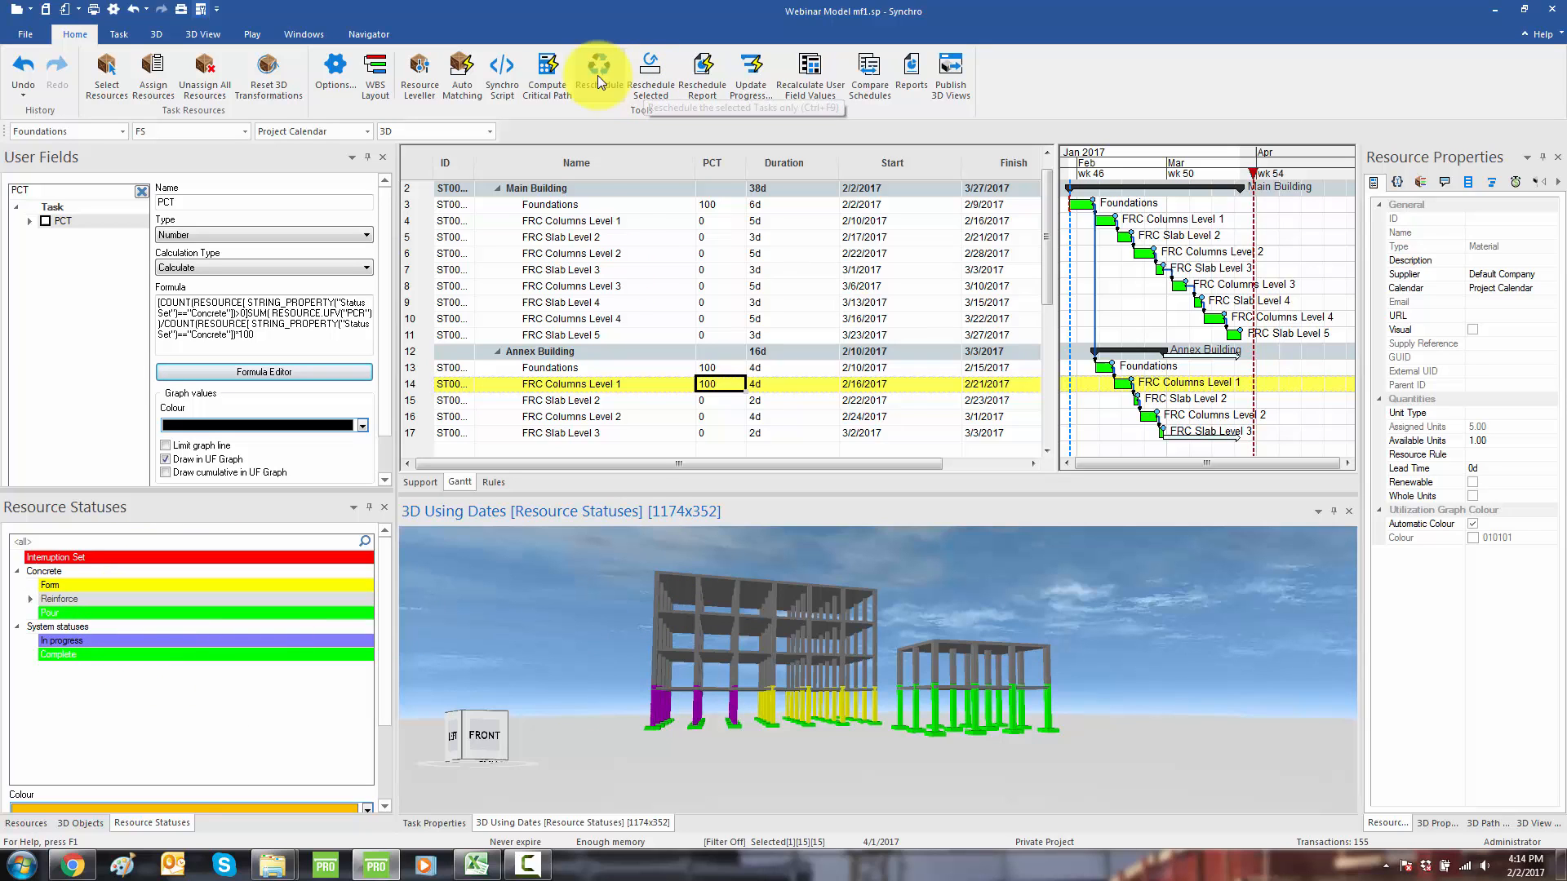
mouse_move(809, 70)
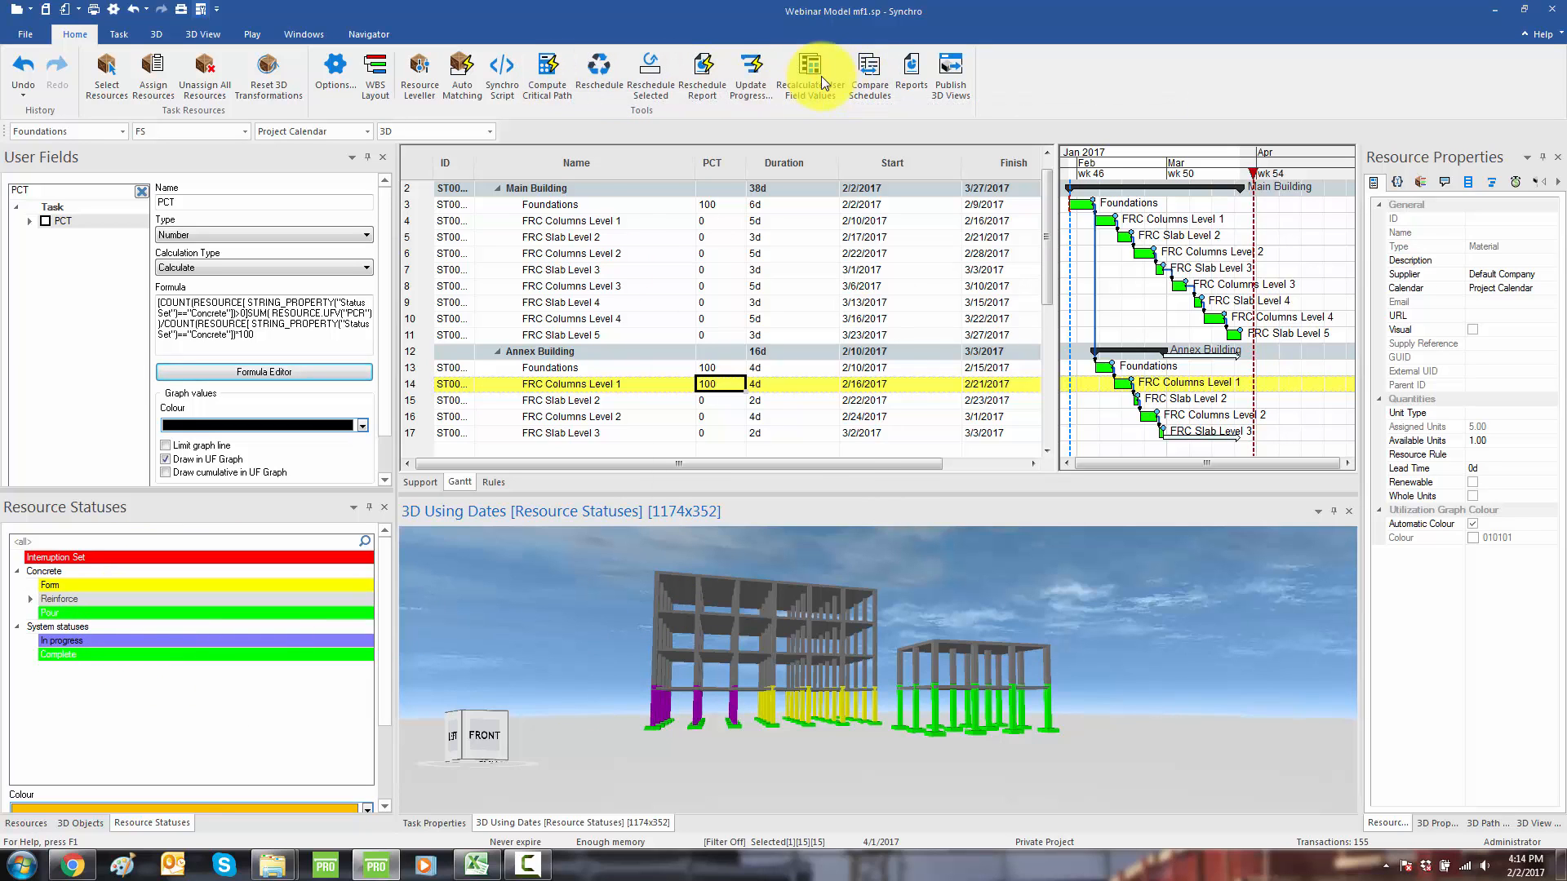
left_click(810, 75)
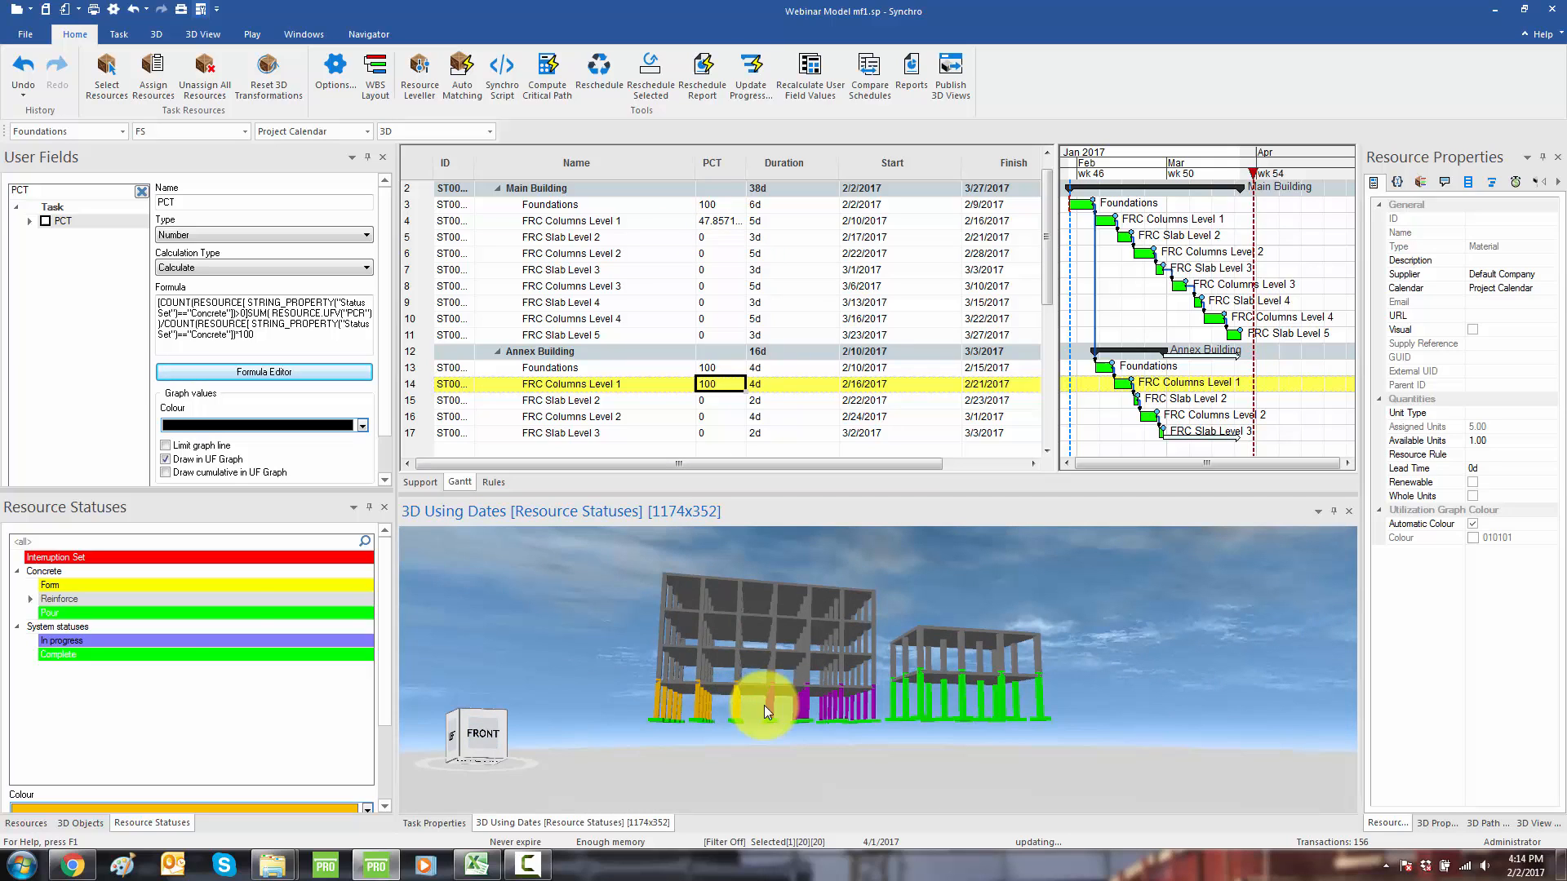
right_click(59, 598)
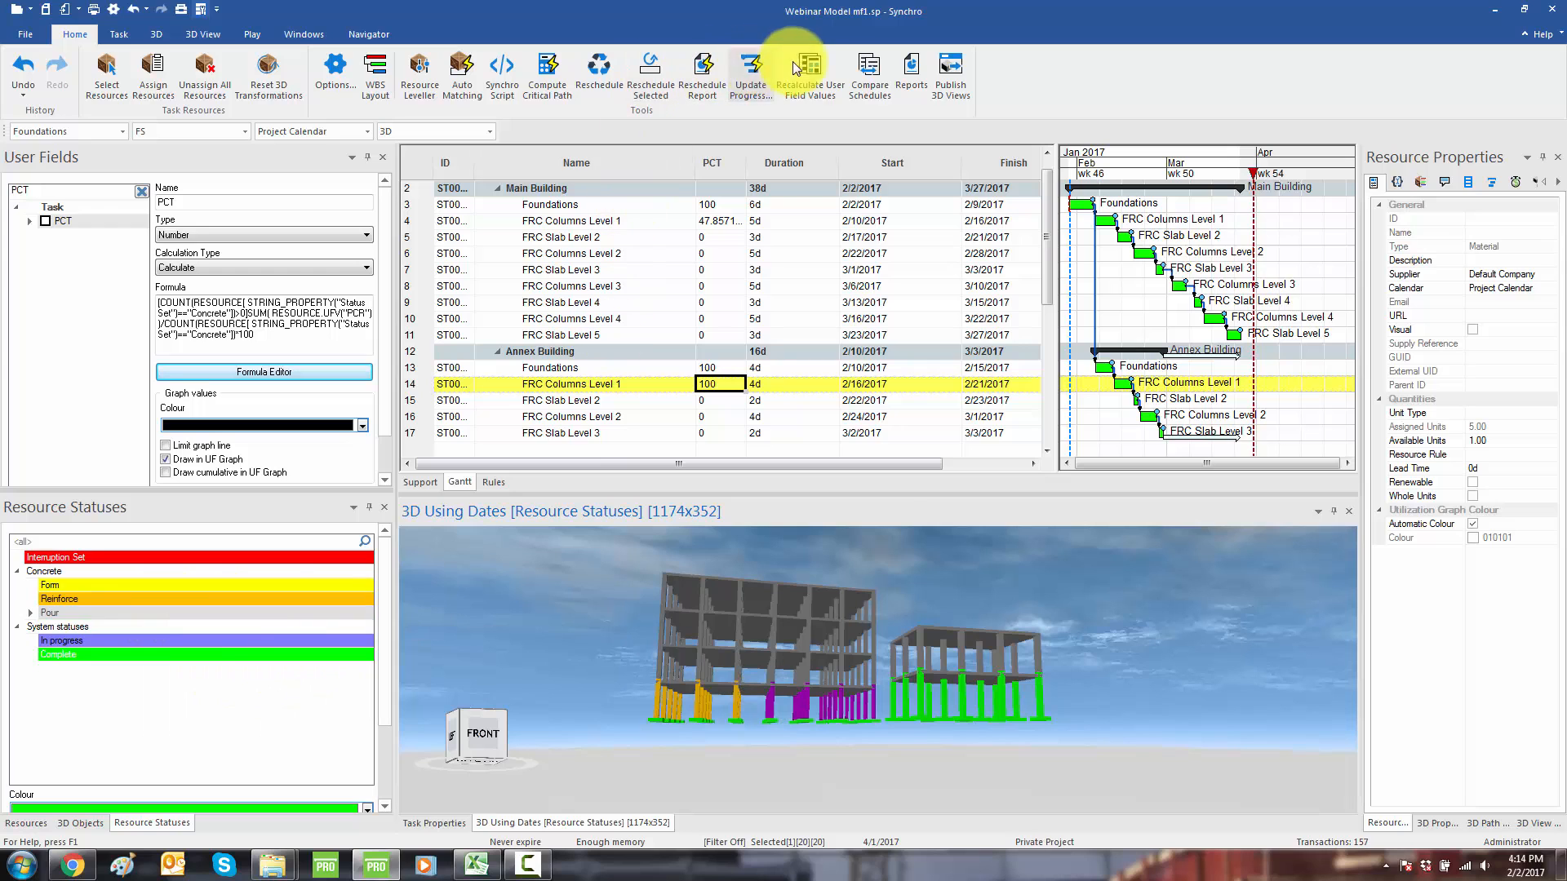
left_click(807, 72)
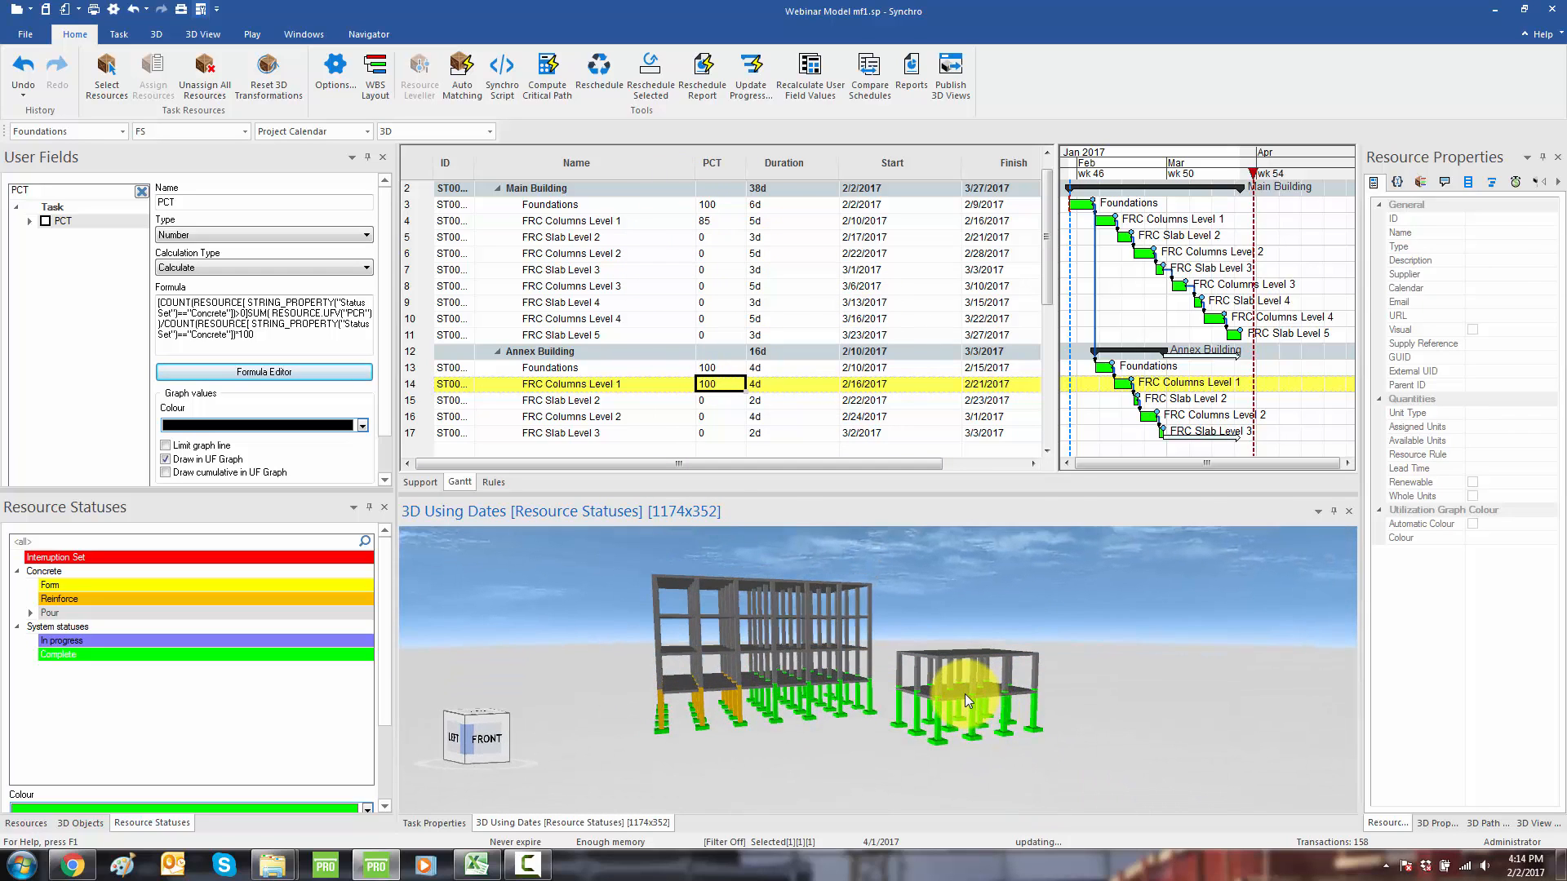
Step: Assign Pour status to both Level 2 slabs and recalculate, giving Main Slab 100, Annex 65
right_click(99, 584)
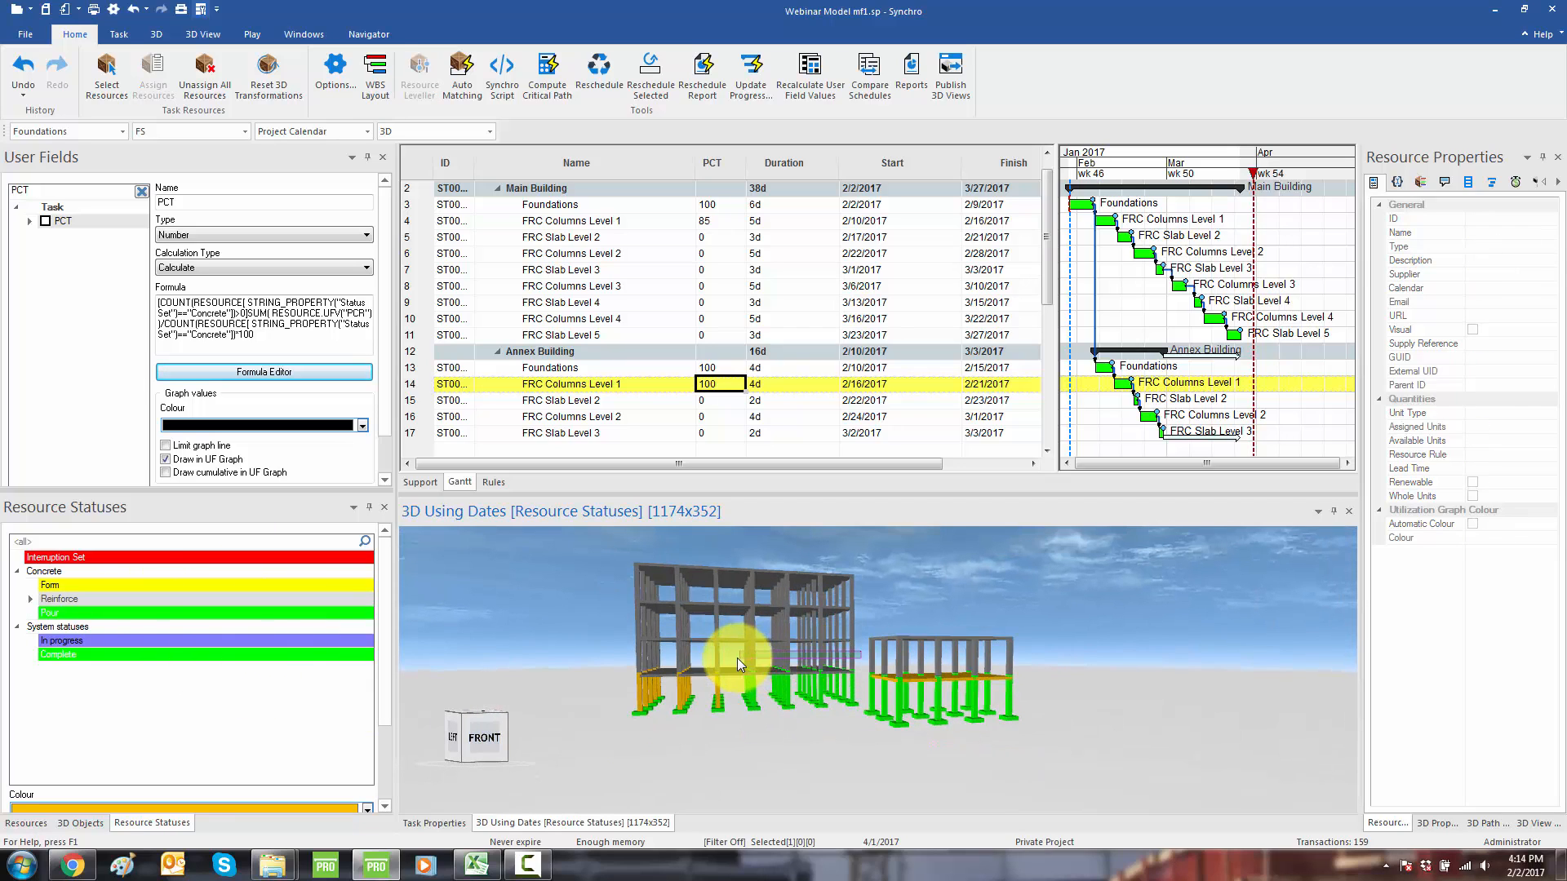
right_click(48, 611)
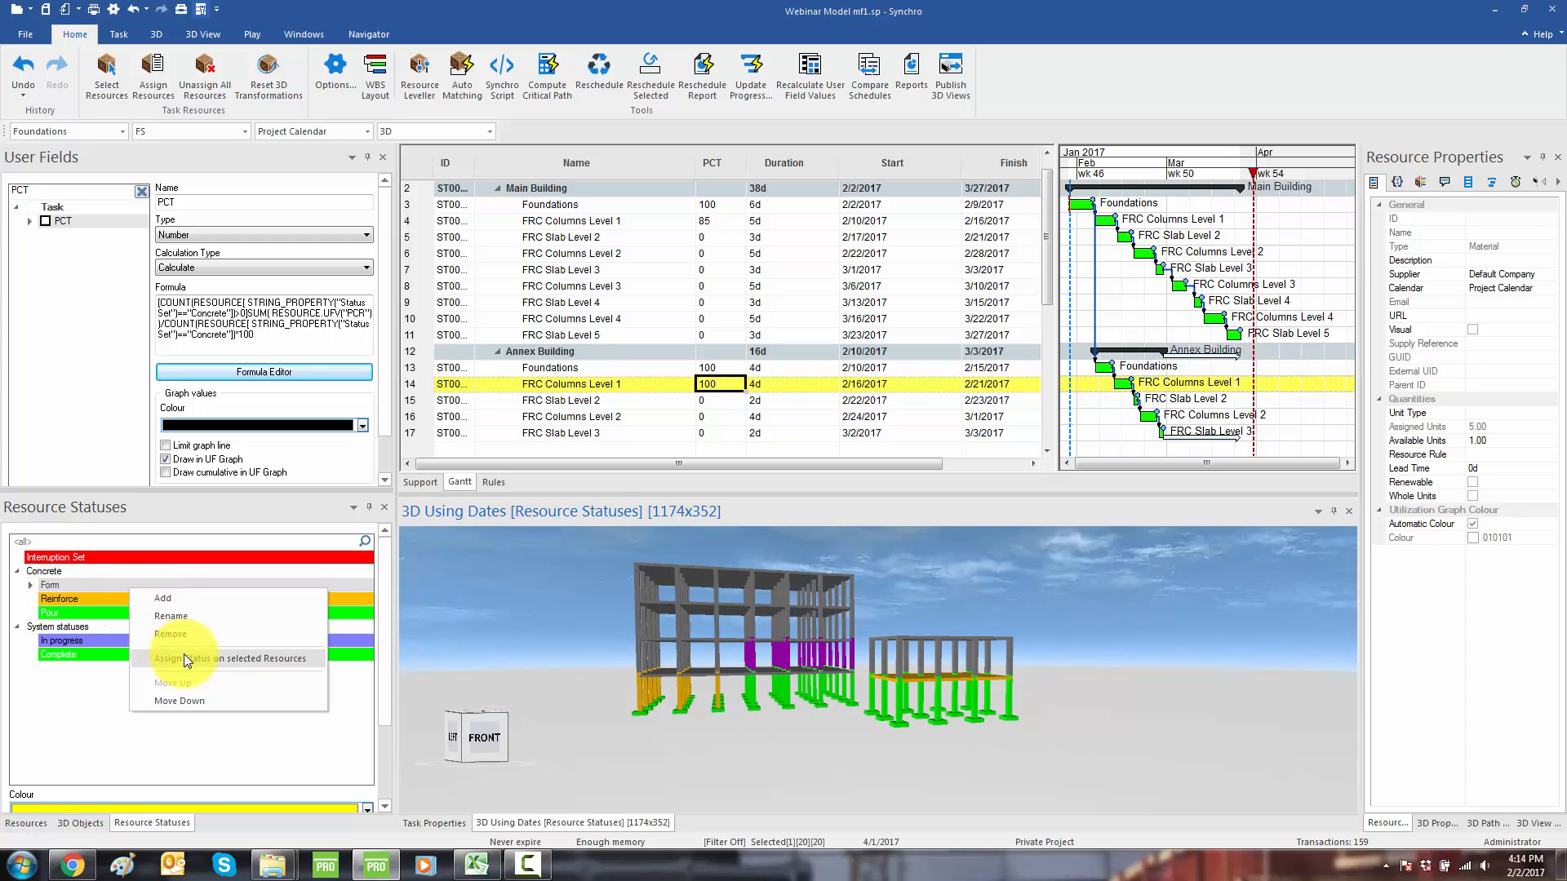
left_click(232, 657)
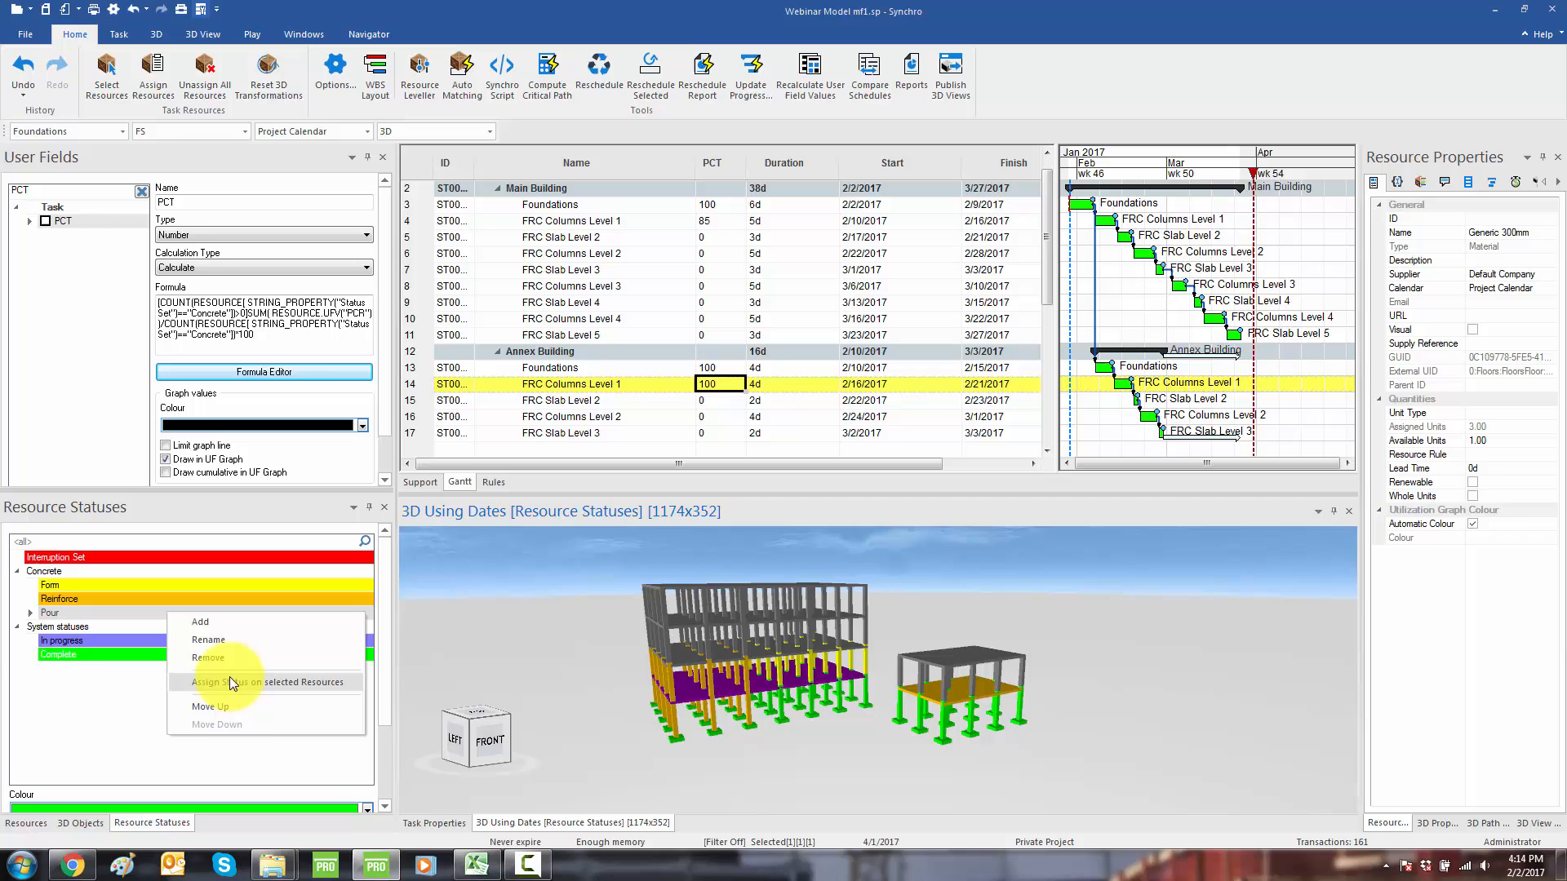
left_click(266, 681)
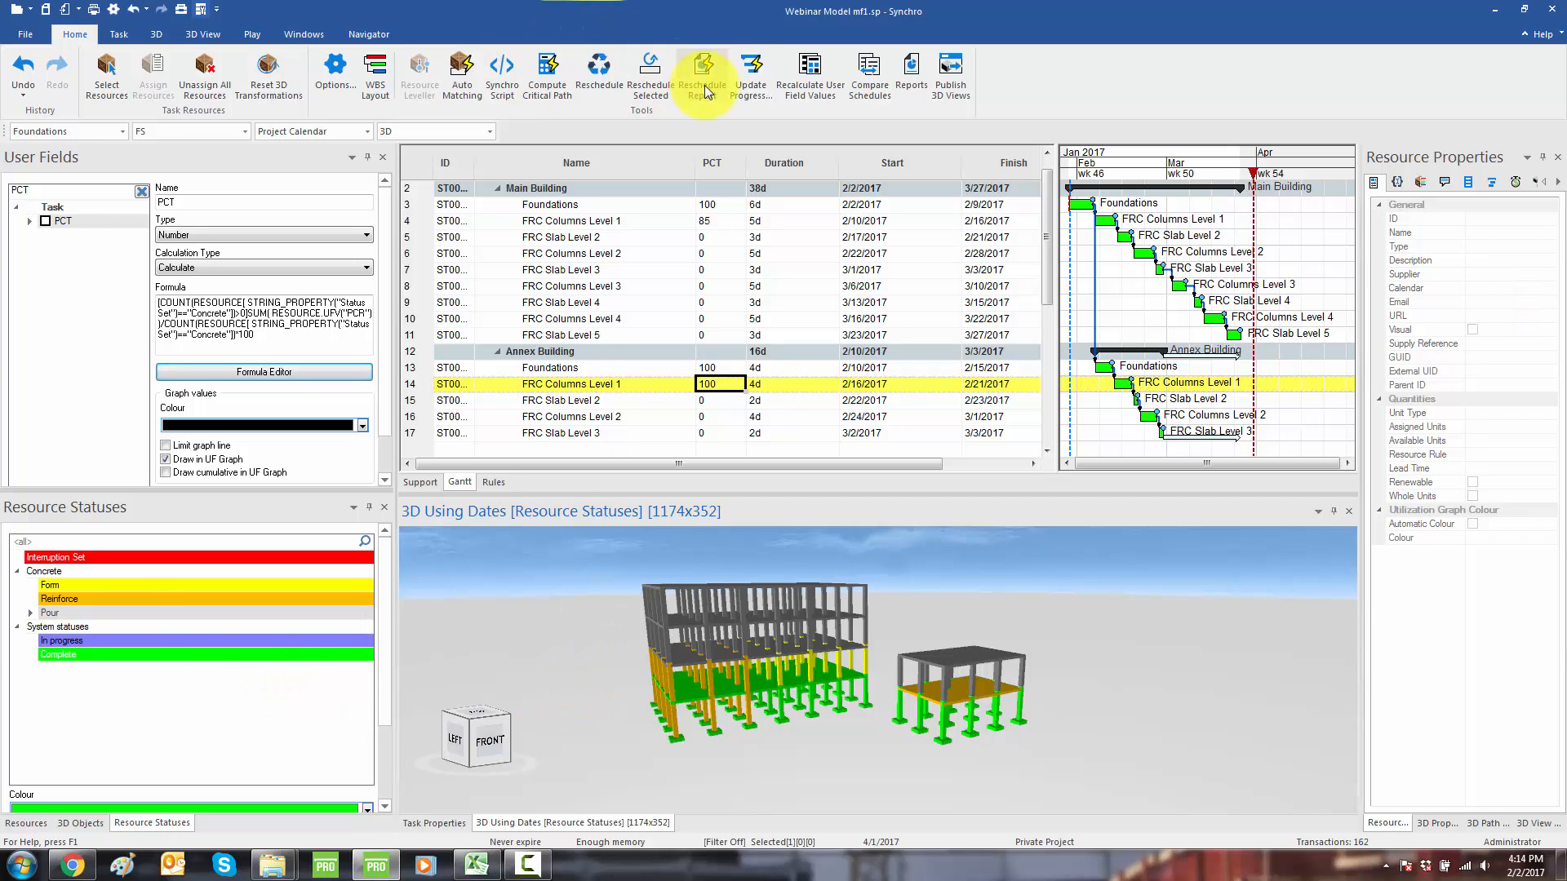
left_click(809, 75)
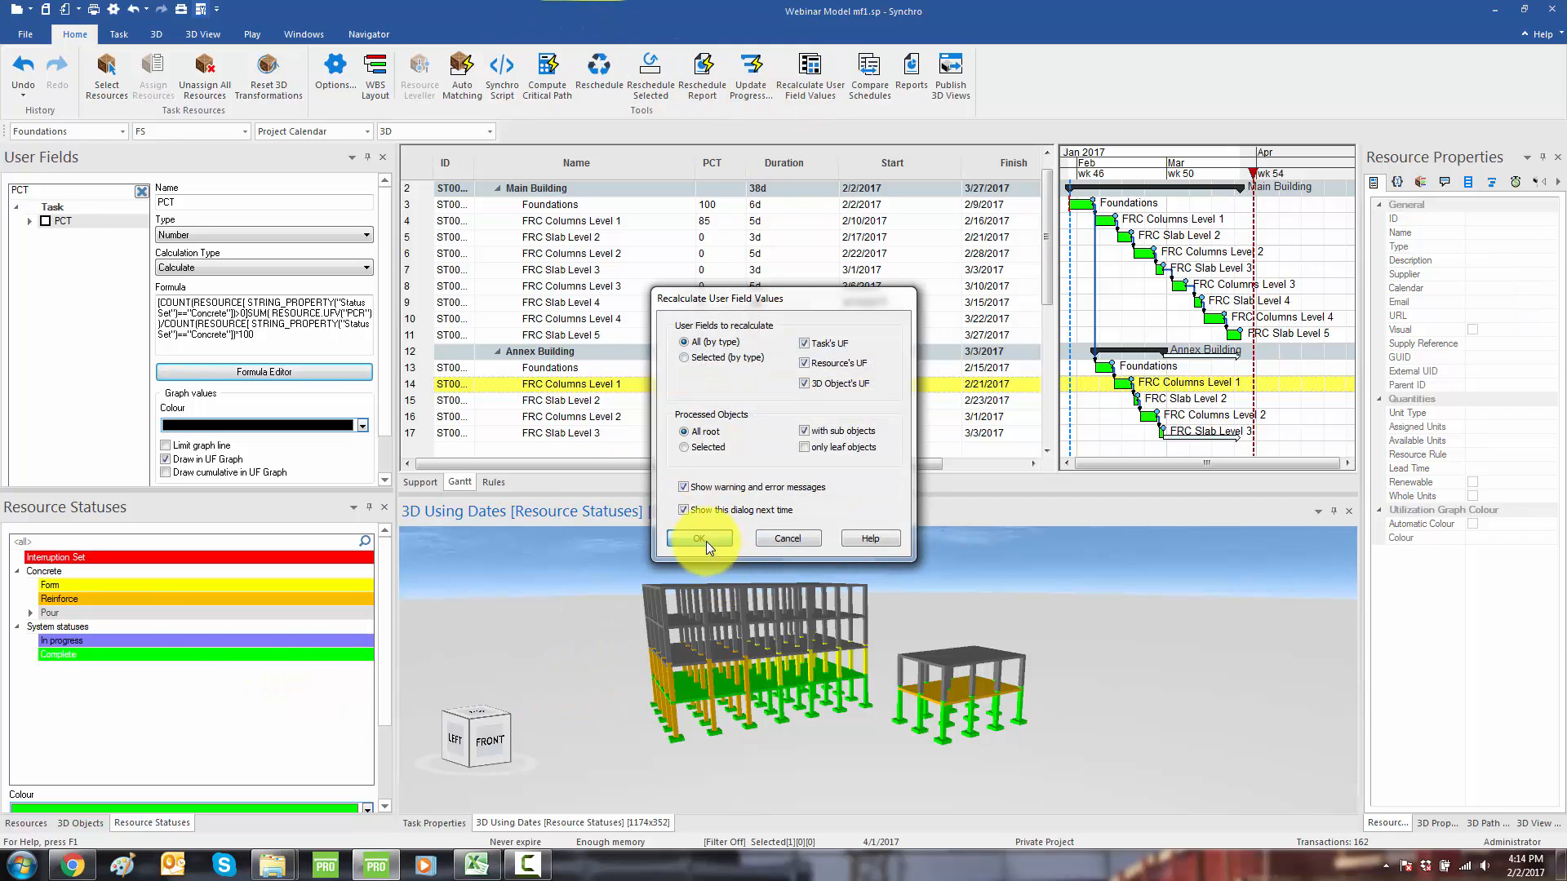
left_click(699, 538)
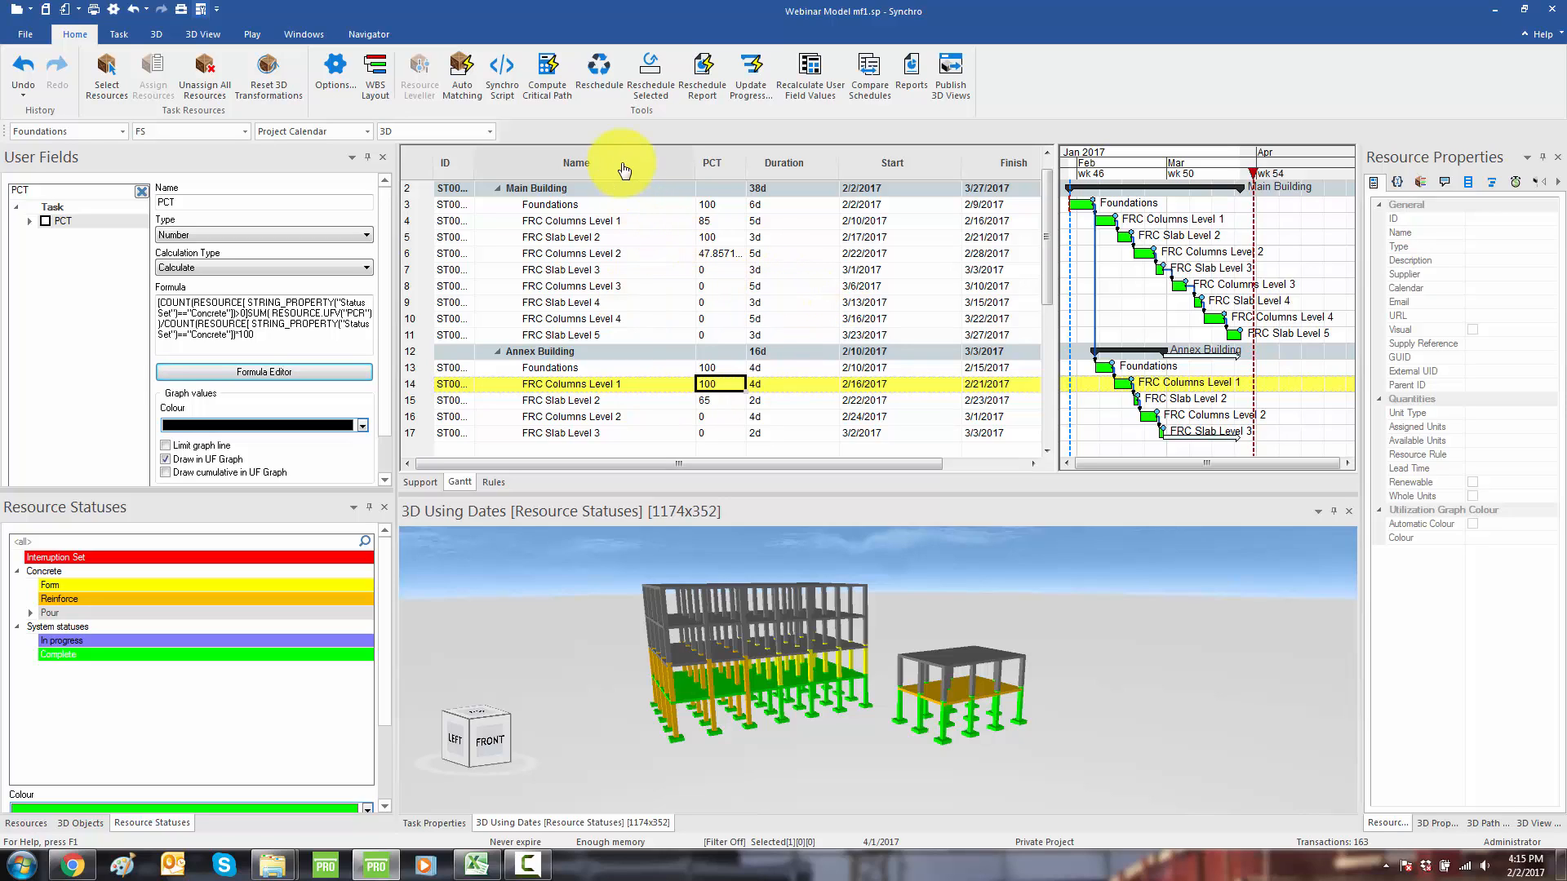
mouse_move(712, 223)
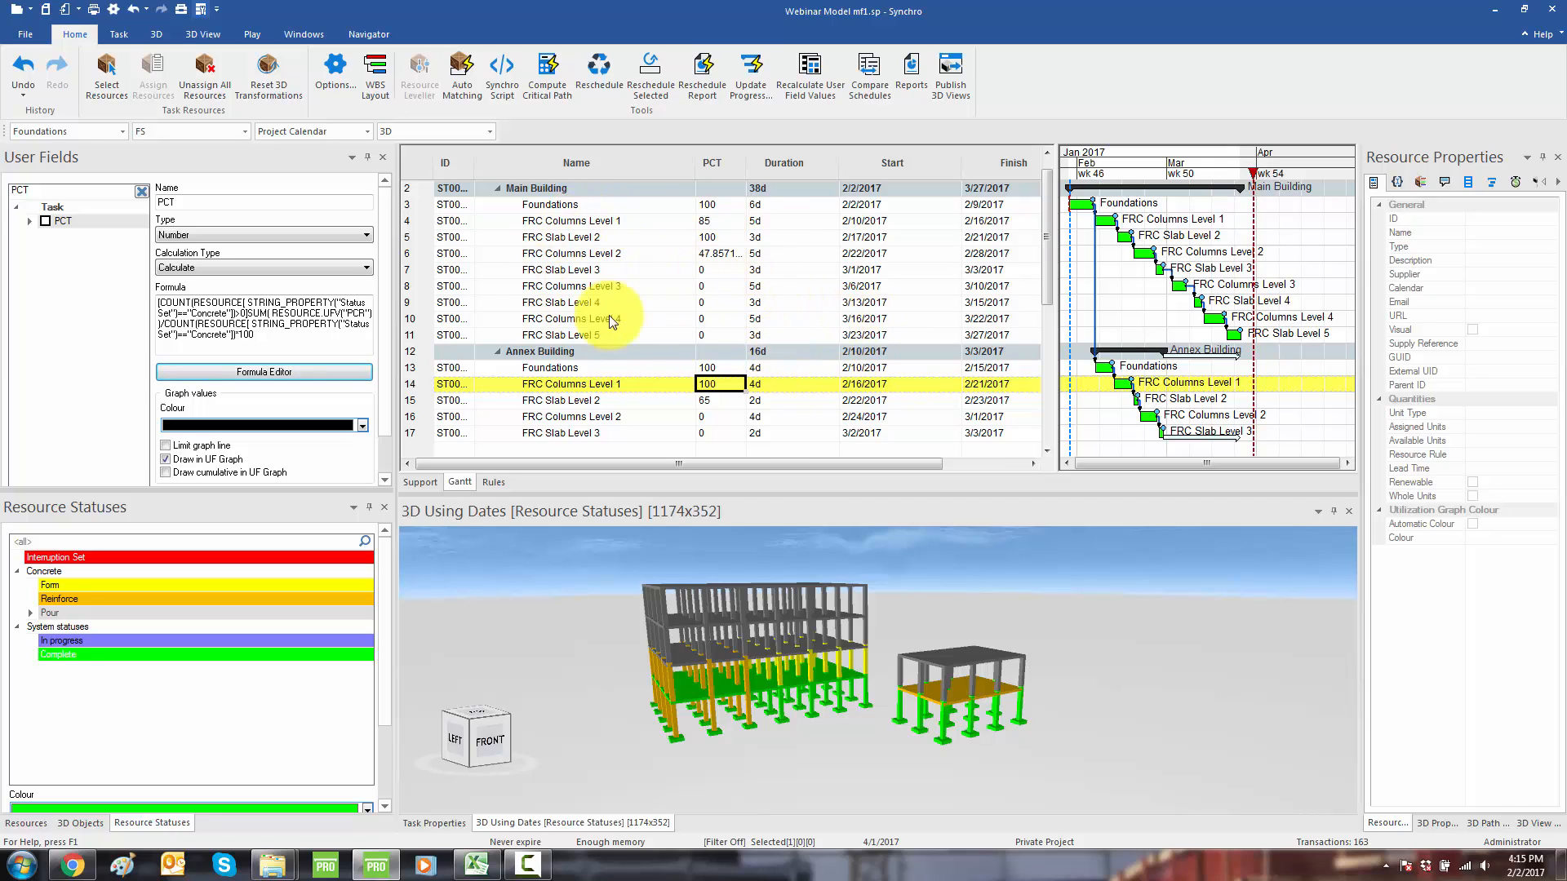
Step: Apply the saved Export PCT layout with Finish, Name and PCT columns
right_click(647, 163)
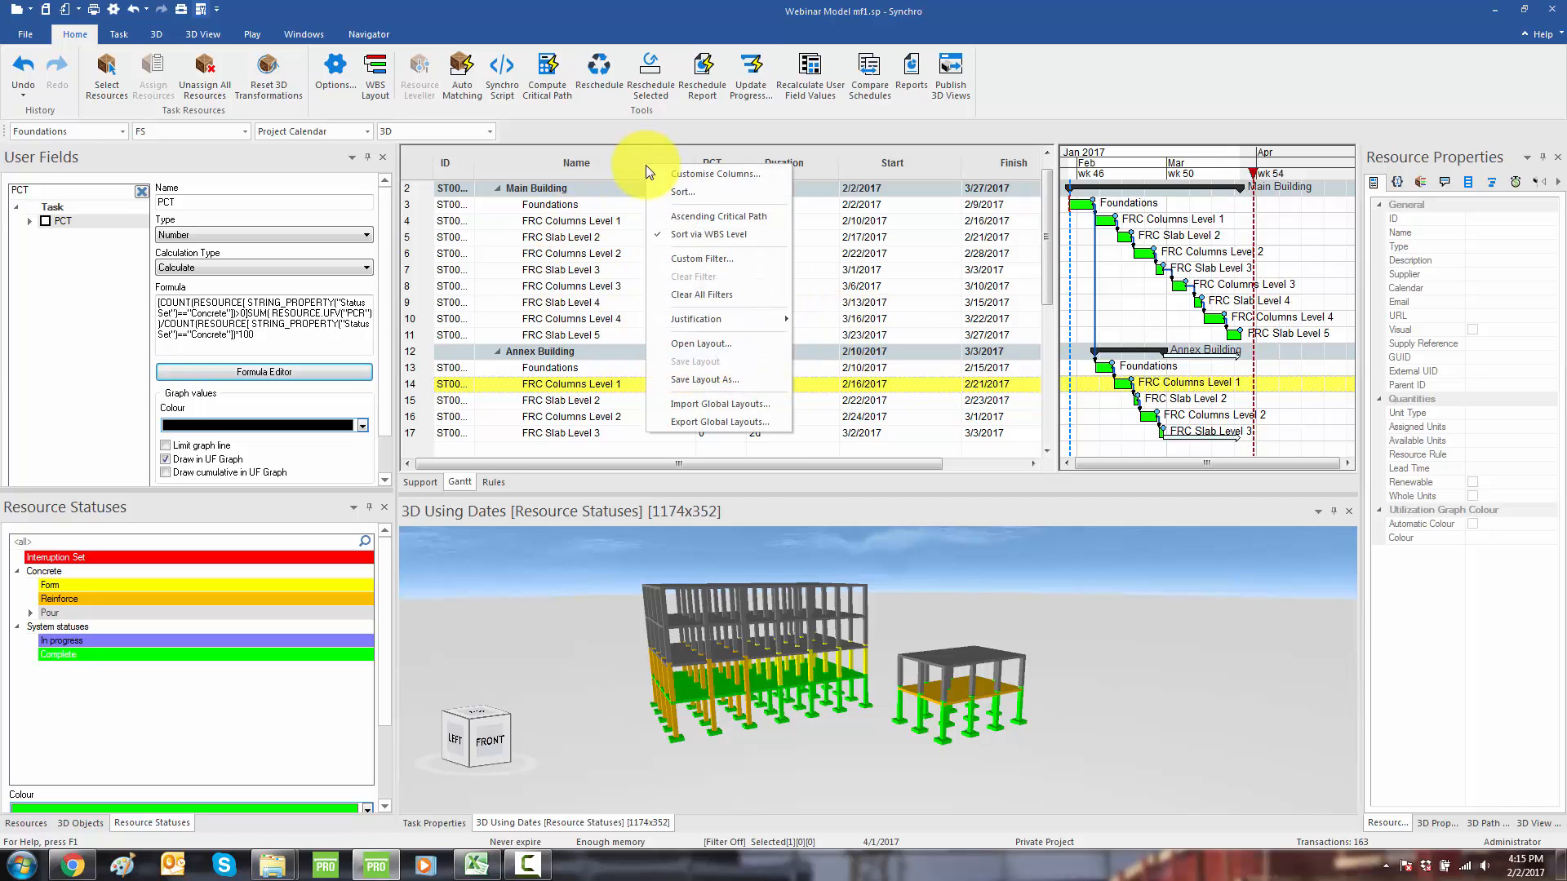
mouse_move(685, 347)
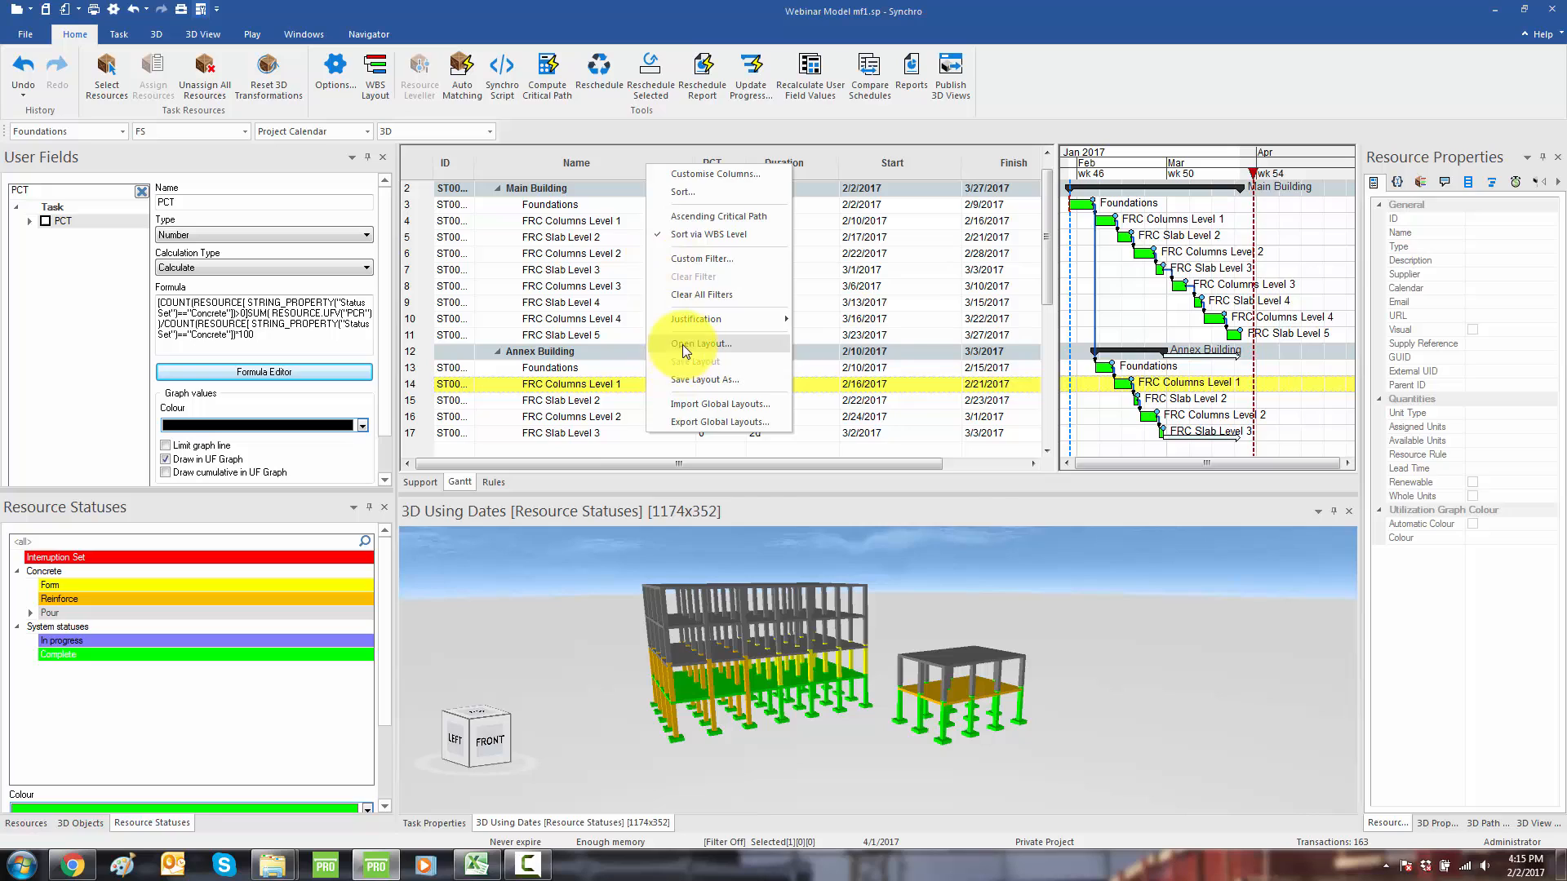
left_click(700, 344)
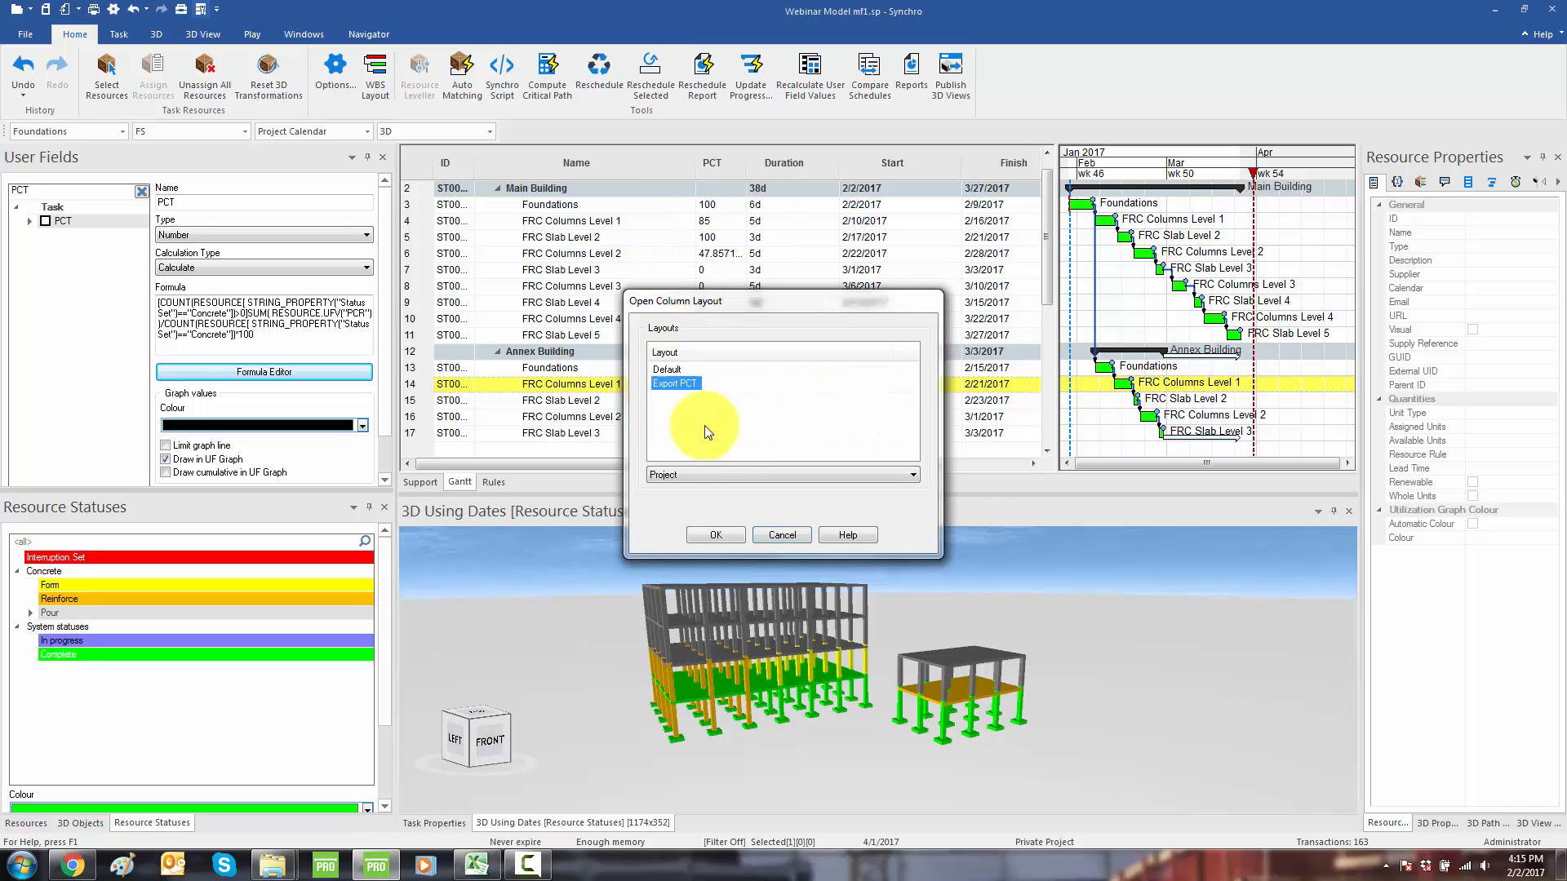
left_click(713, 535)
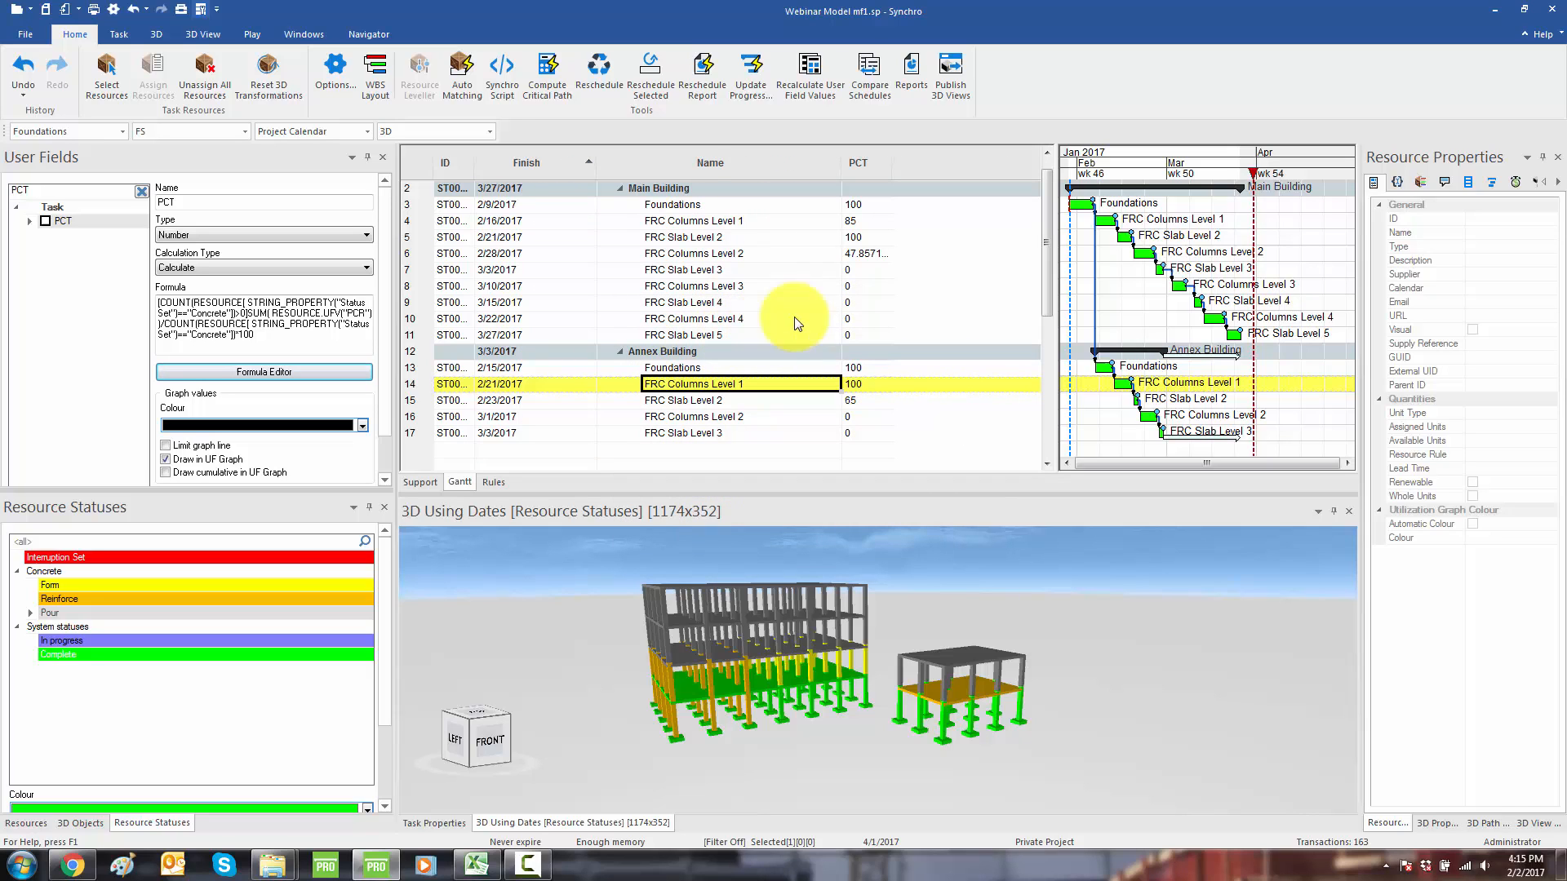
mouse_move(650, 347)
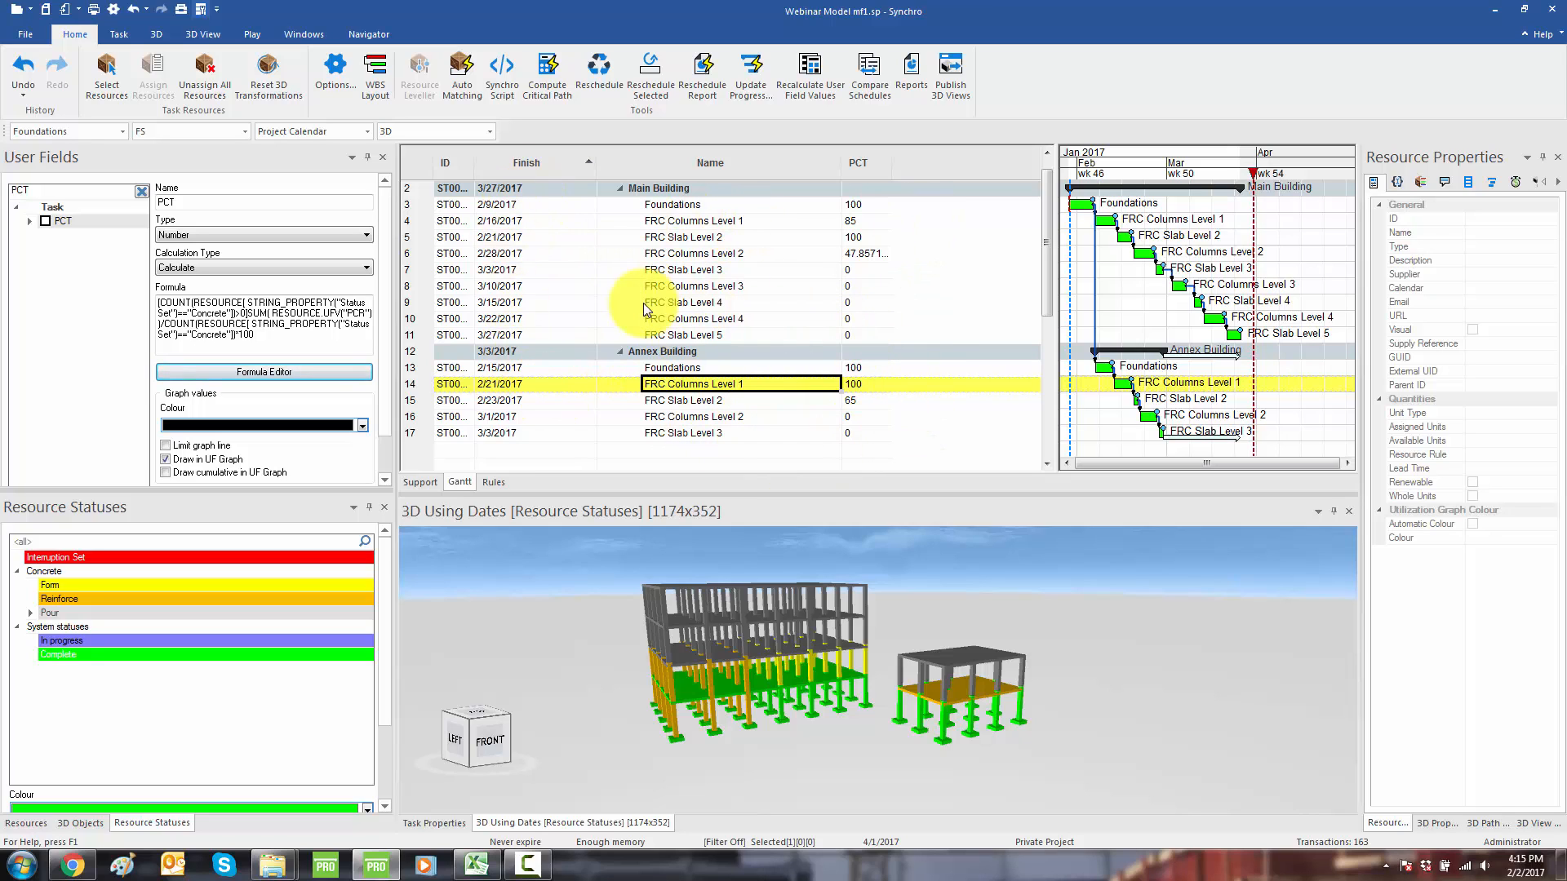
mouse_move(18, 50)
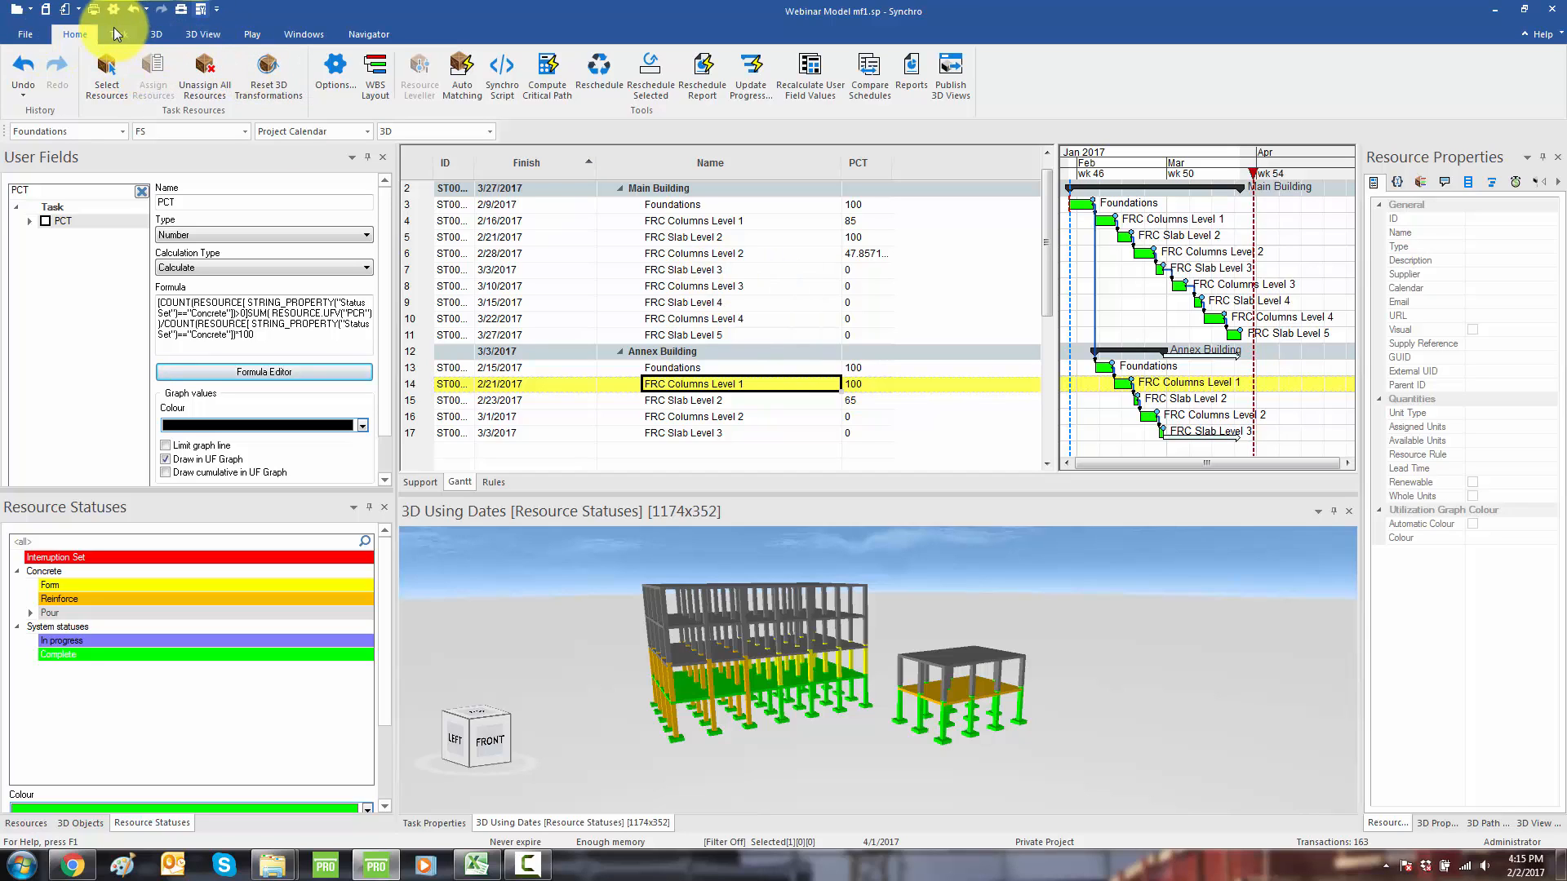
Step: Ungroup the task list, sort it by finish date, and copy the tasks as text
left_click(118, 35)
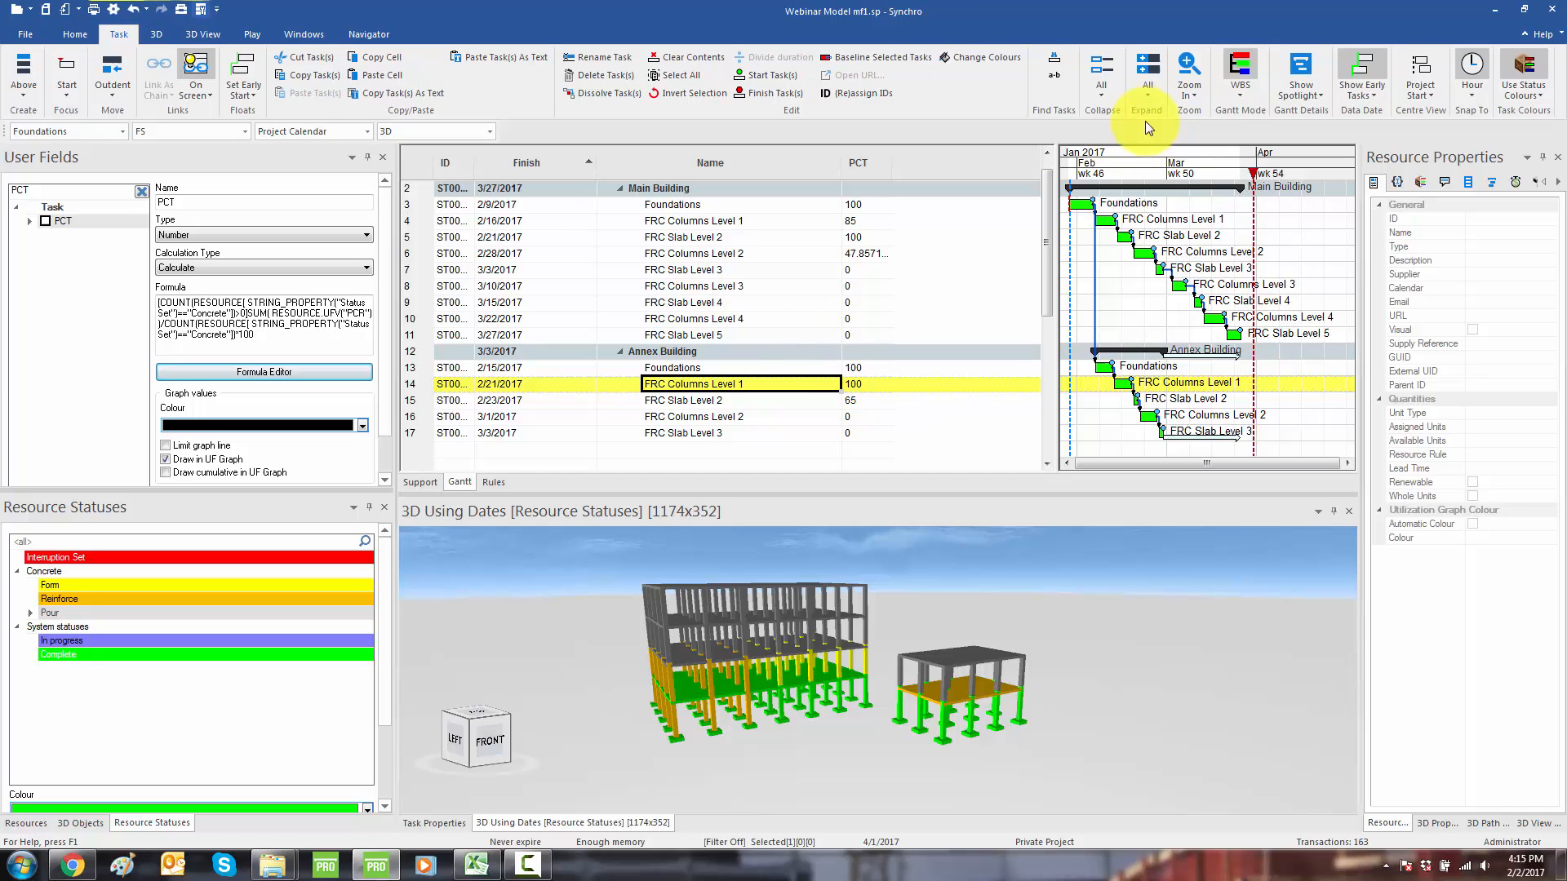
left_click(1240, 75)
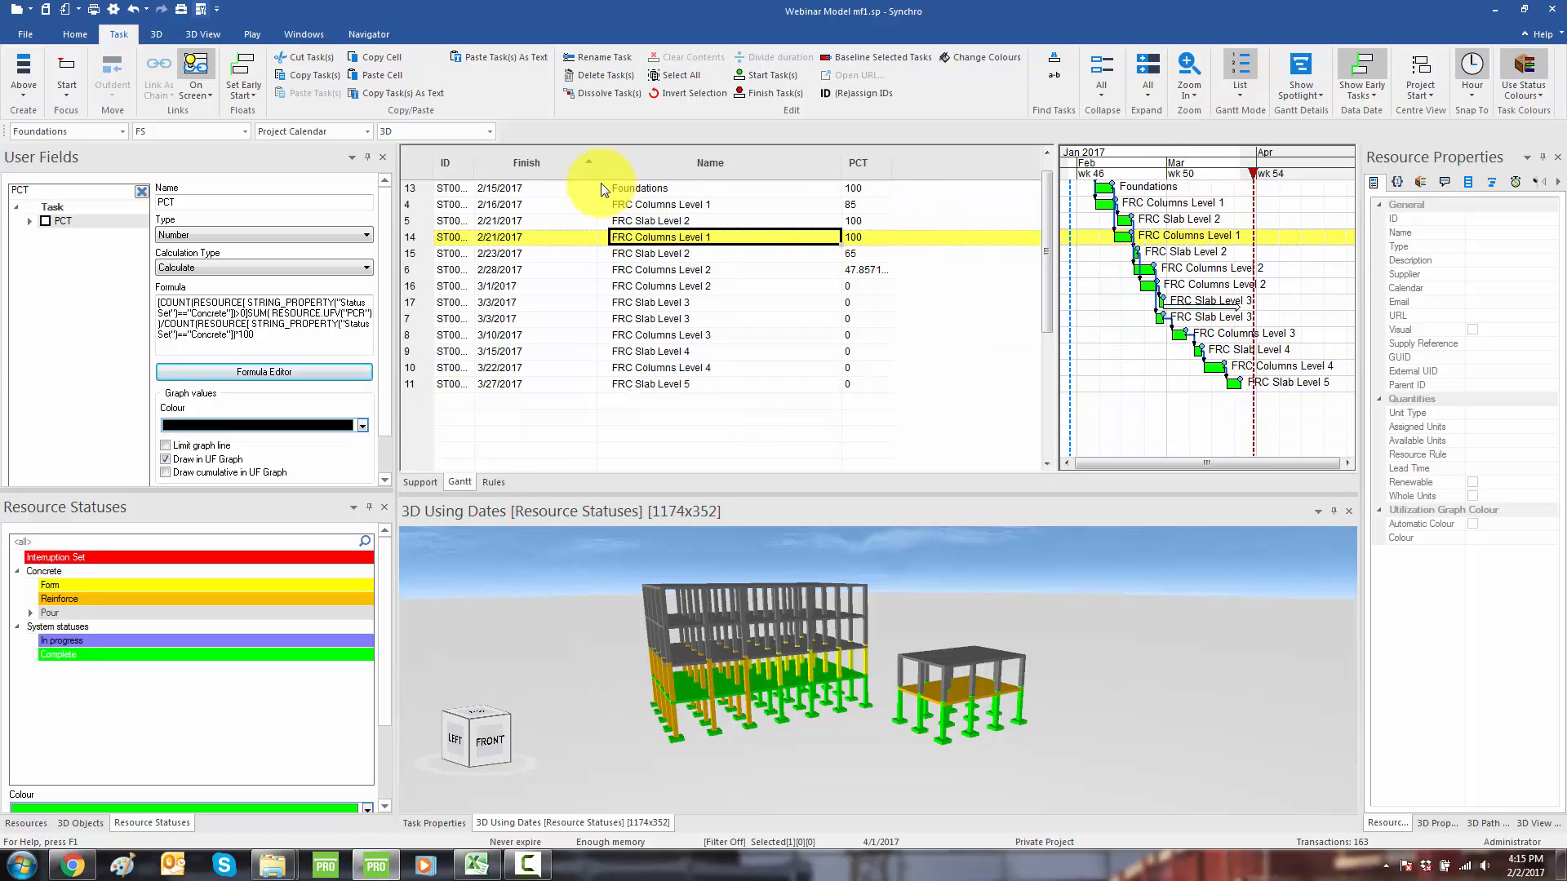
left_click(675, 384)
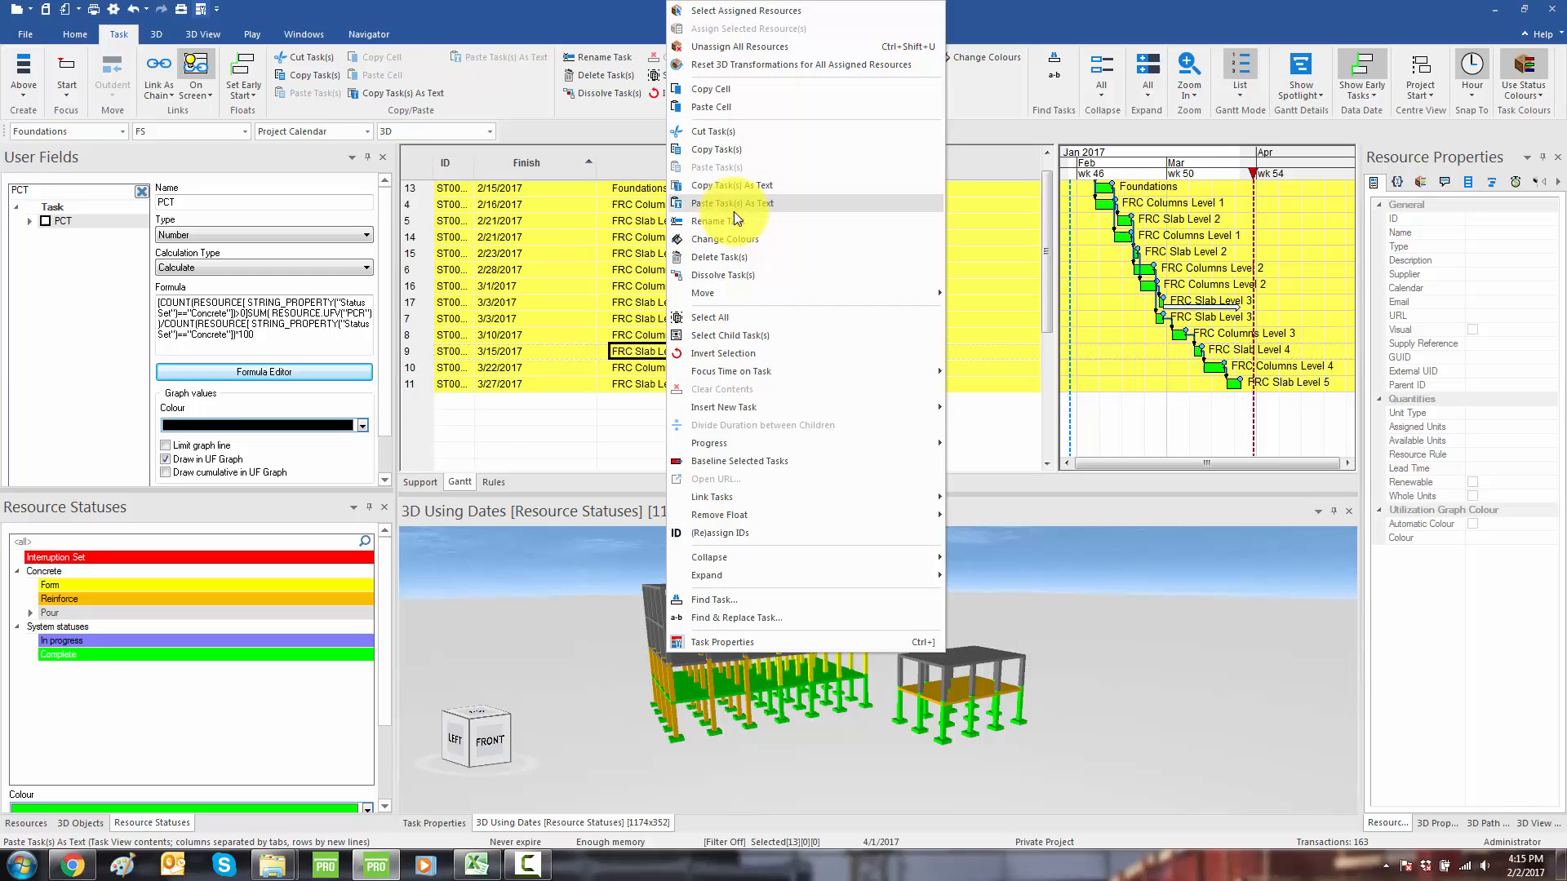
mouse_move(733, 191)
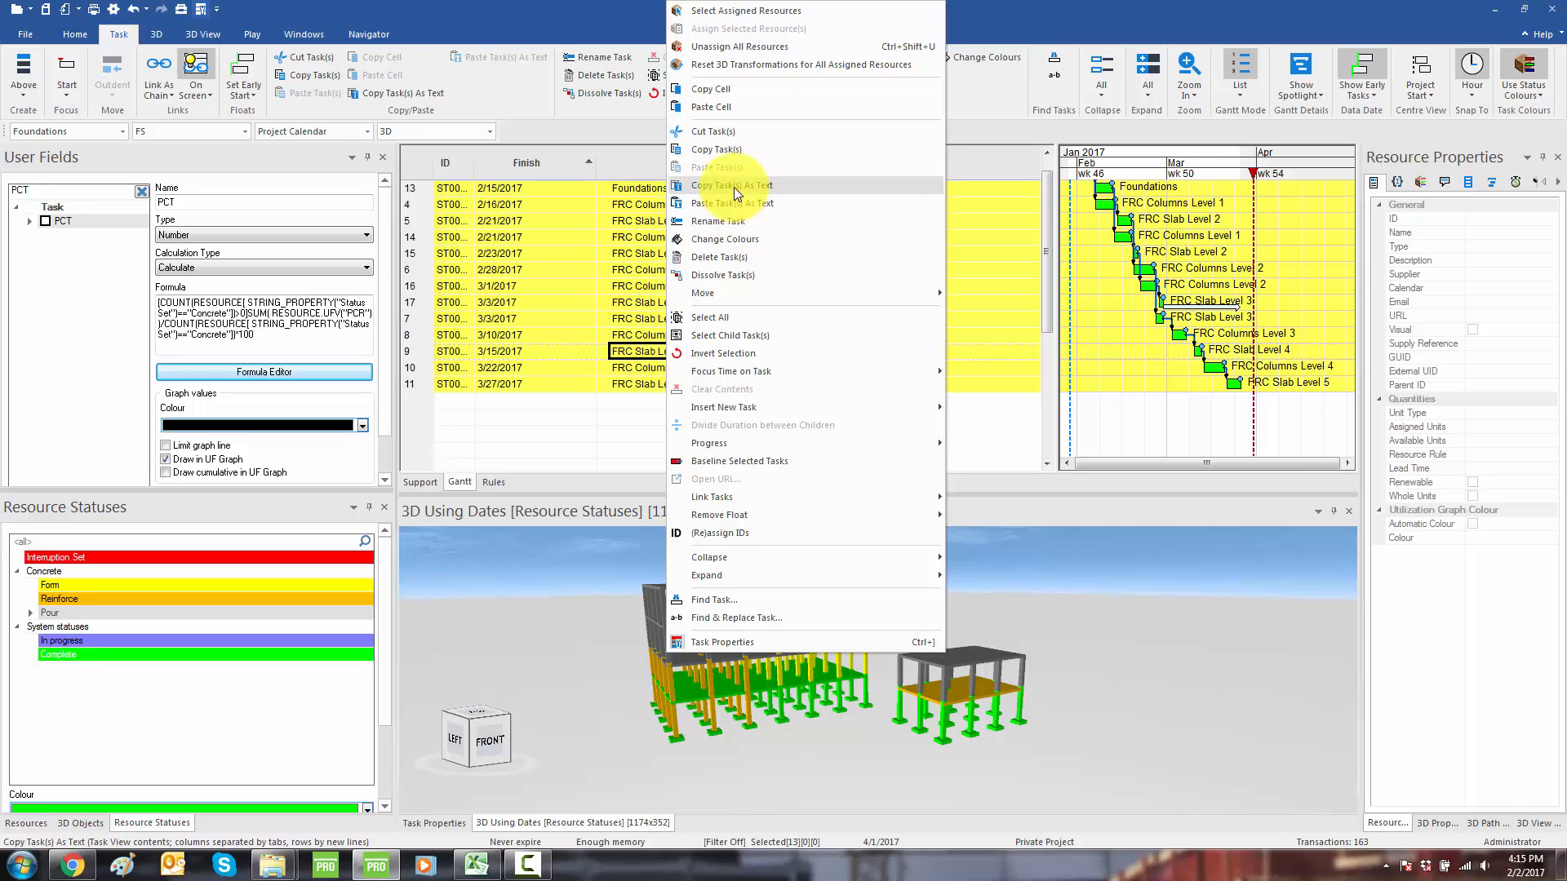
left_click(476, 864)
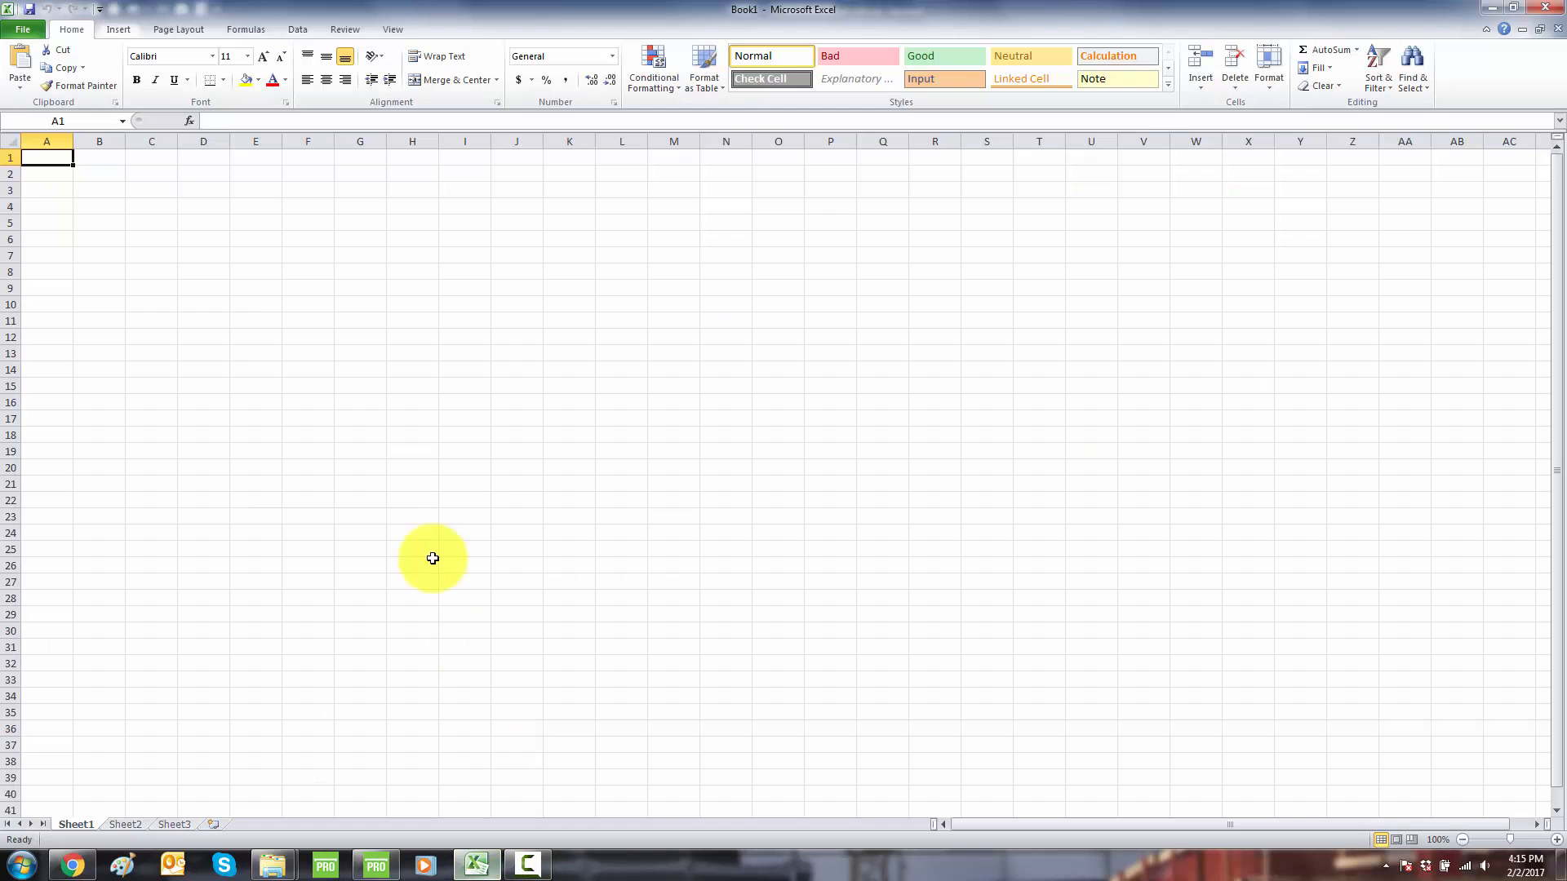
Step: Paste the task data at B2 and select the names and PCT values in D2:E14
left_click(98, 174)
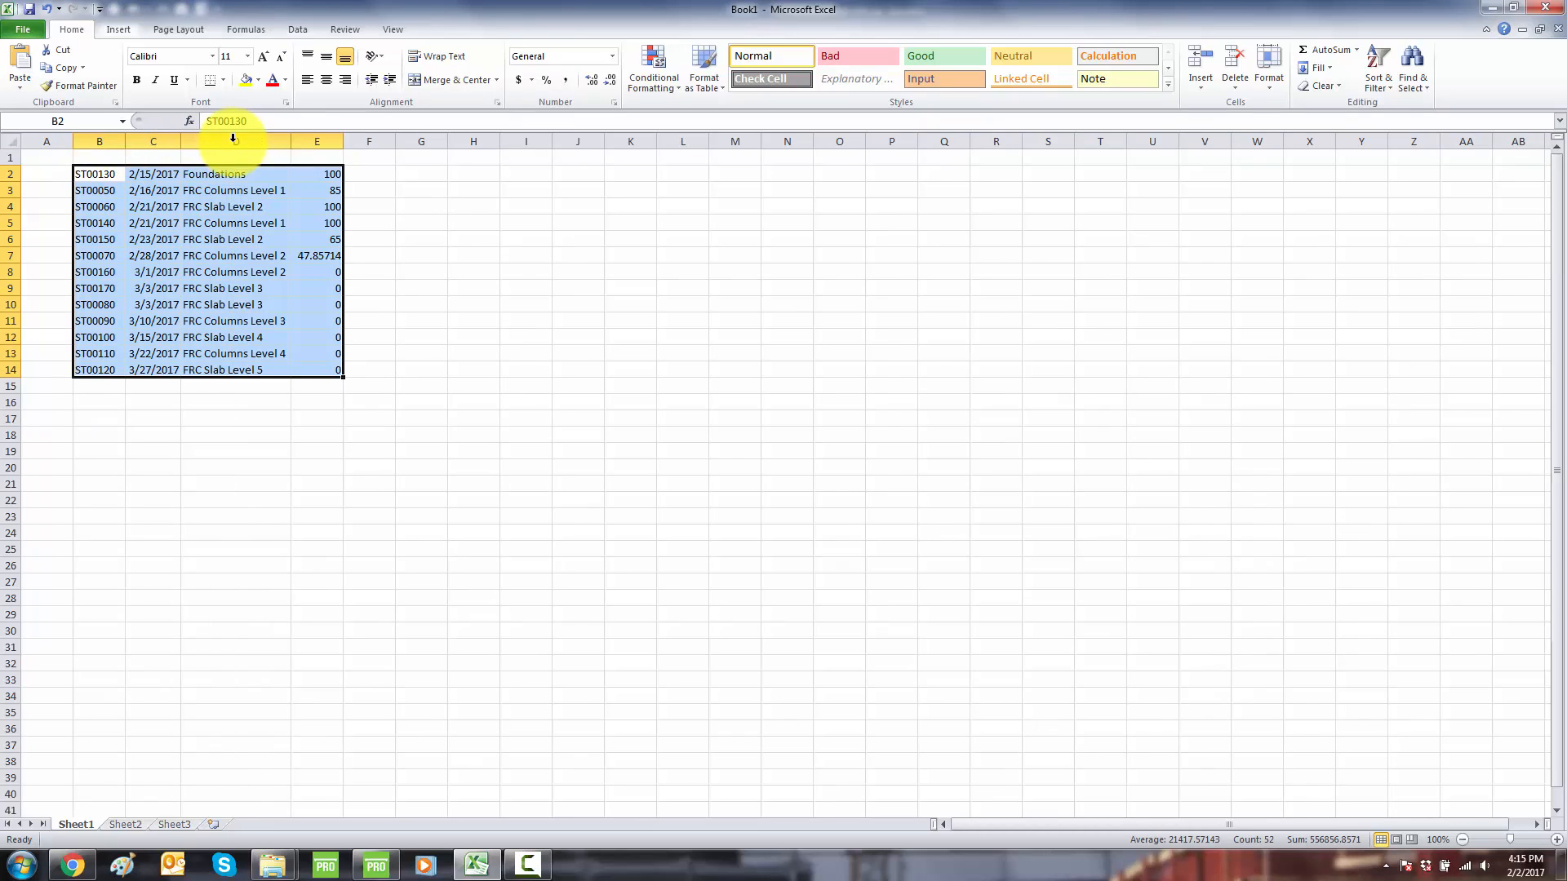
mouse_move(235, 174)
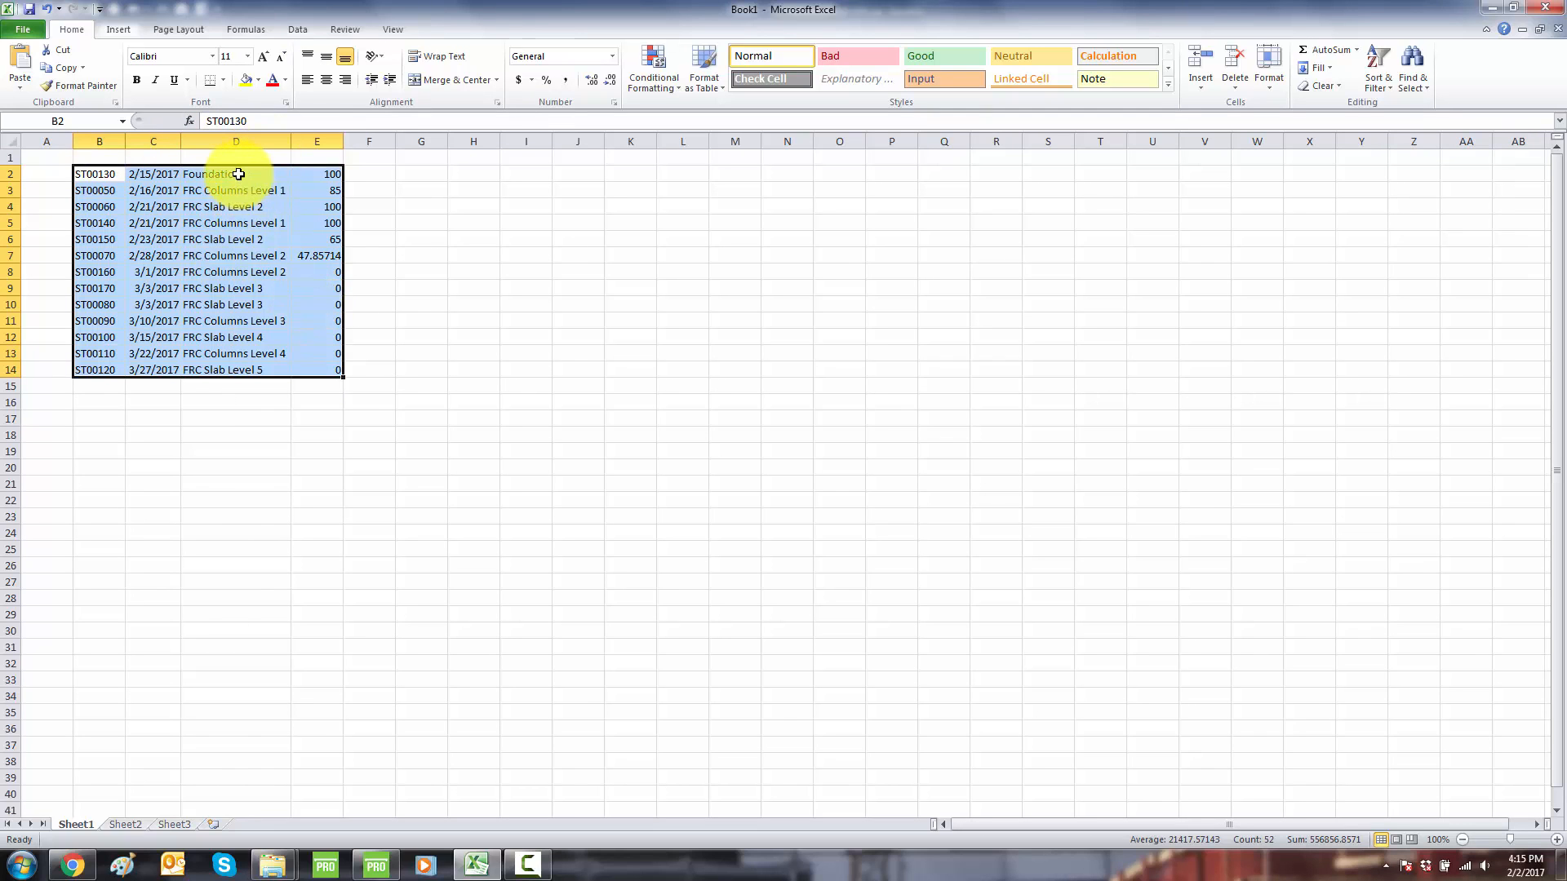
left_click(235, 174)
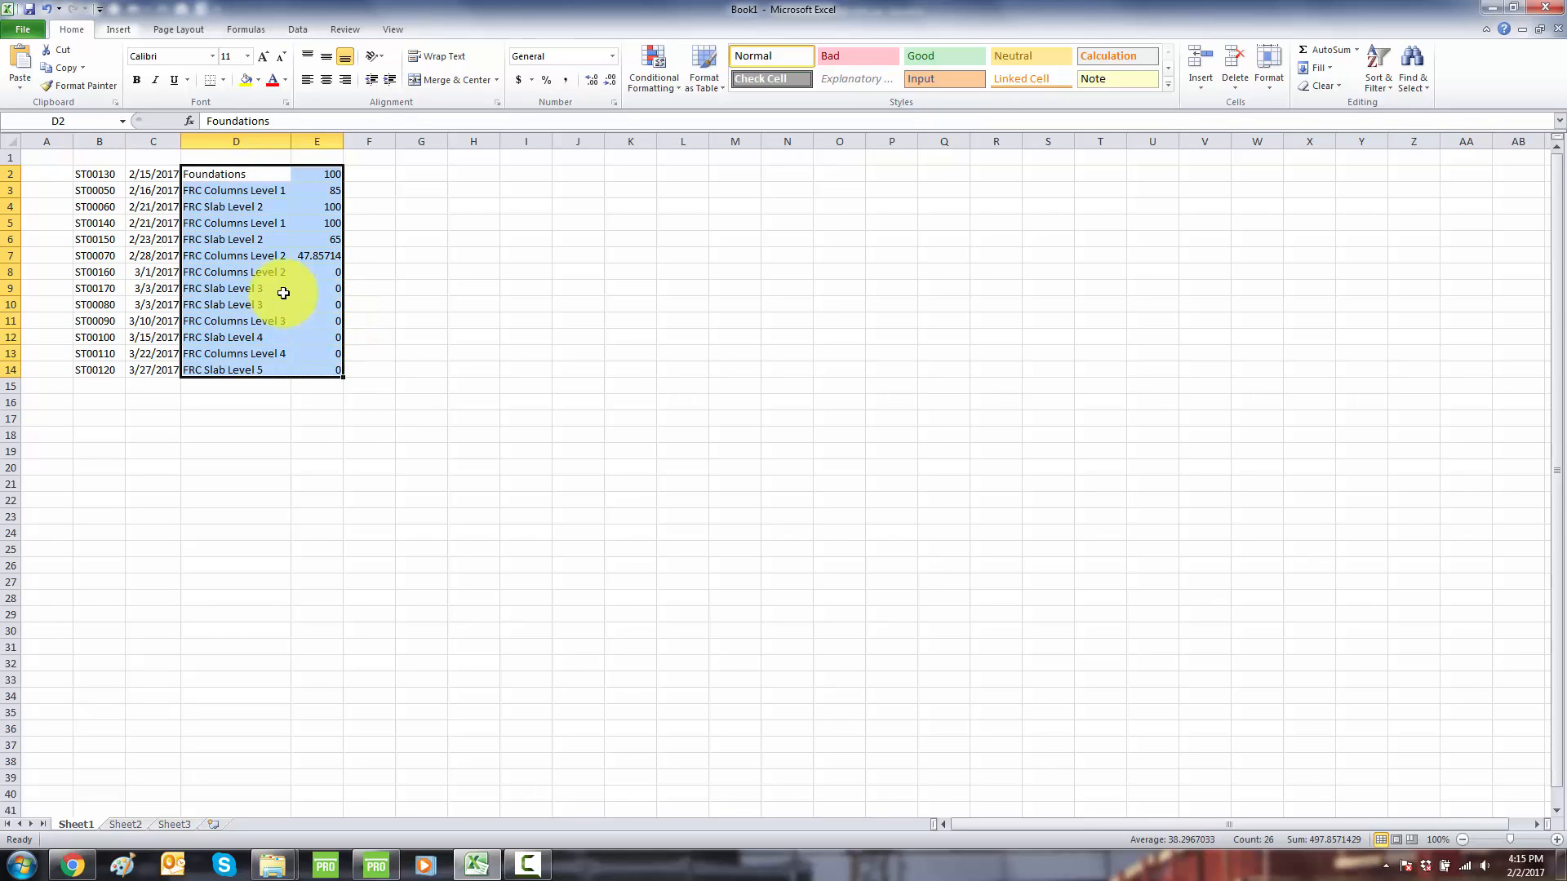
left_click(117, 30)
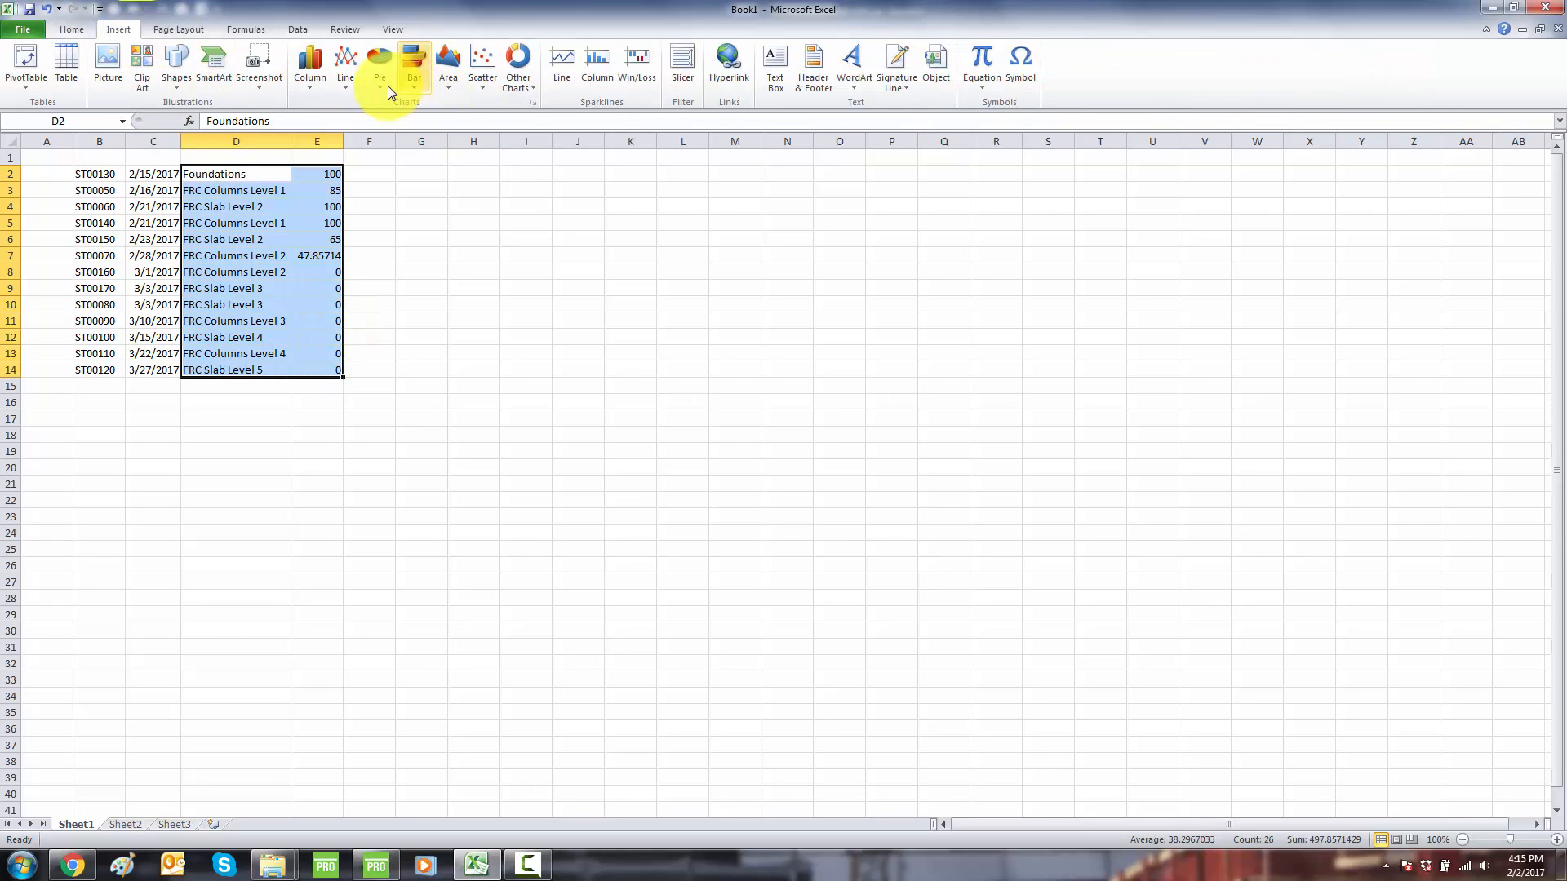
left_click(481, 65)
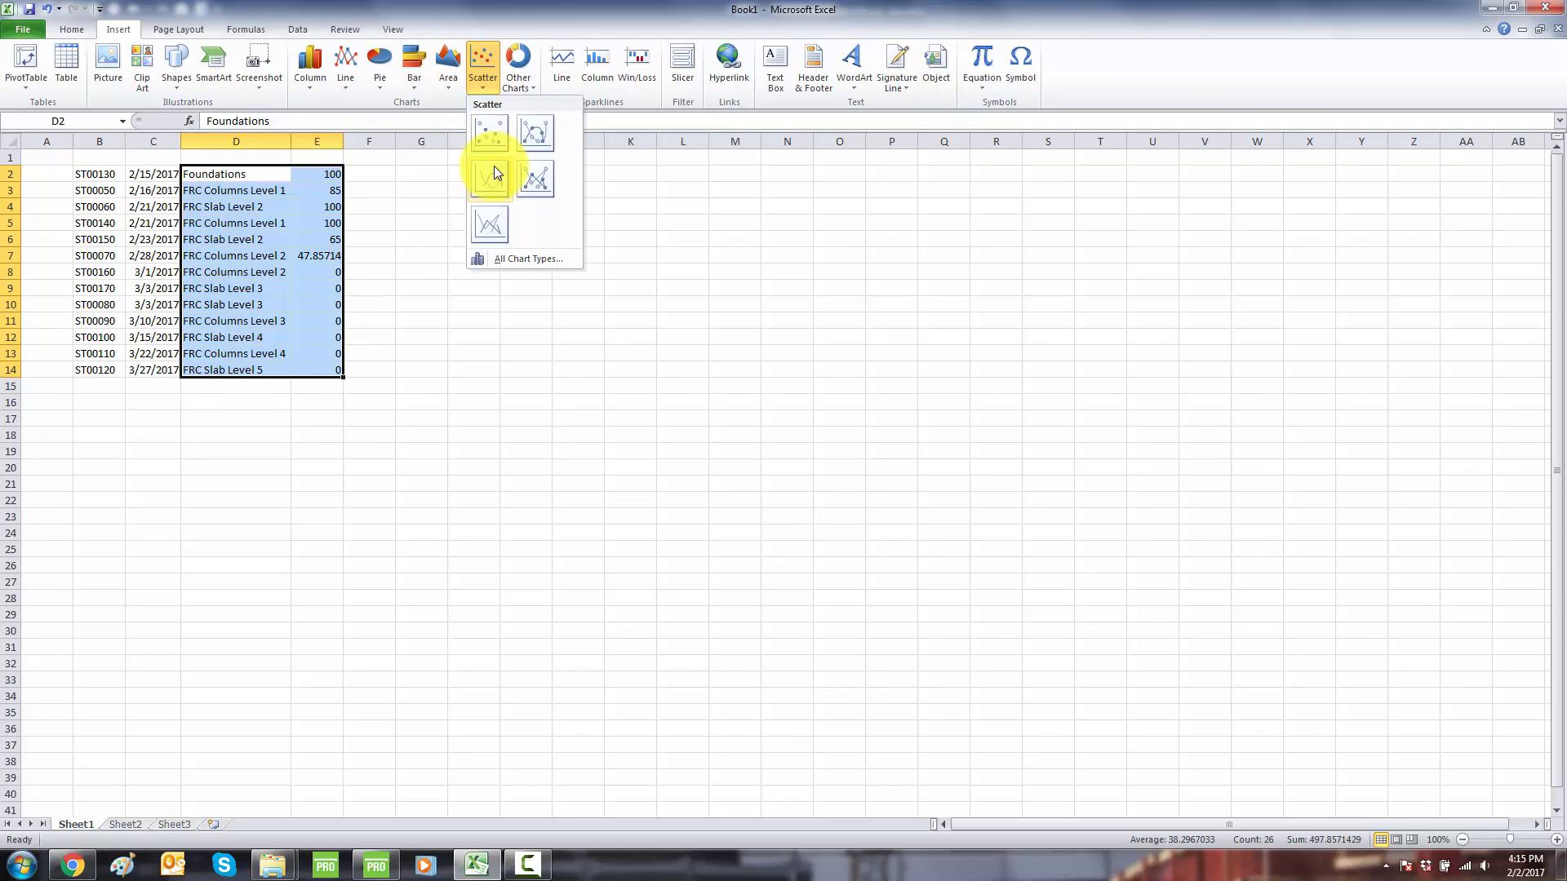
left_click(491, 173)
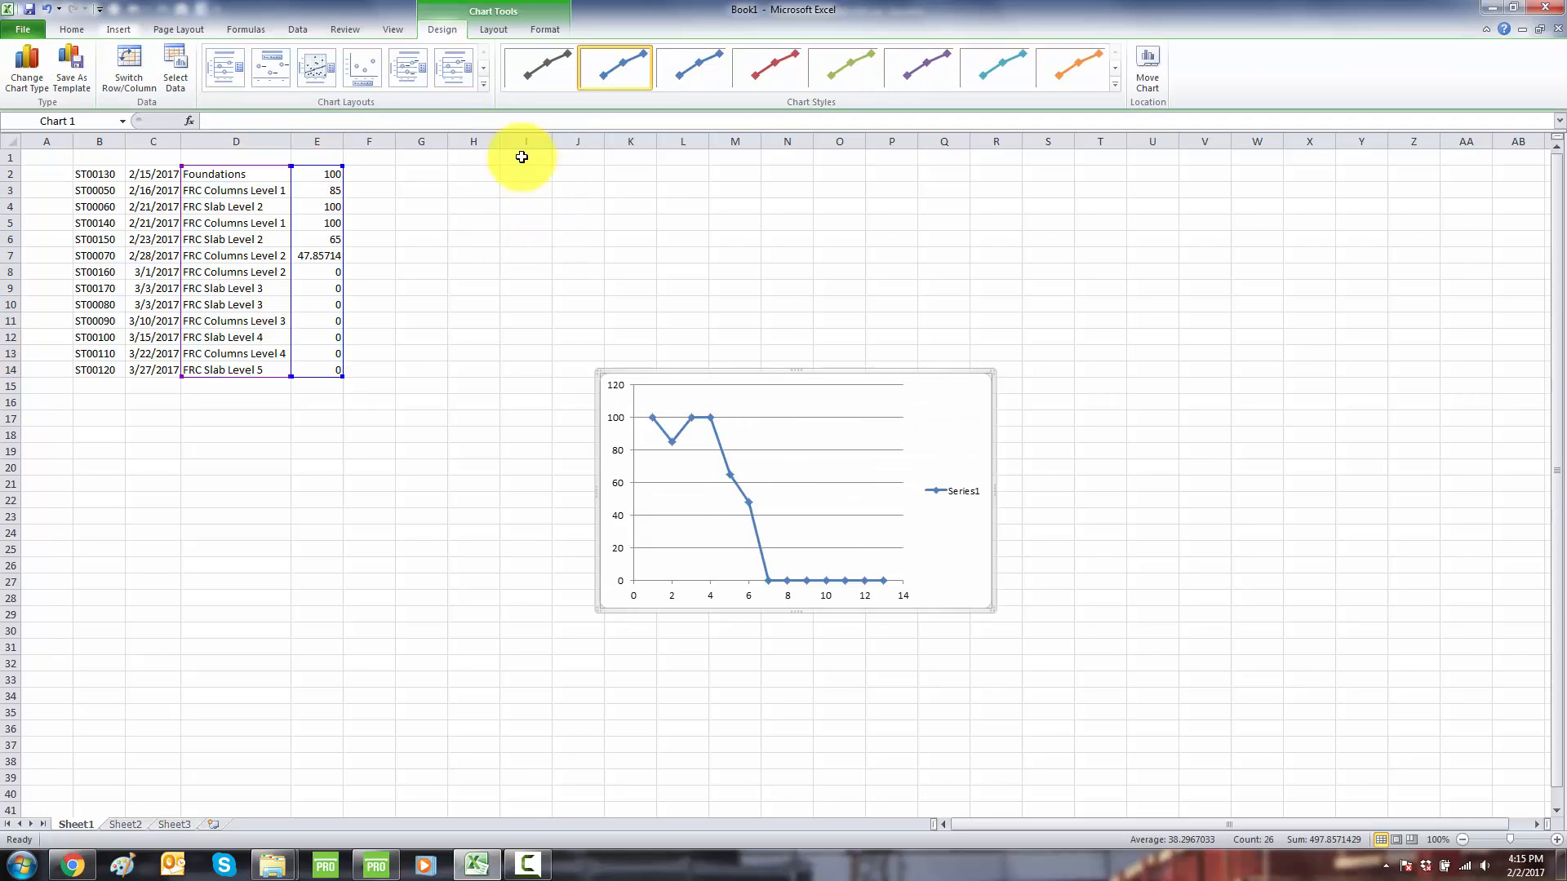
mouse_move(894, 381)
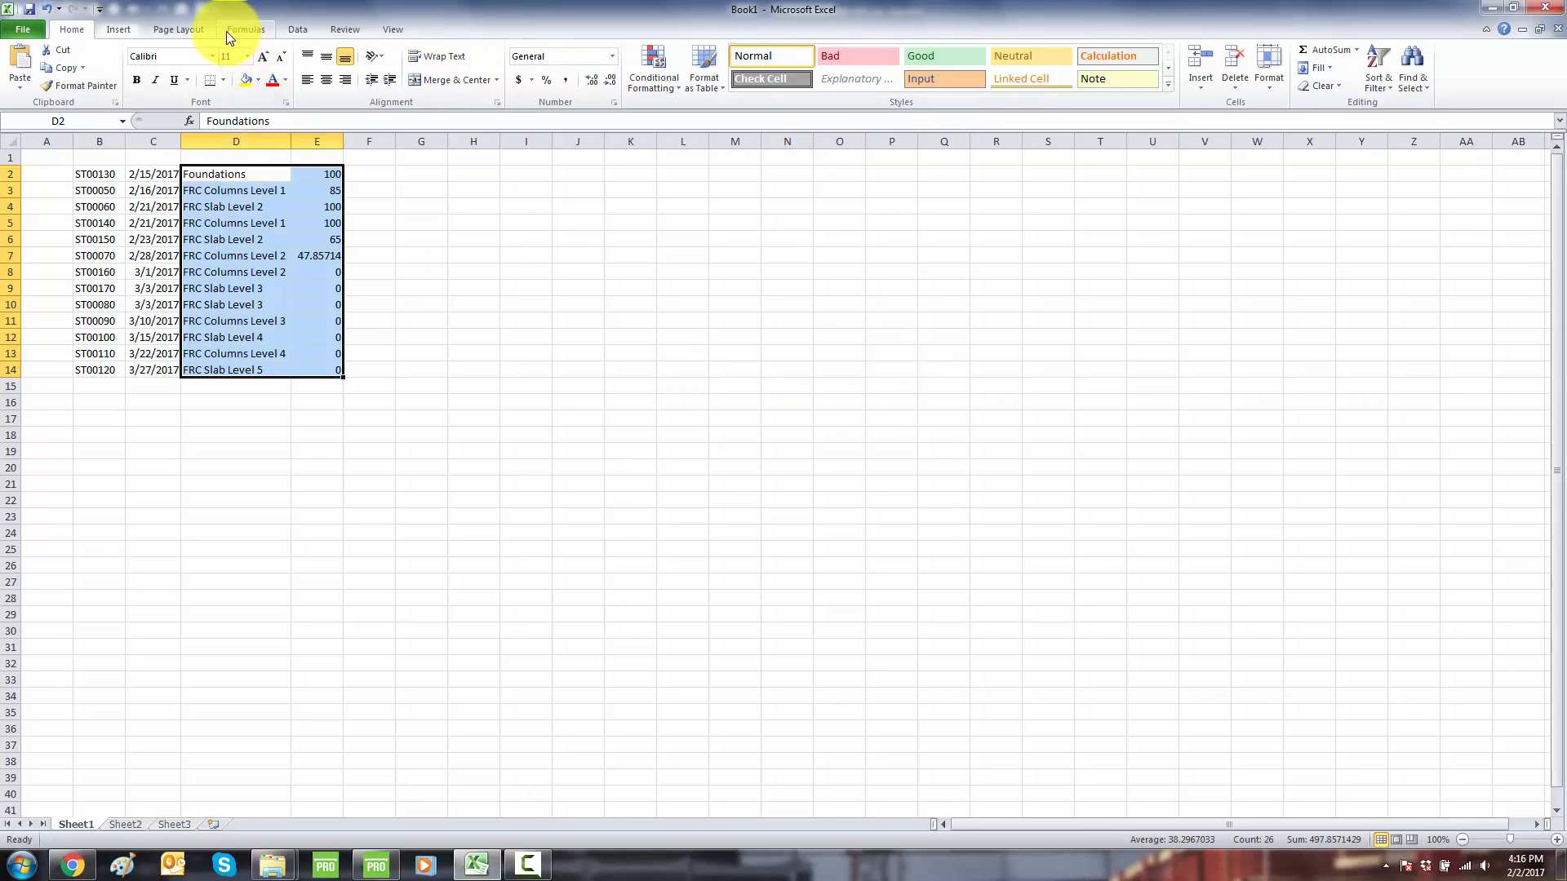
Step: Insert a 2-D clustered column chart of the task PCT values
left_click(117, 29)
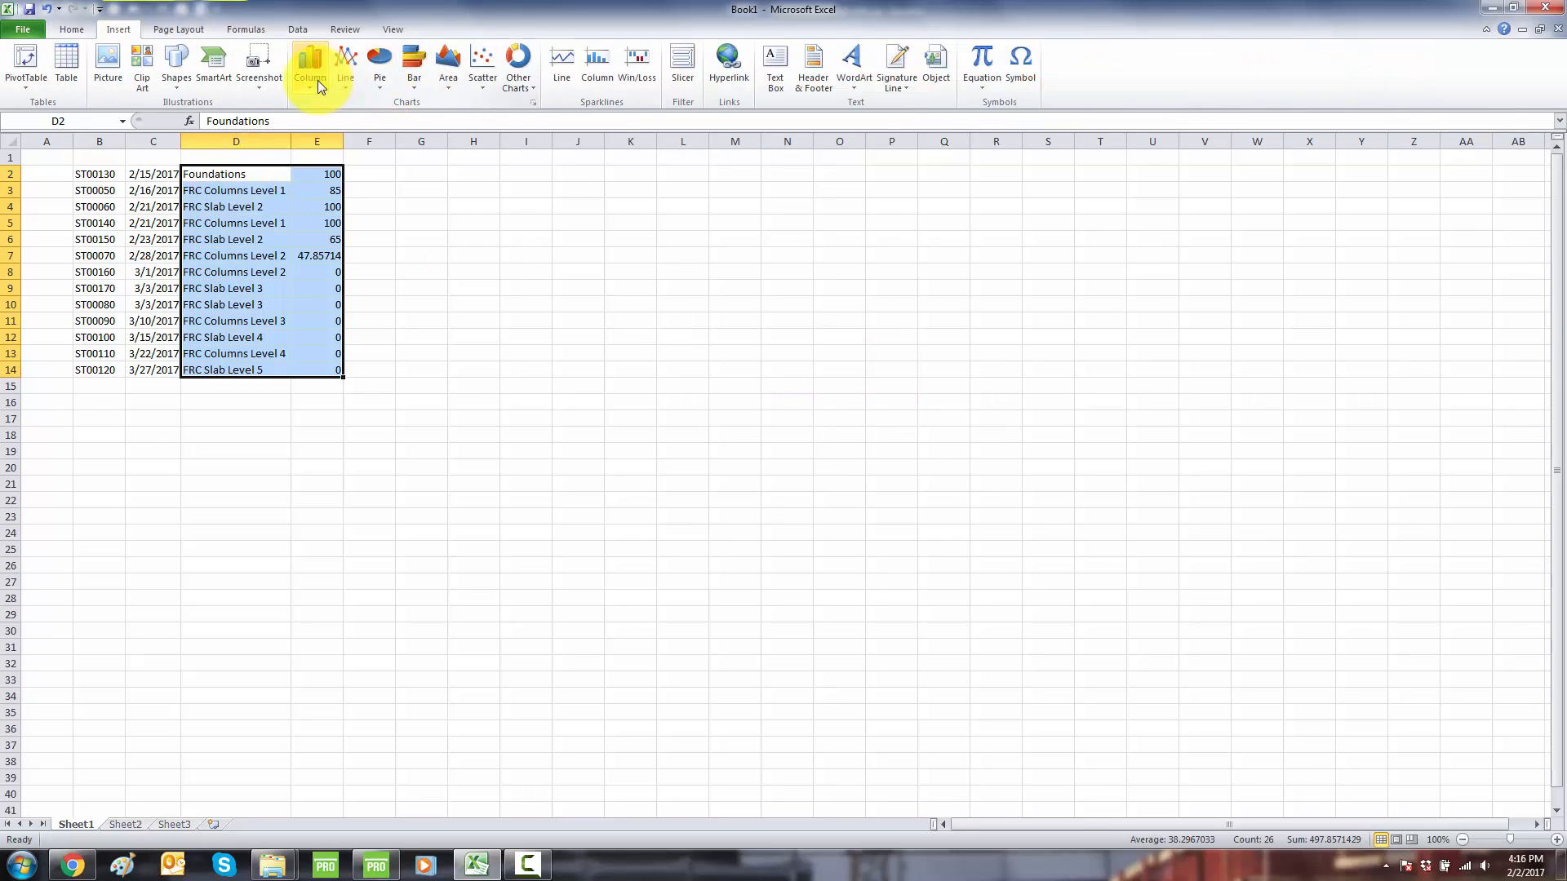
left_click(310, 65)
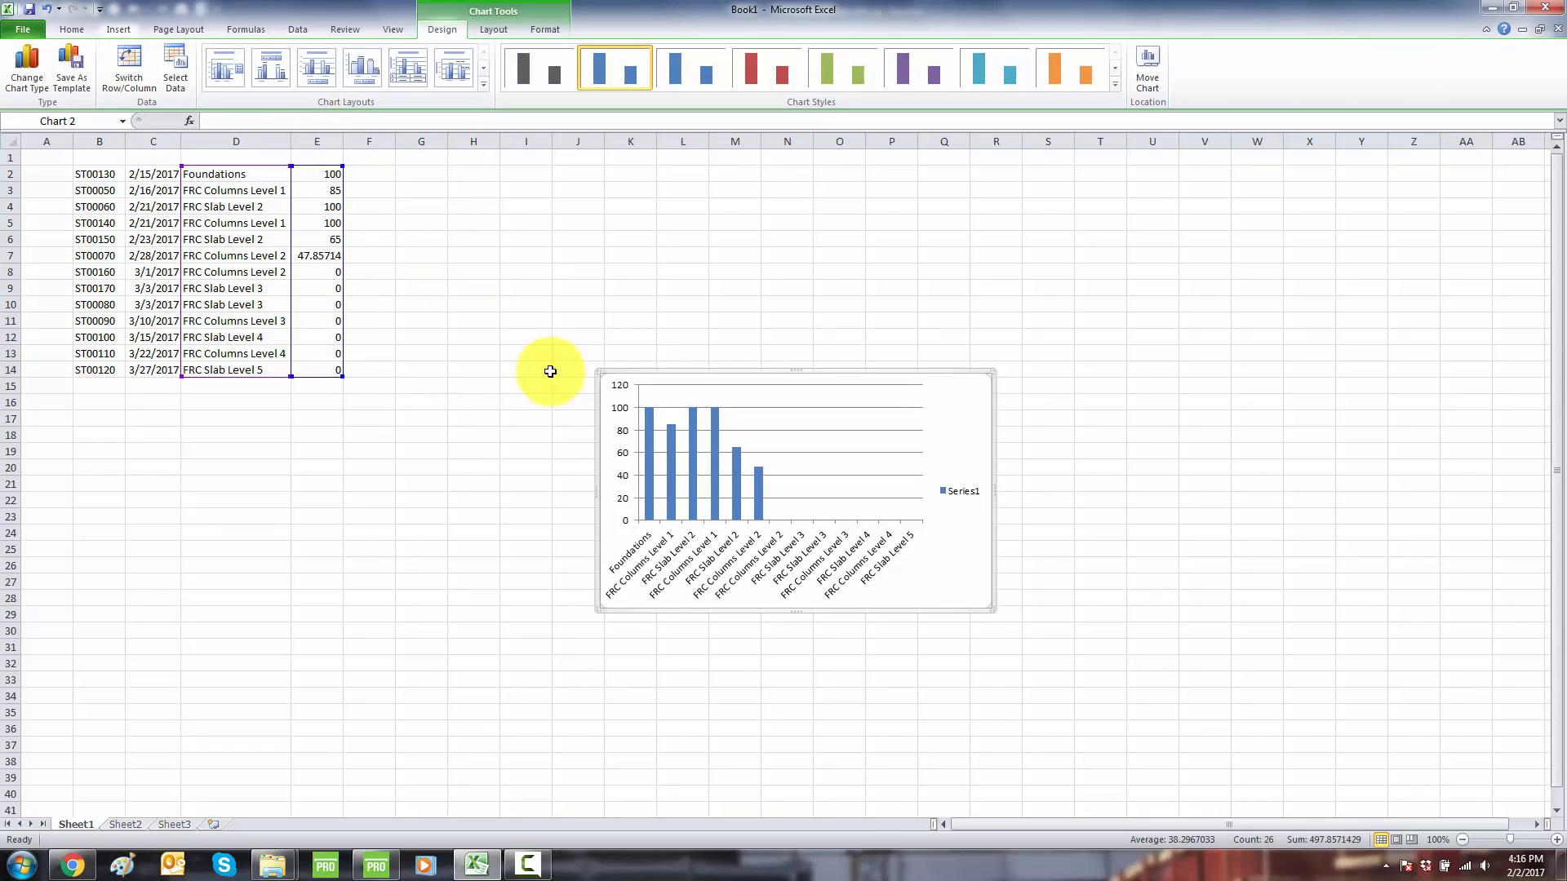
mouse_move(684, 555)
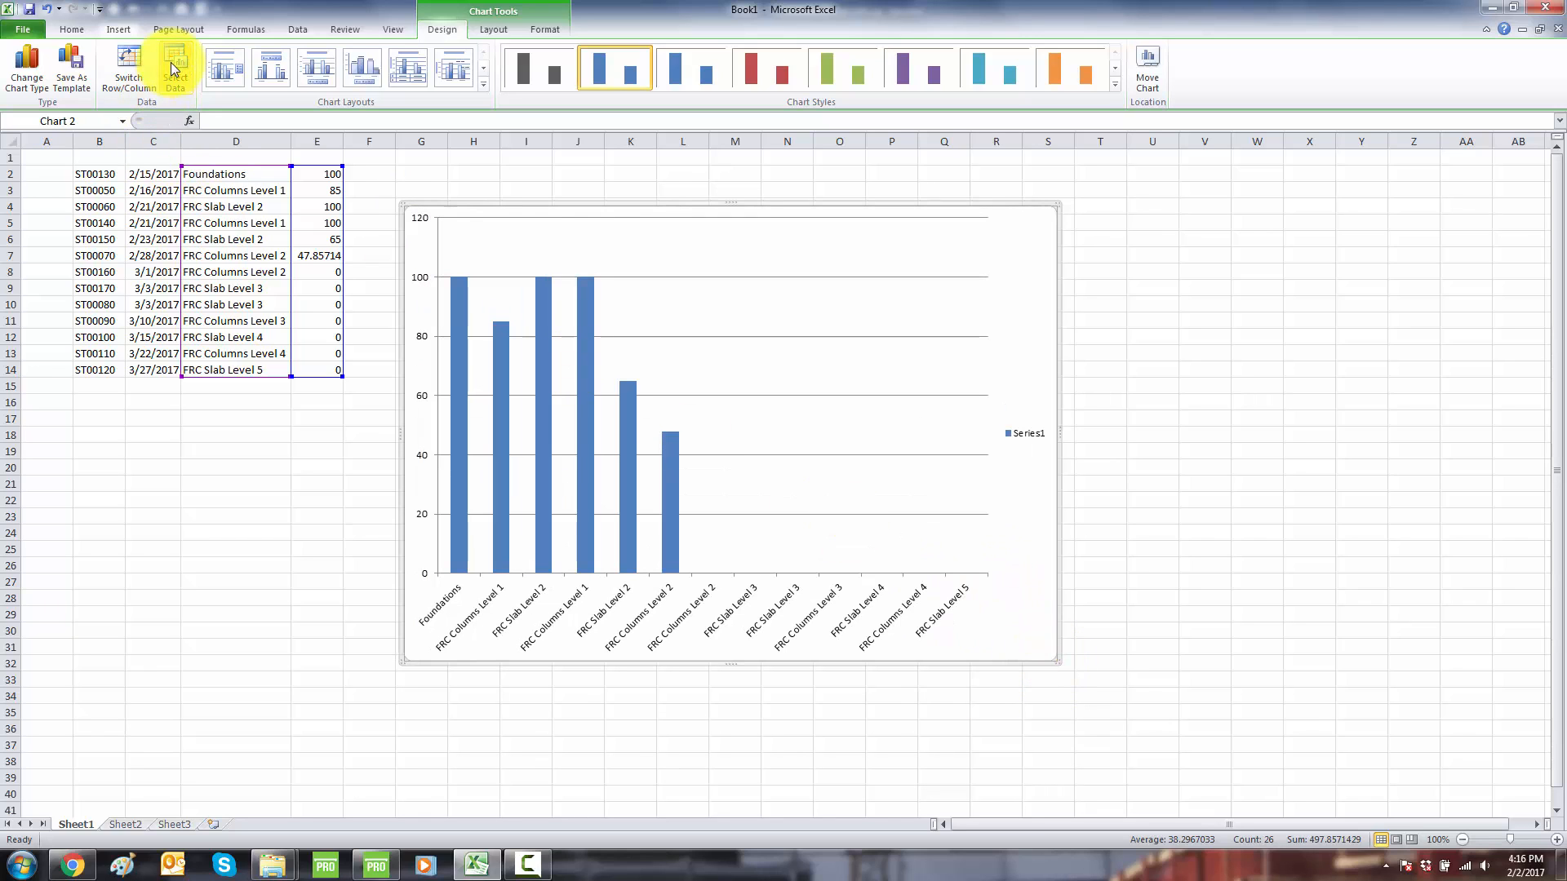
Step: Set the chart's horizontal axis labels to the task names and finish dates in C2:D14
left_click(174, 68)
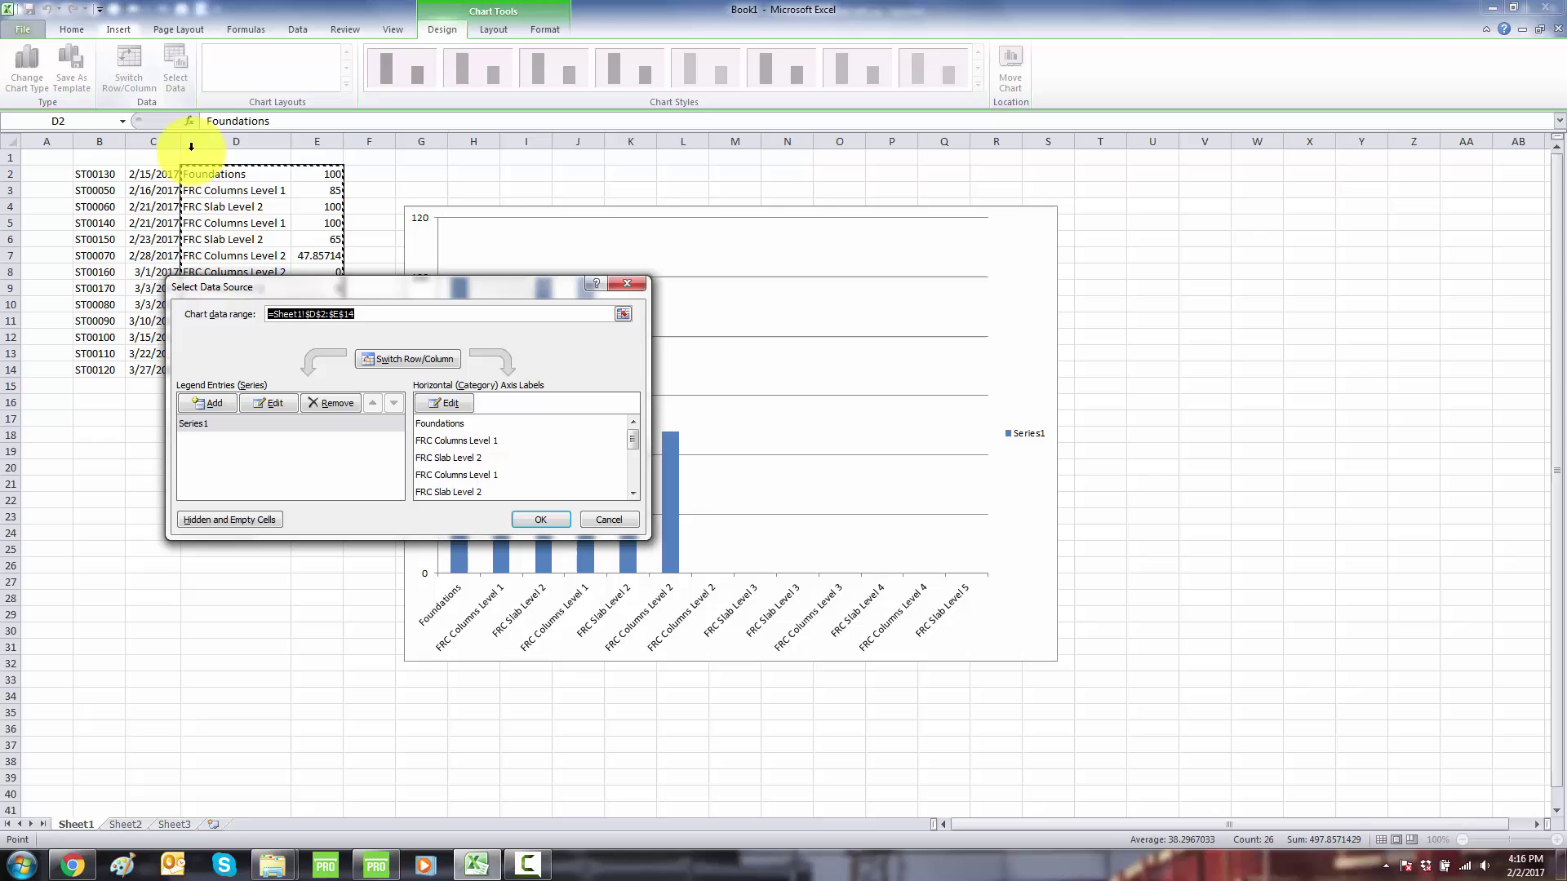
left_click(442, 402)
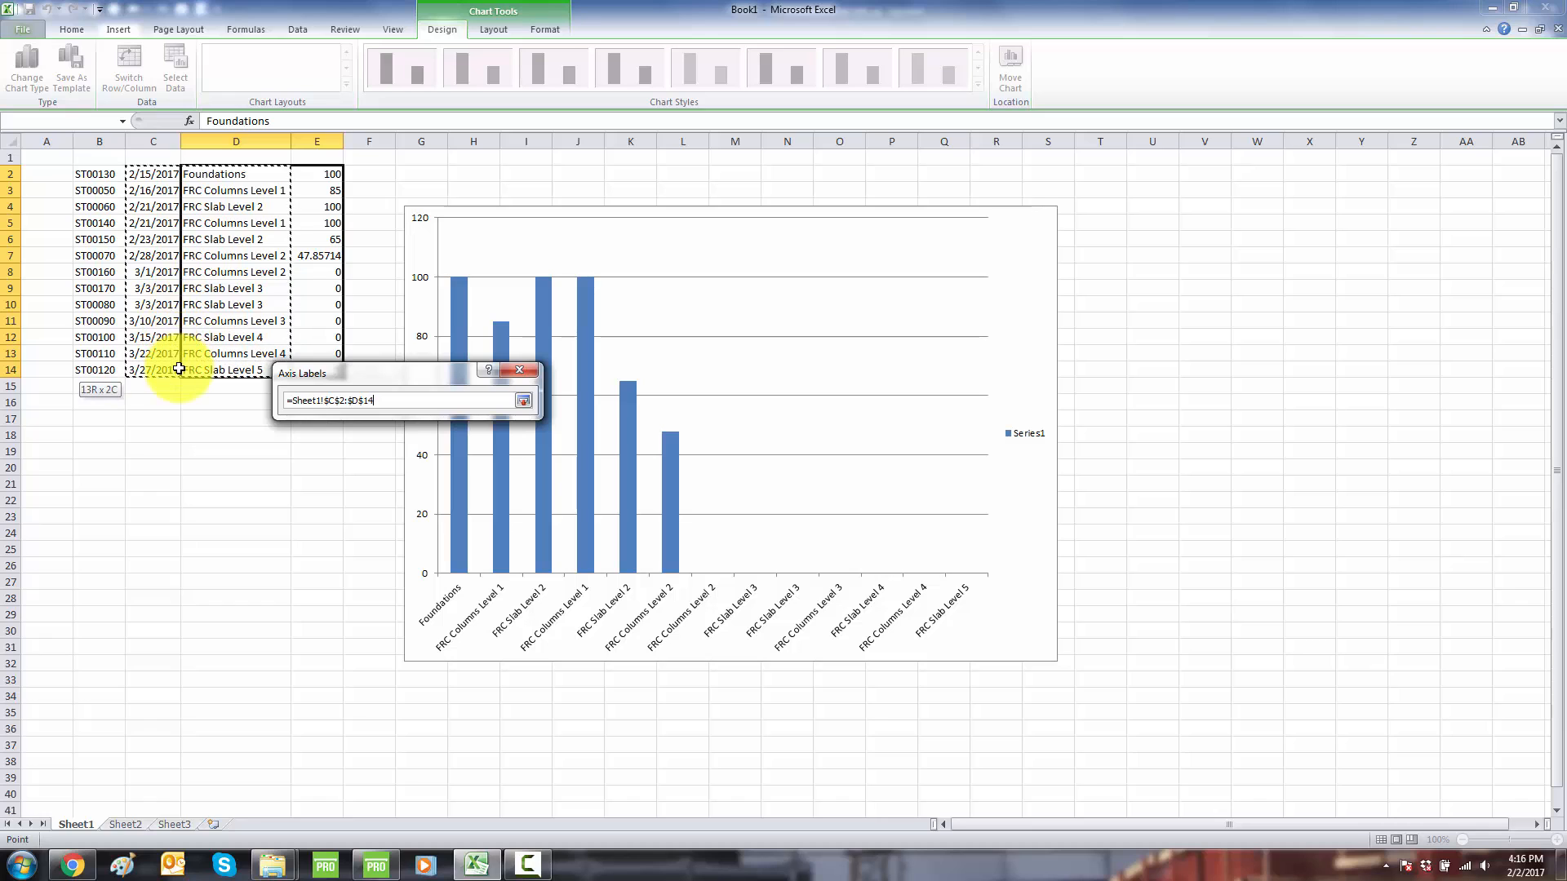
left_click(524, 400)
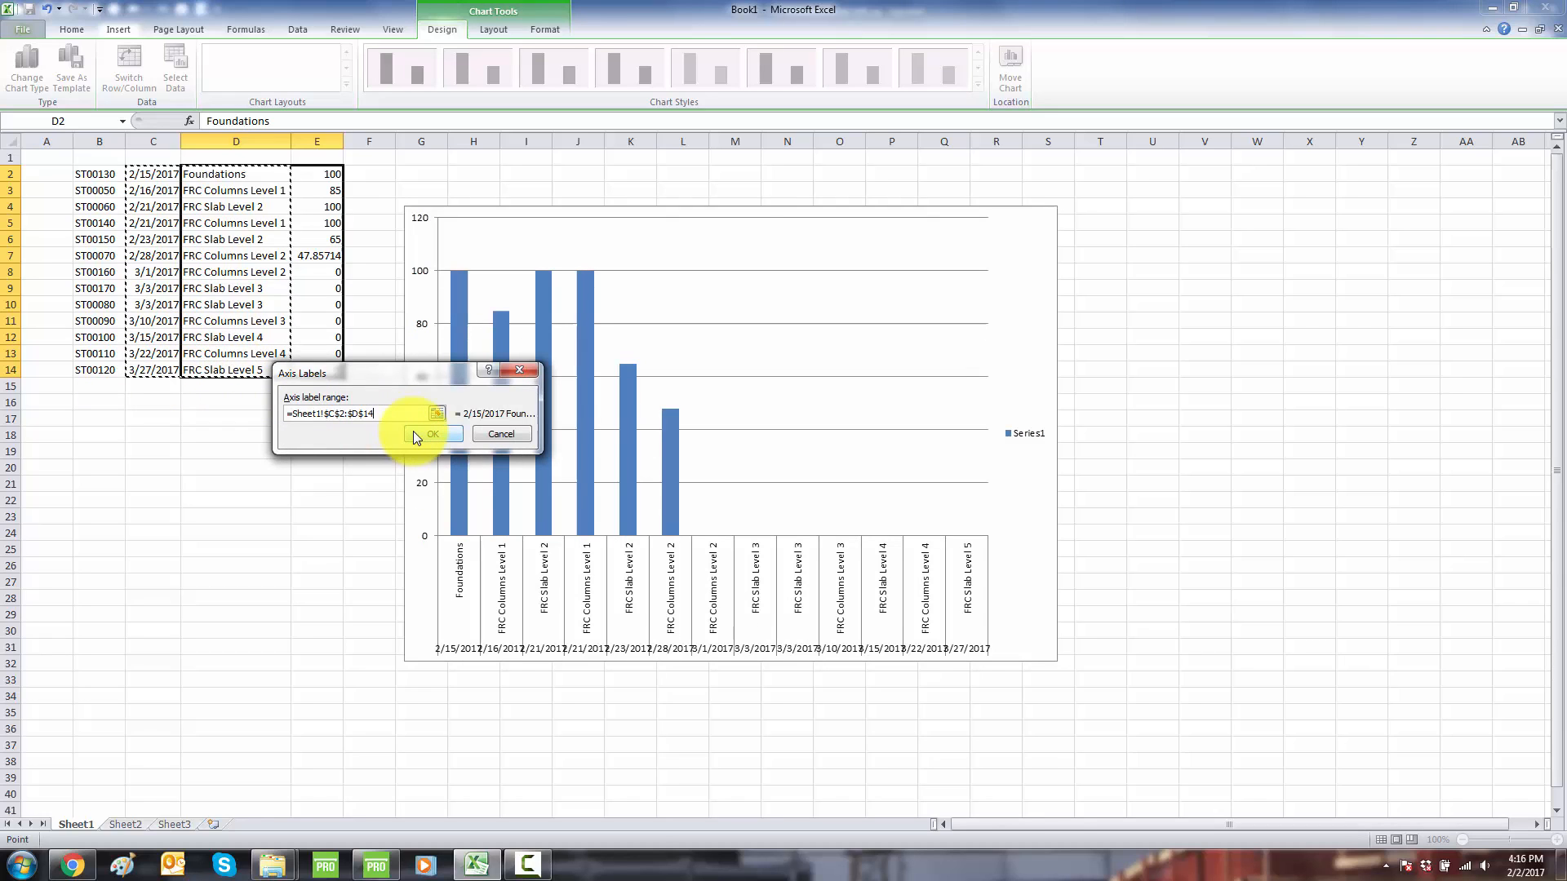
left_click(431, 434)
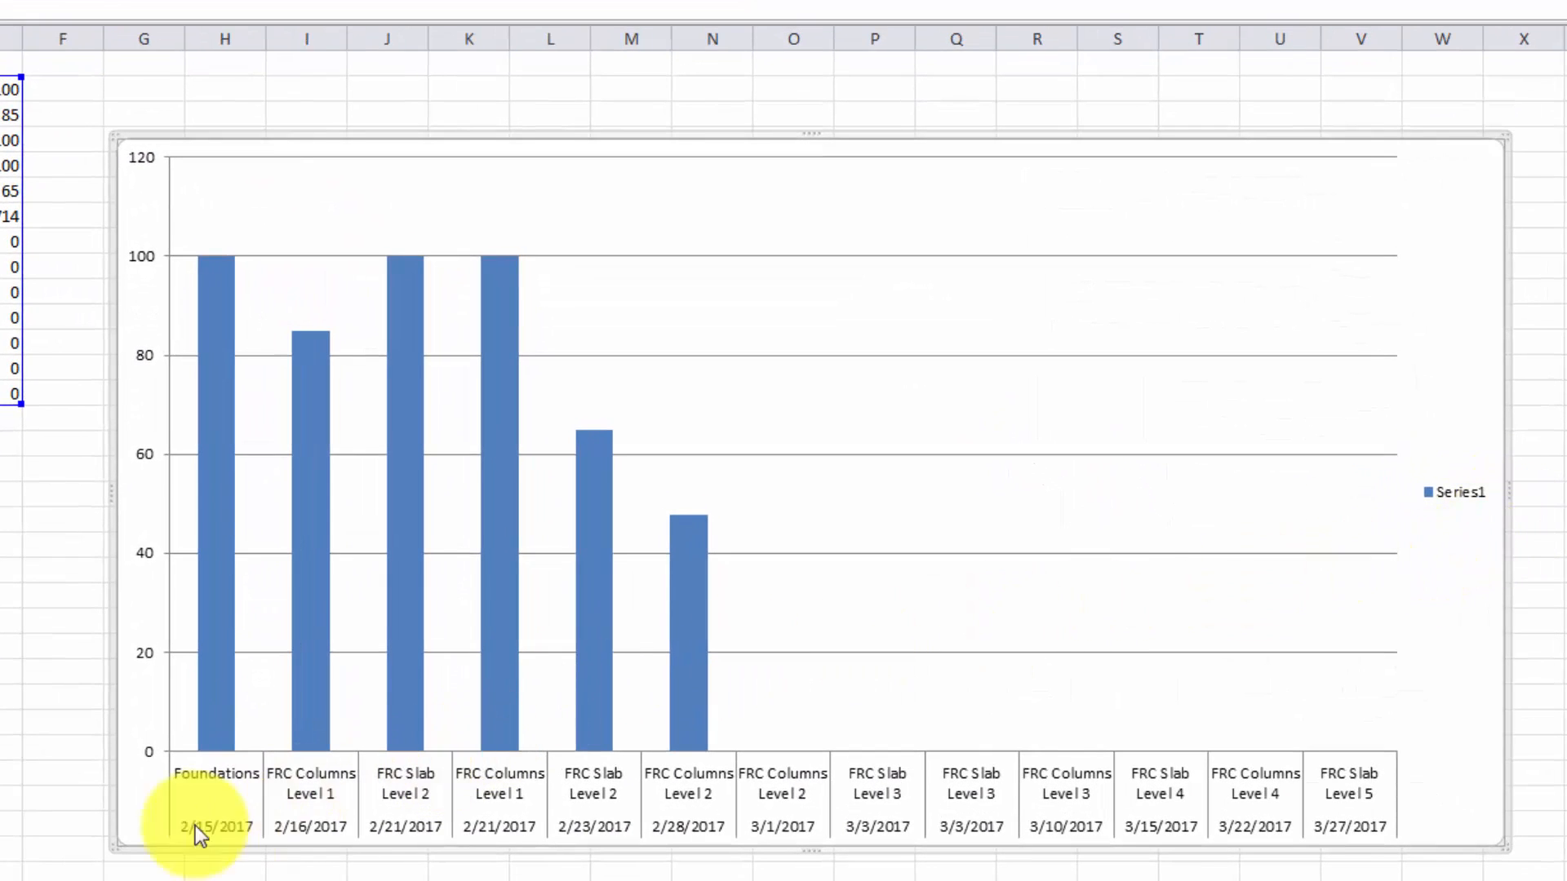
mouse_move(374, 834)
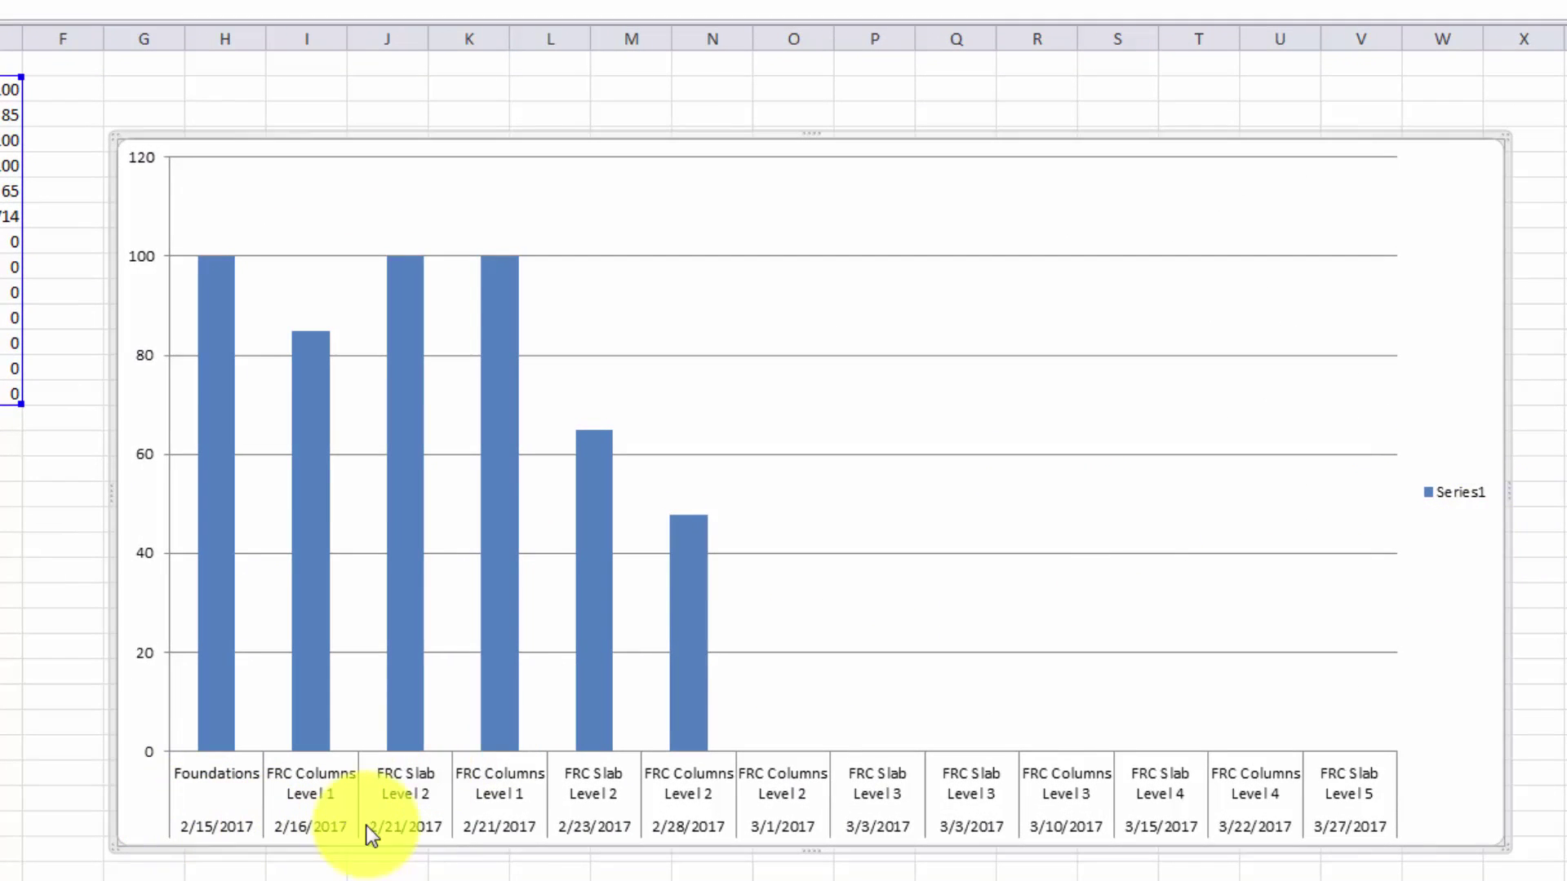
mouse_move(565, 858)
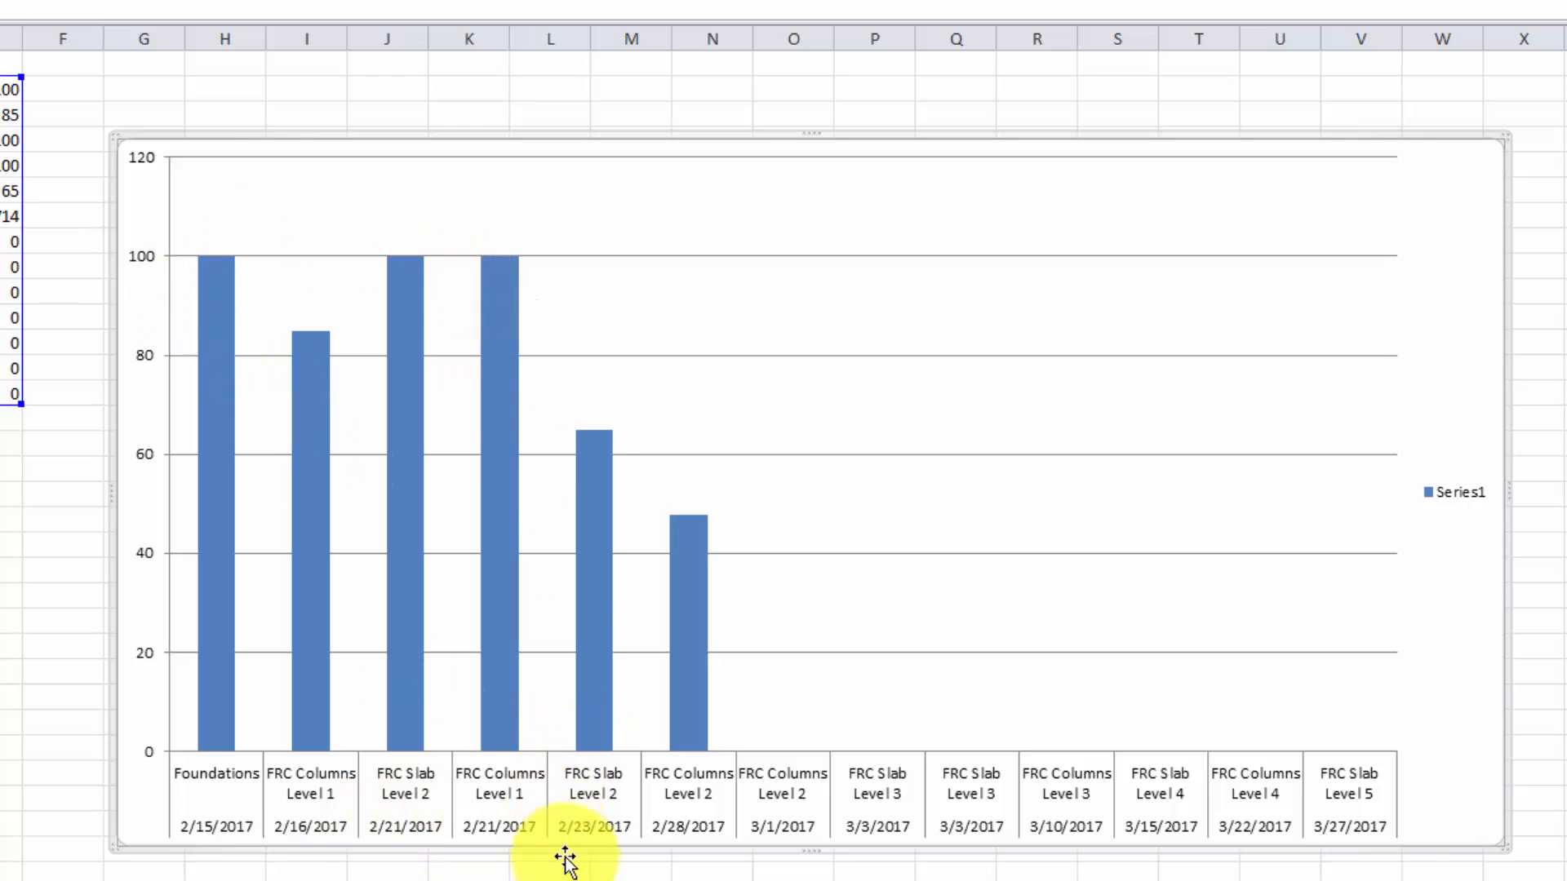
mouse_move(563, 130)
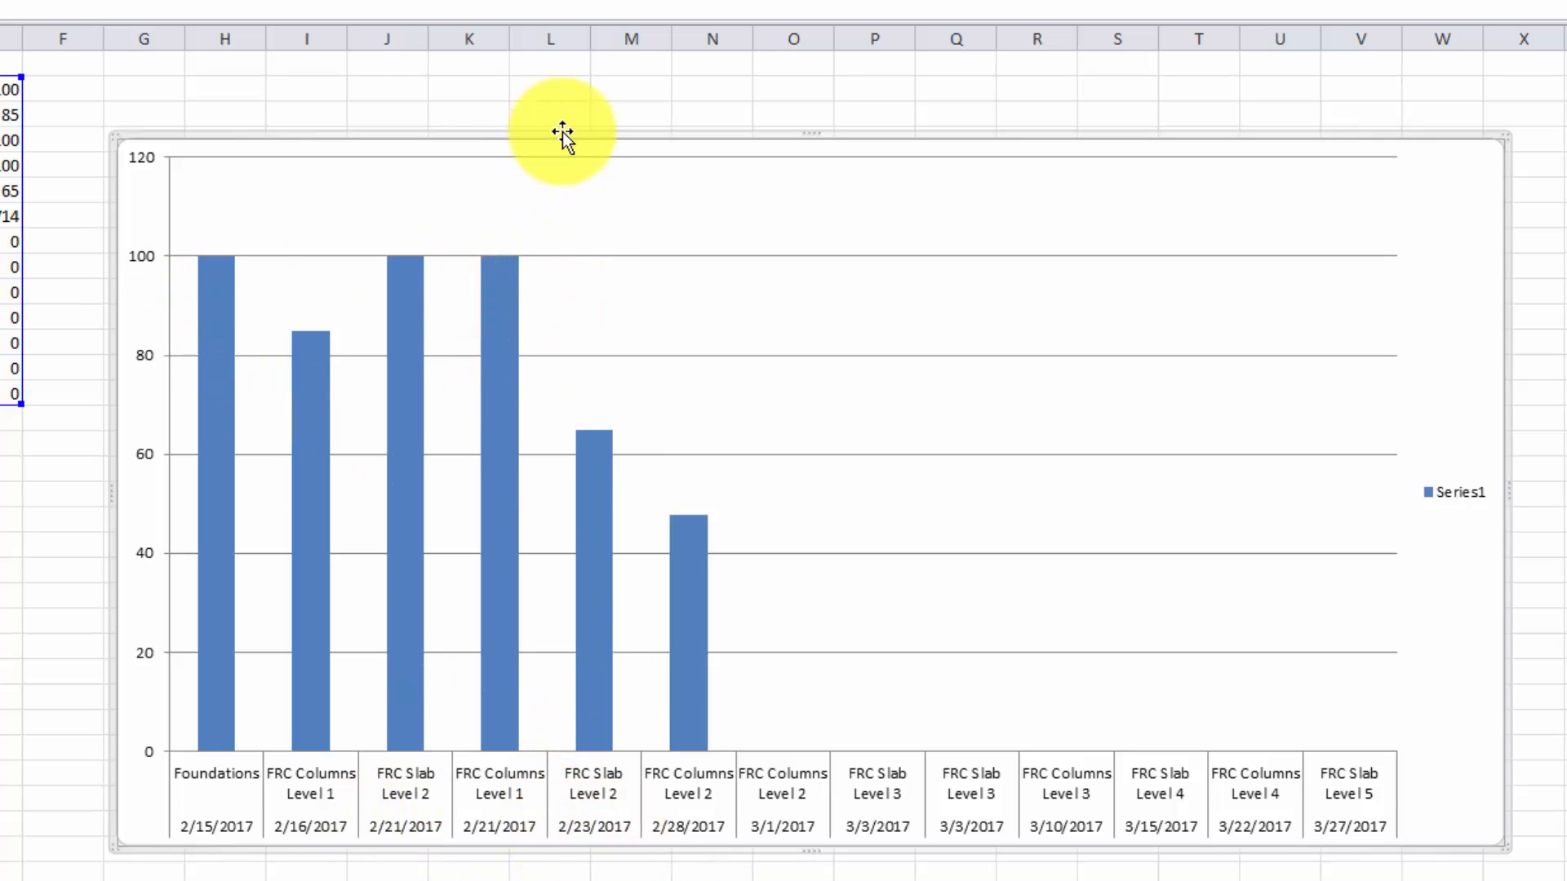
mouse_move(619, 720)
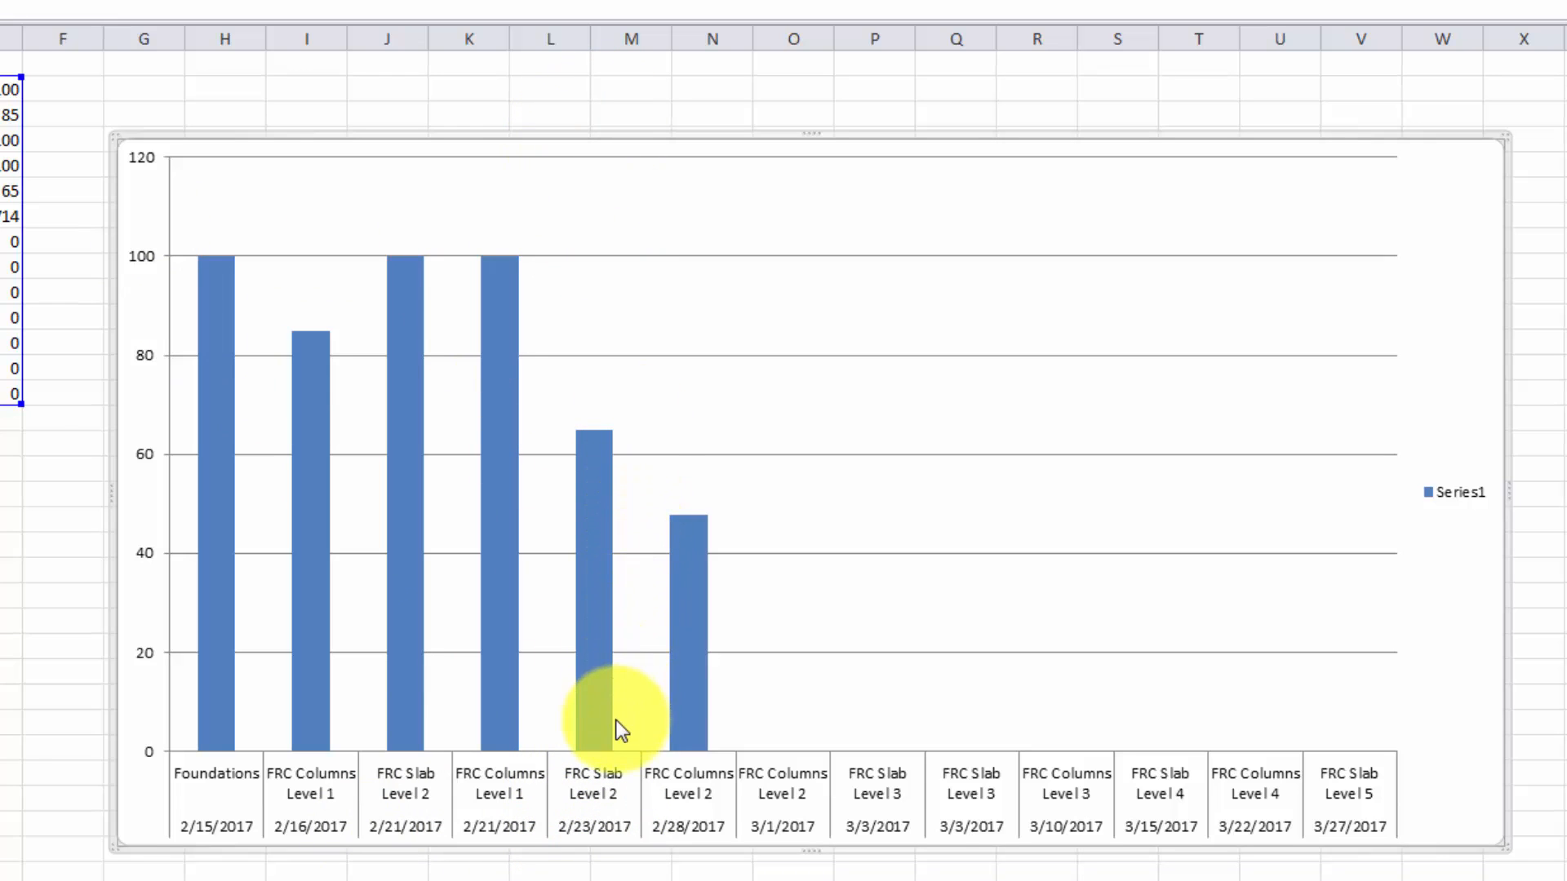
mouse_move(305, 324)
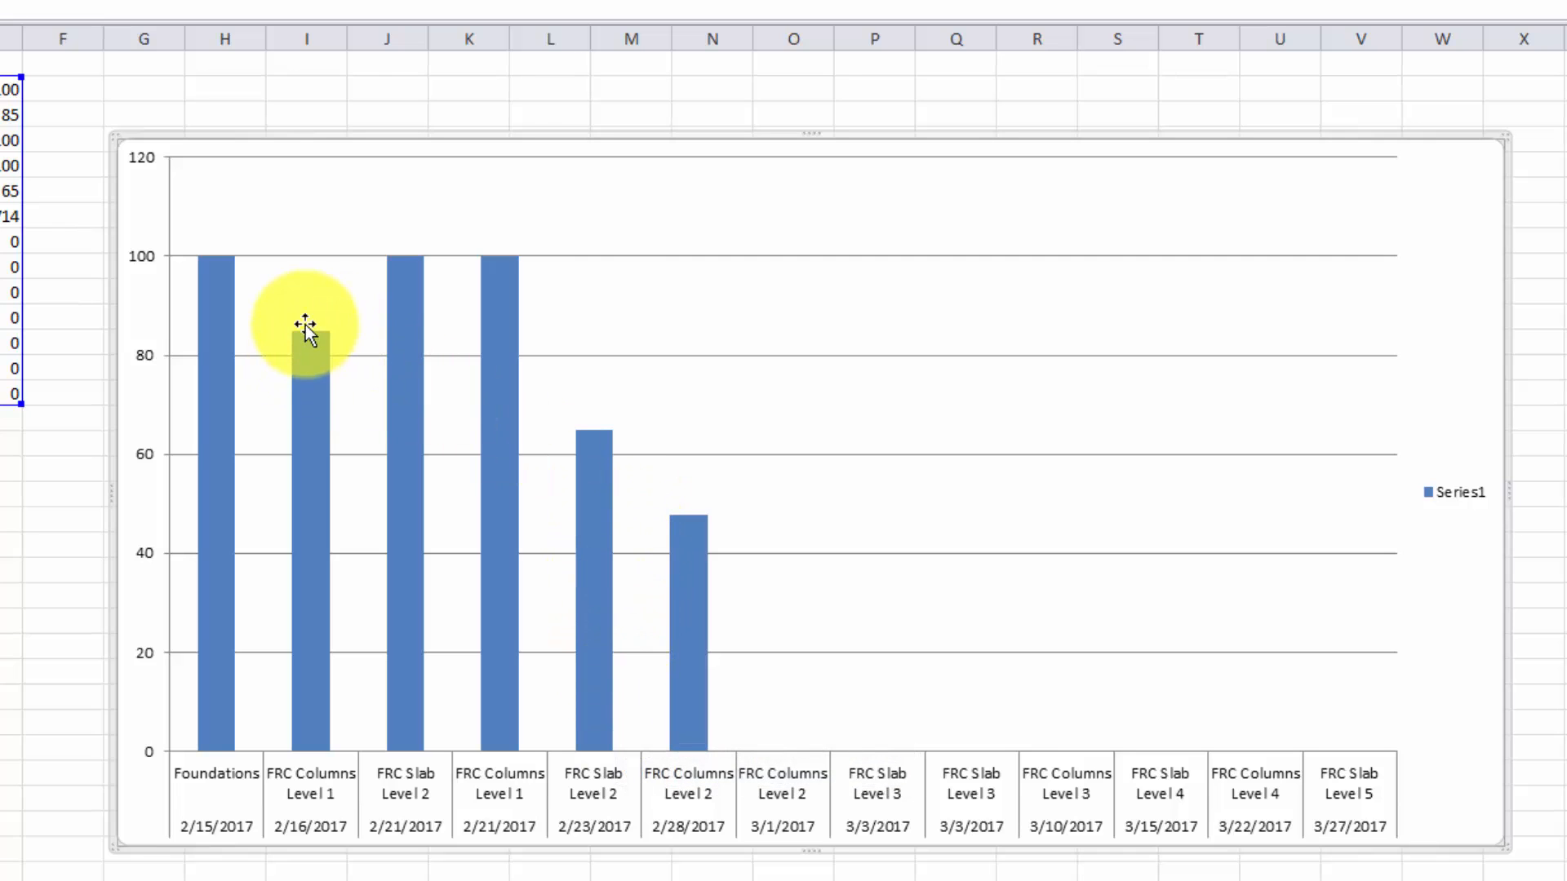